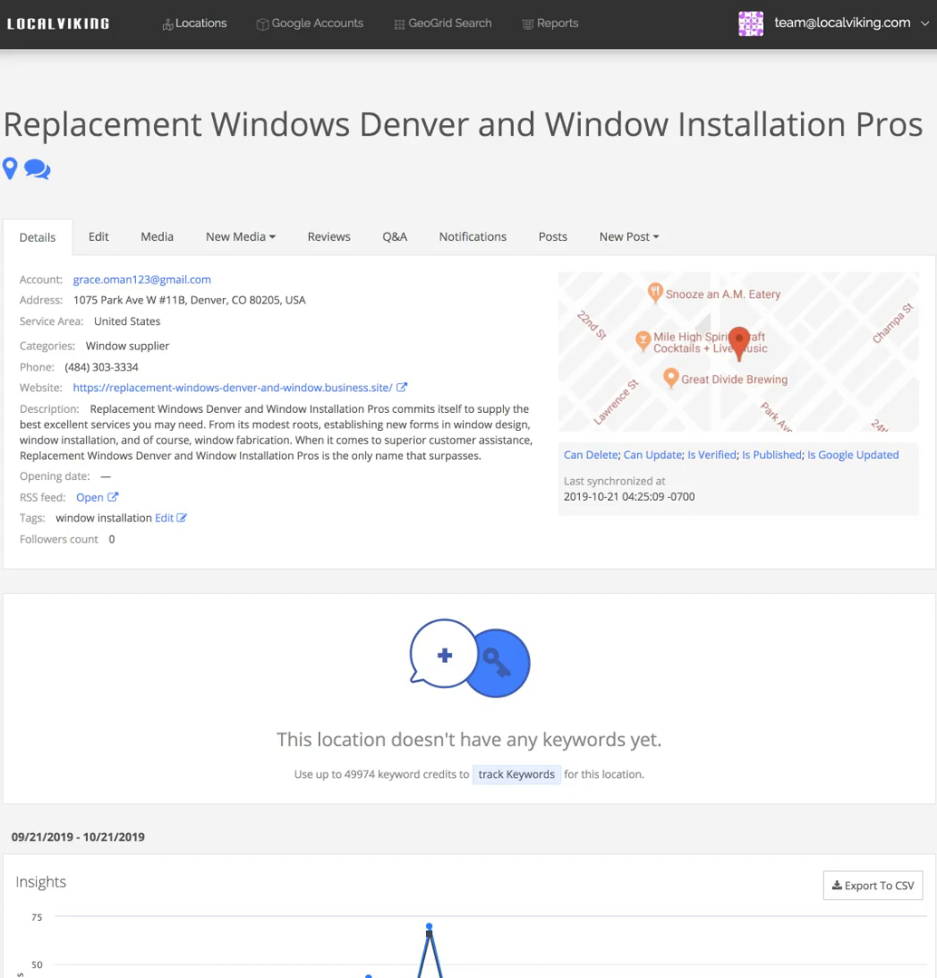
Show the New Post options for Replacement Windows Denver: Single Post, Multi Location Post, CSV Bulk Upload
scroll("down", 3)
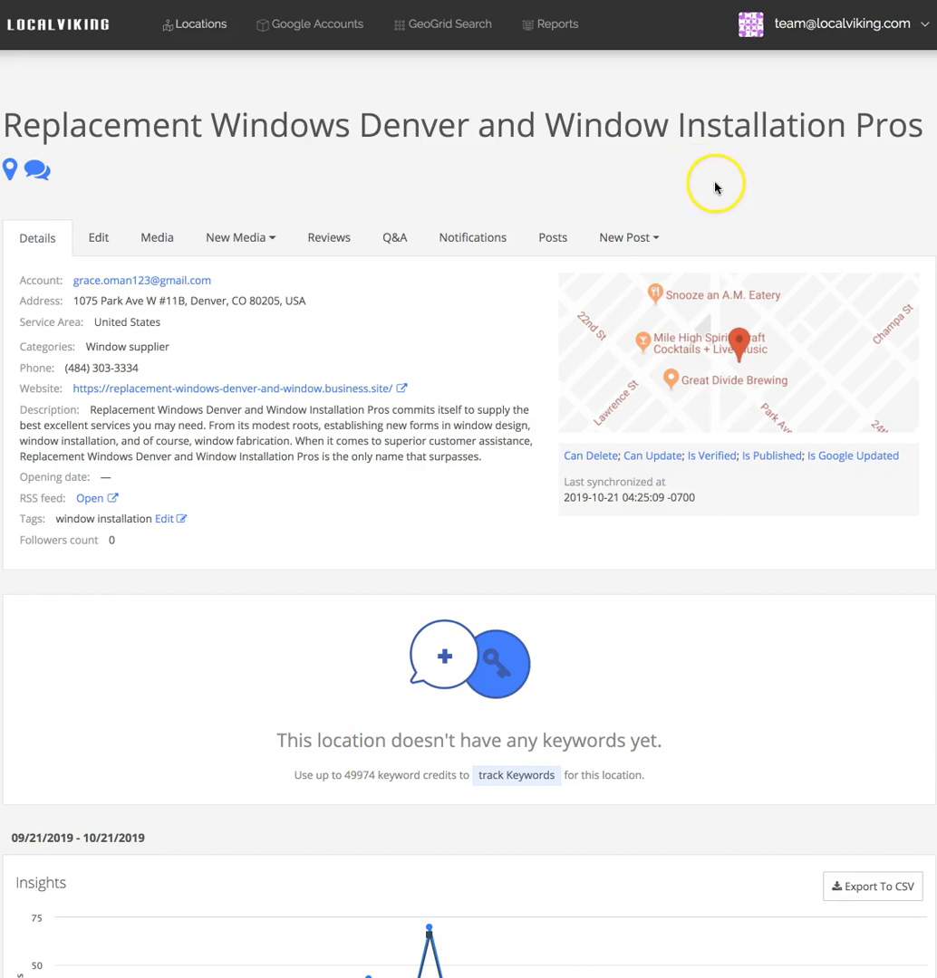
left_click(628, 237)
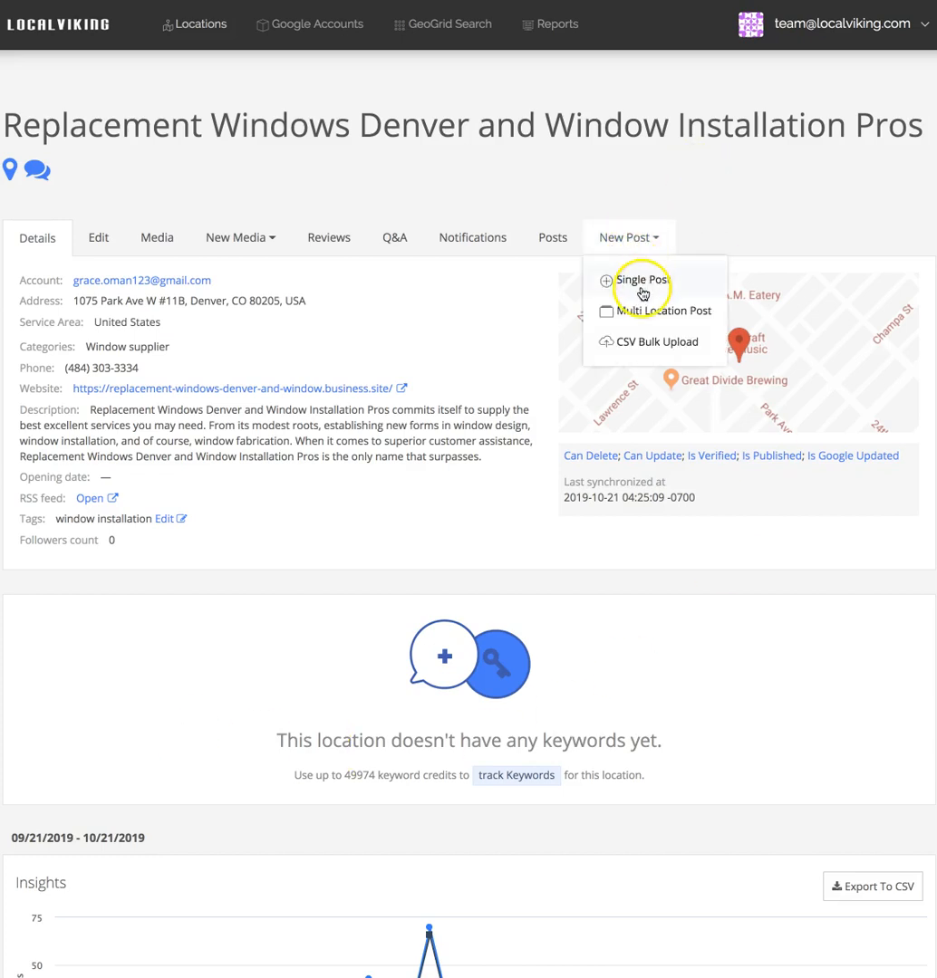
mouse_move(619, 347)
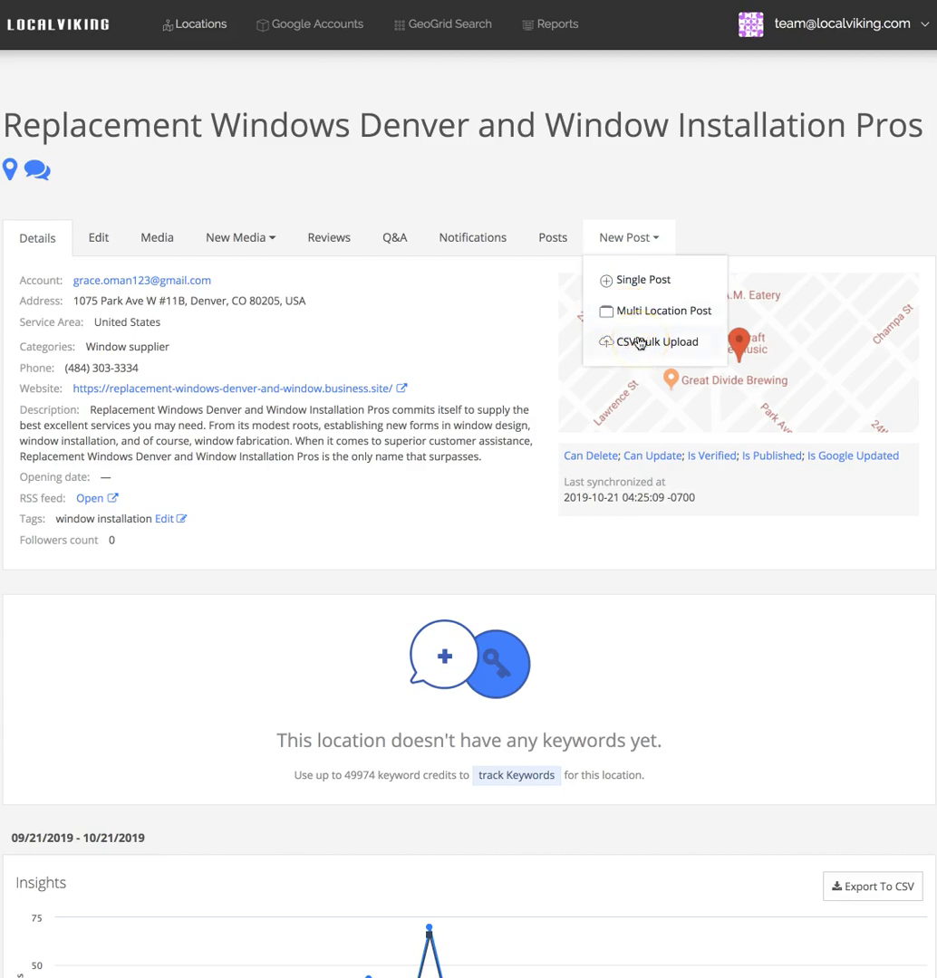
mouse_move(636, 279)
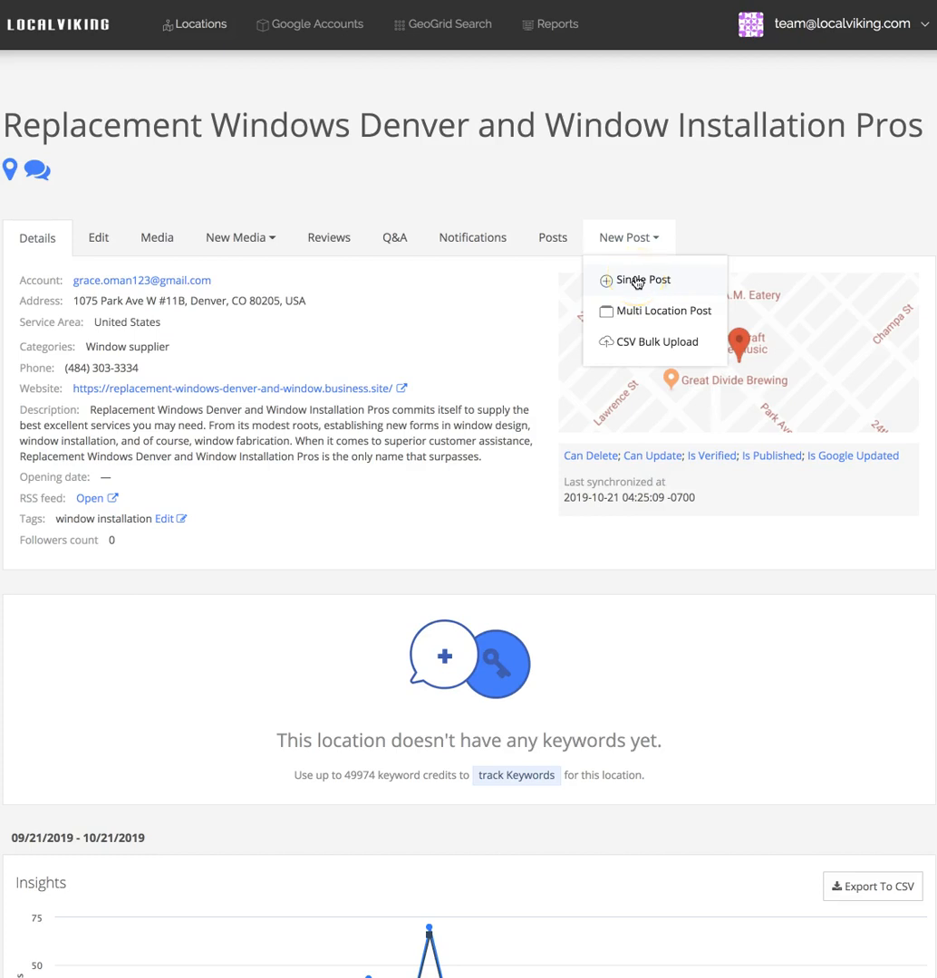
Start a Single Post, preview the Event and Offer types, and return to Standard
left_click(642, 279)
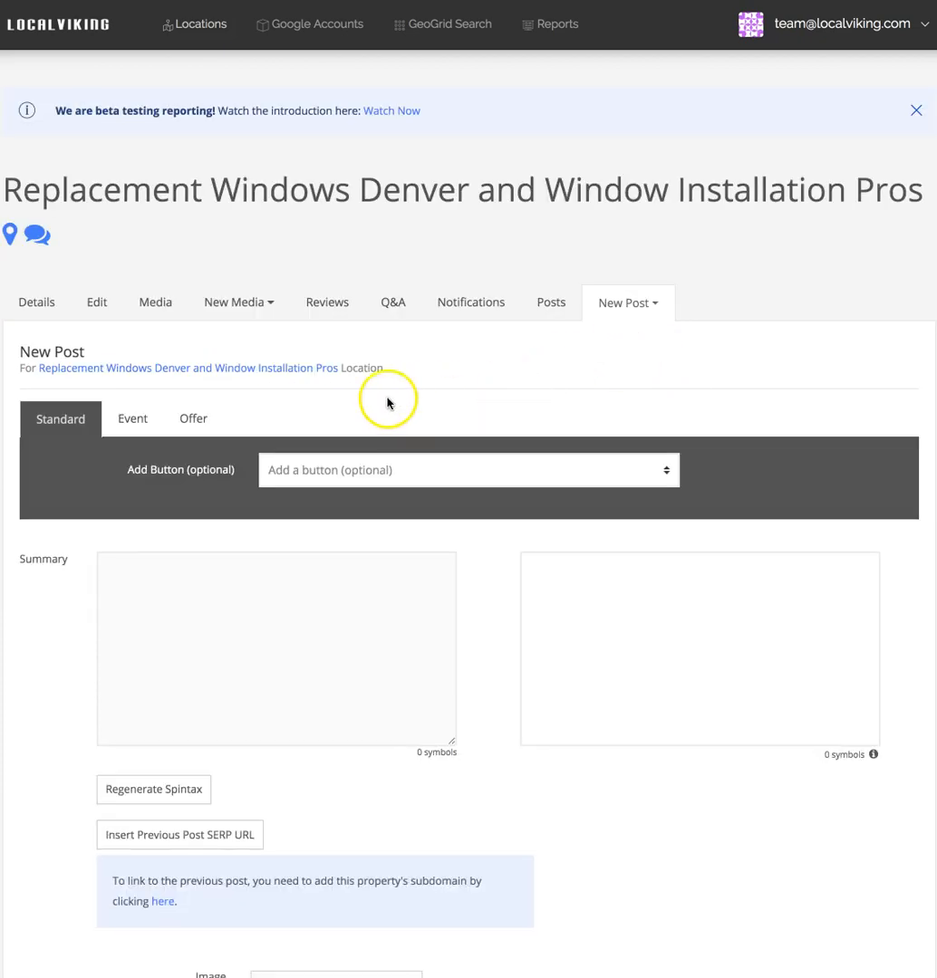
mouse_move(495, 405)
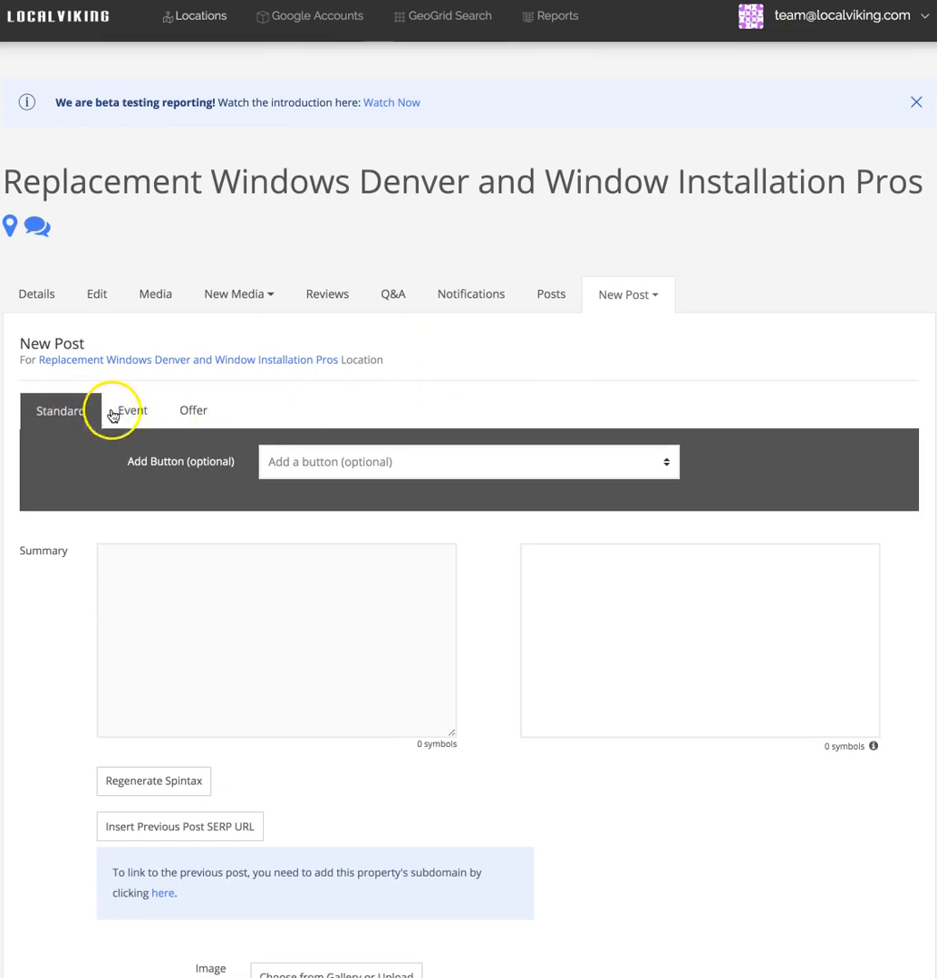
left_click(132, 410)
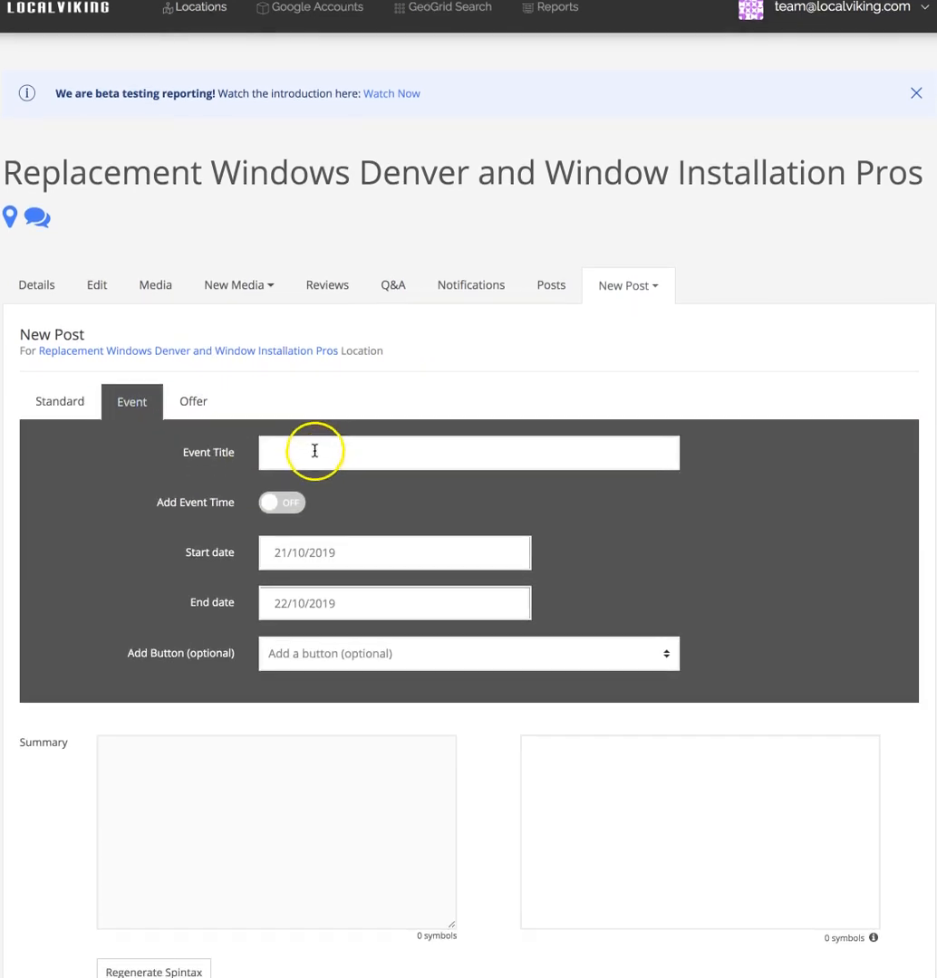
left_click(193, 401)
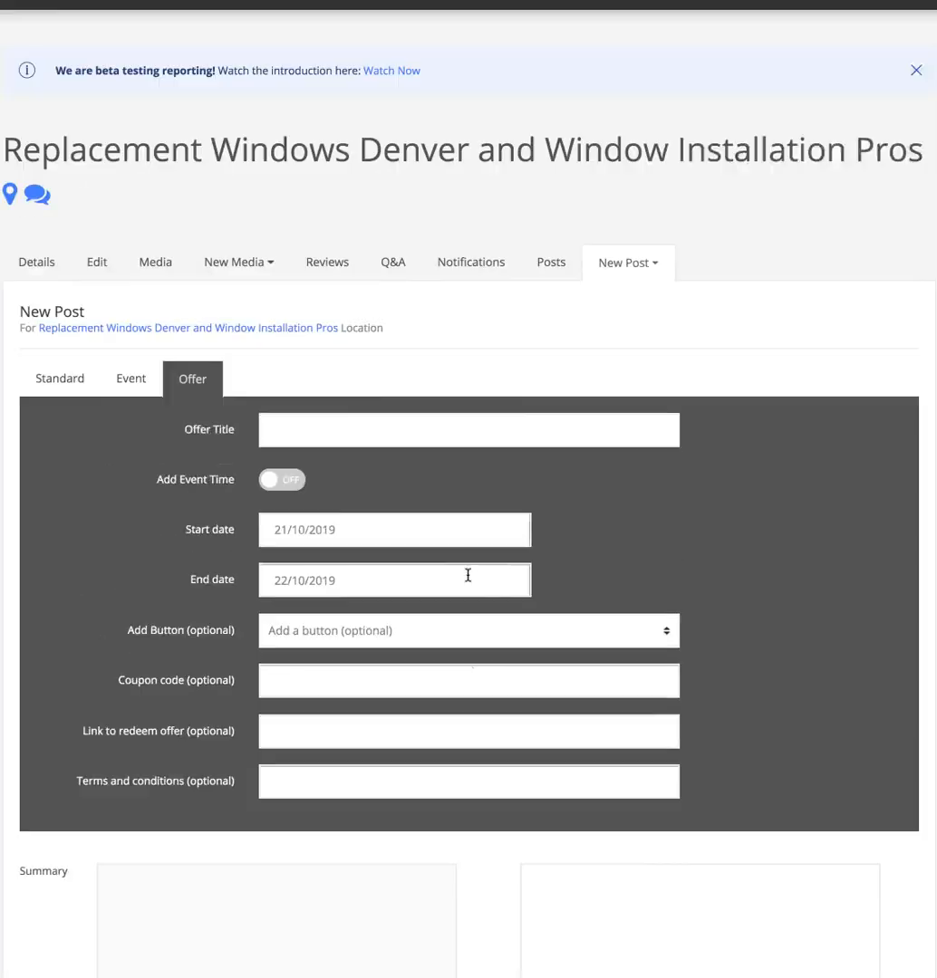
left_click(59, 378)
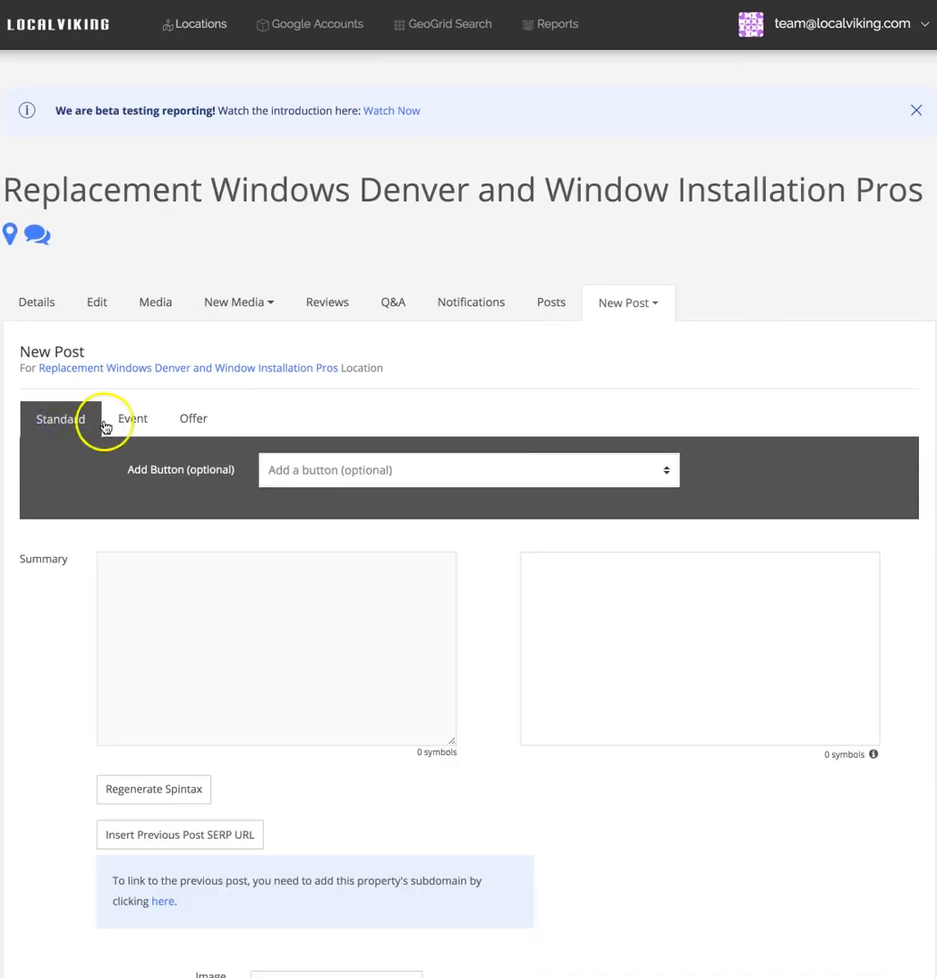
left_click(469, 470)
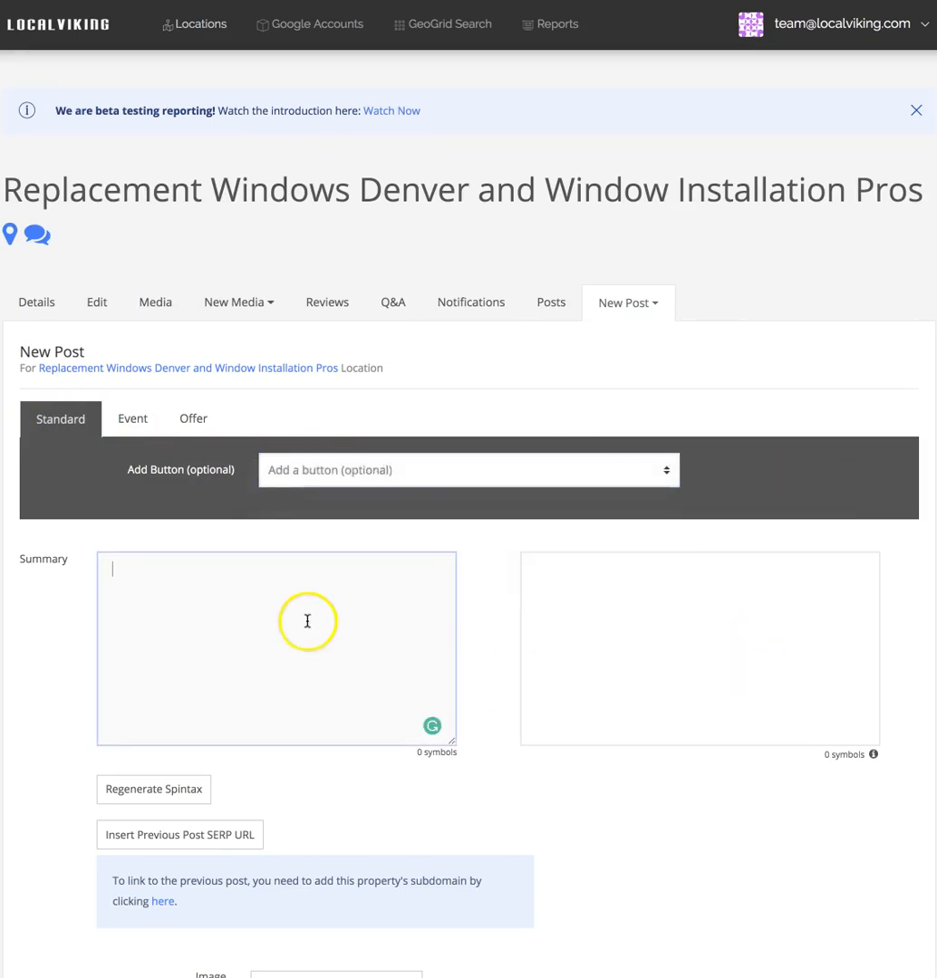
mouse_move(337, 610)
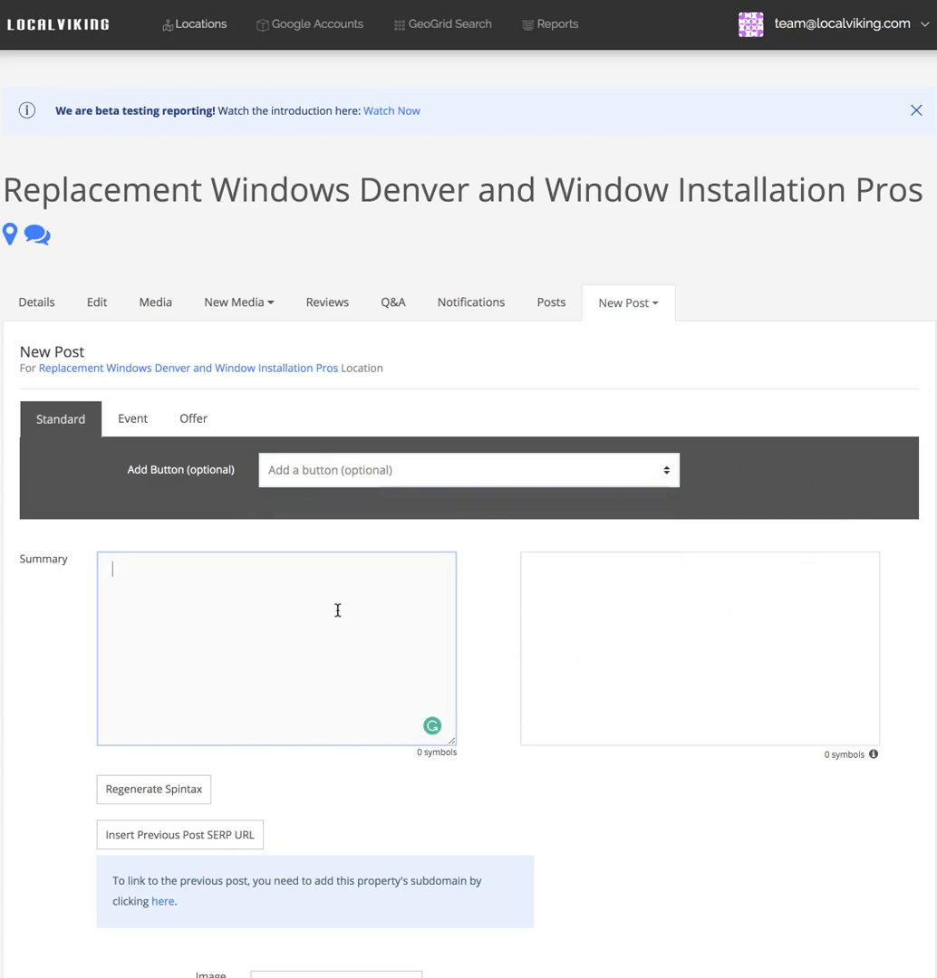
Enter 'Whatever content we would like to post on the gmb.' as the post summary
type("Whatever content")
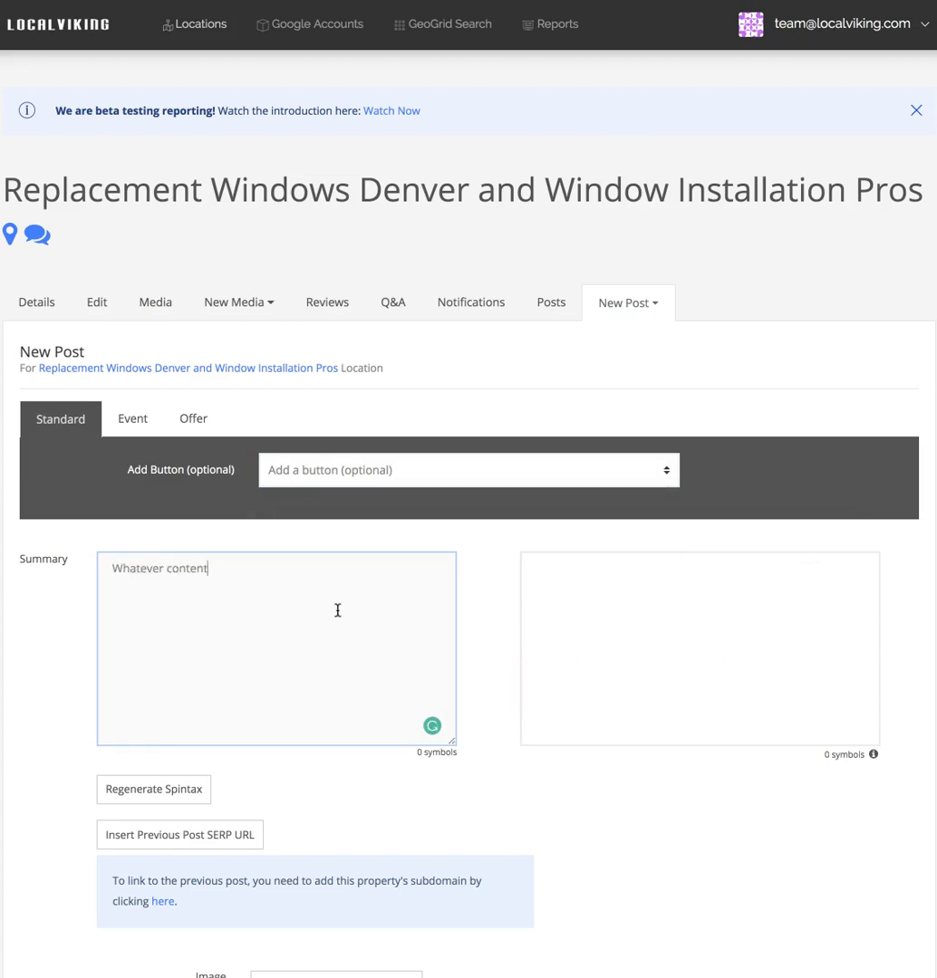
type("we would")
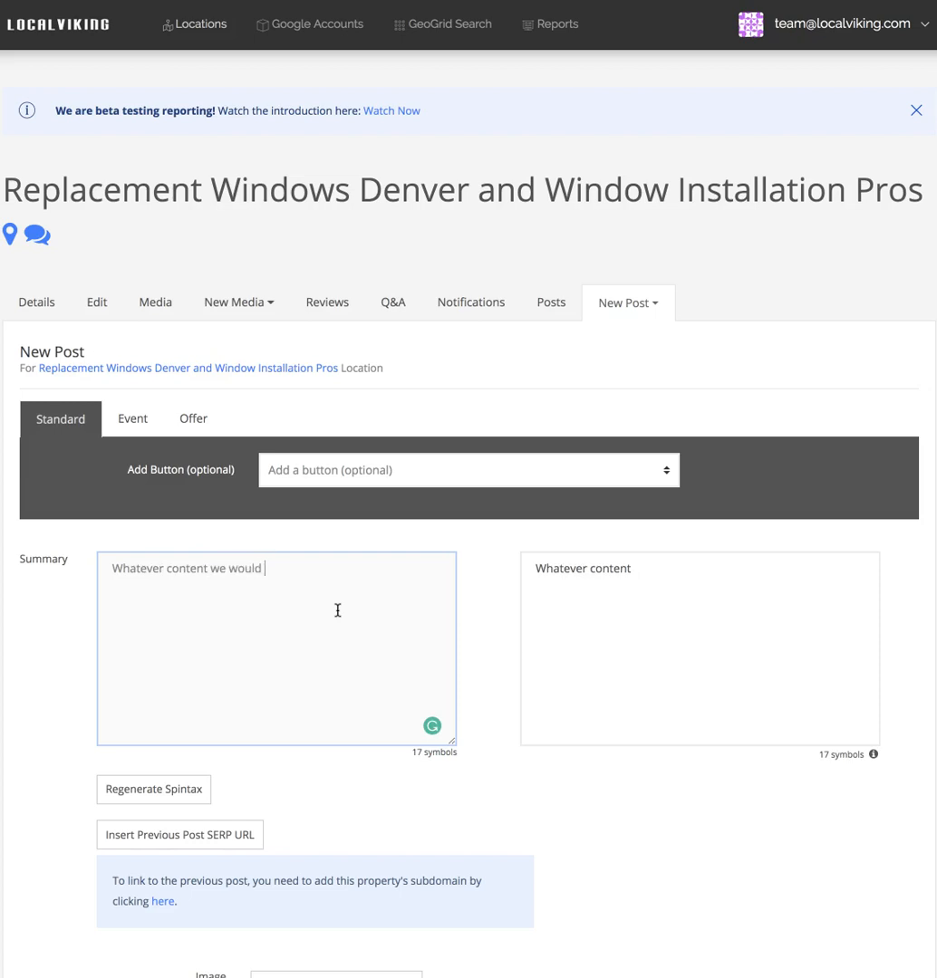
type("like to post on the gmb")
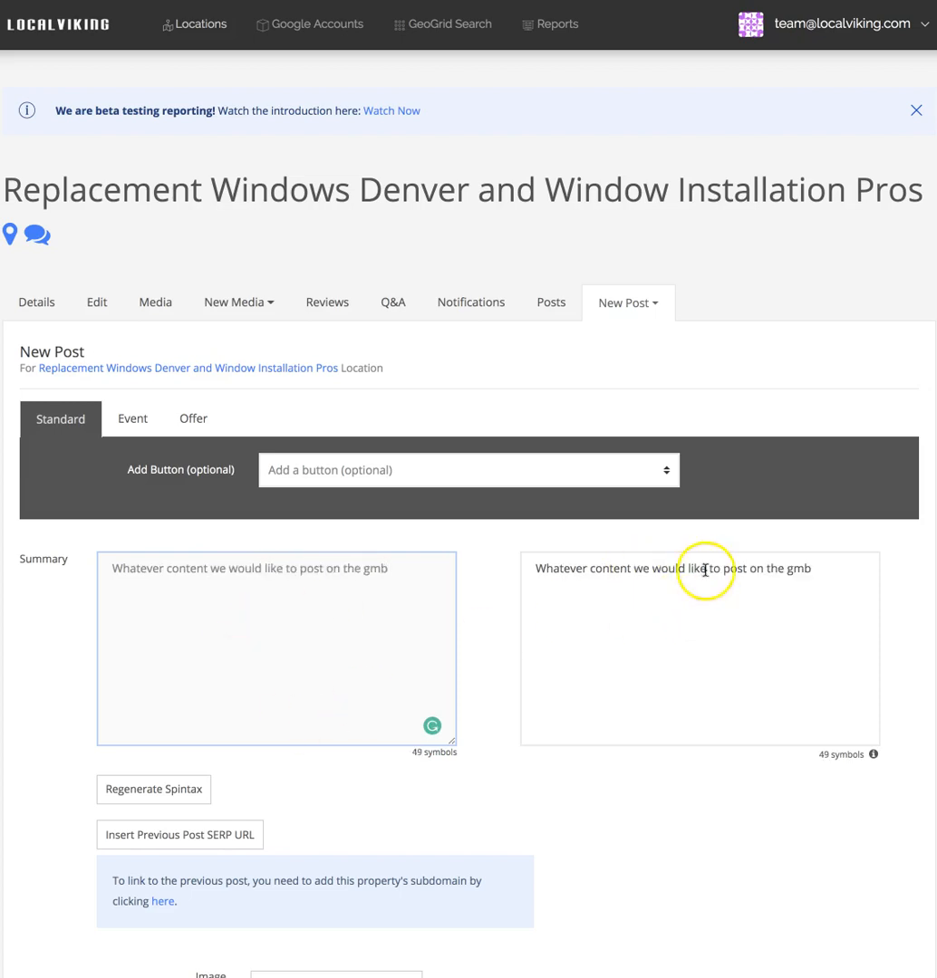
mouse_move(605, 571)
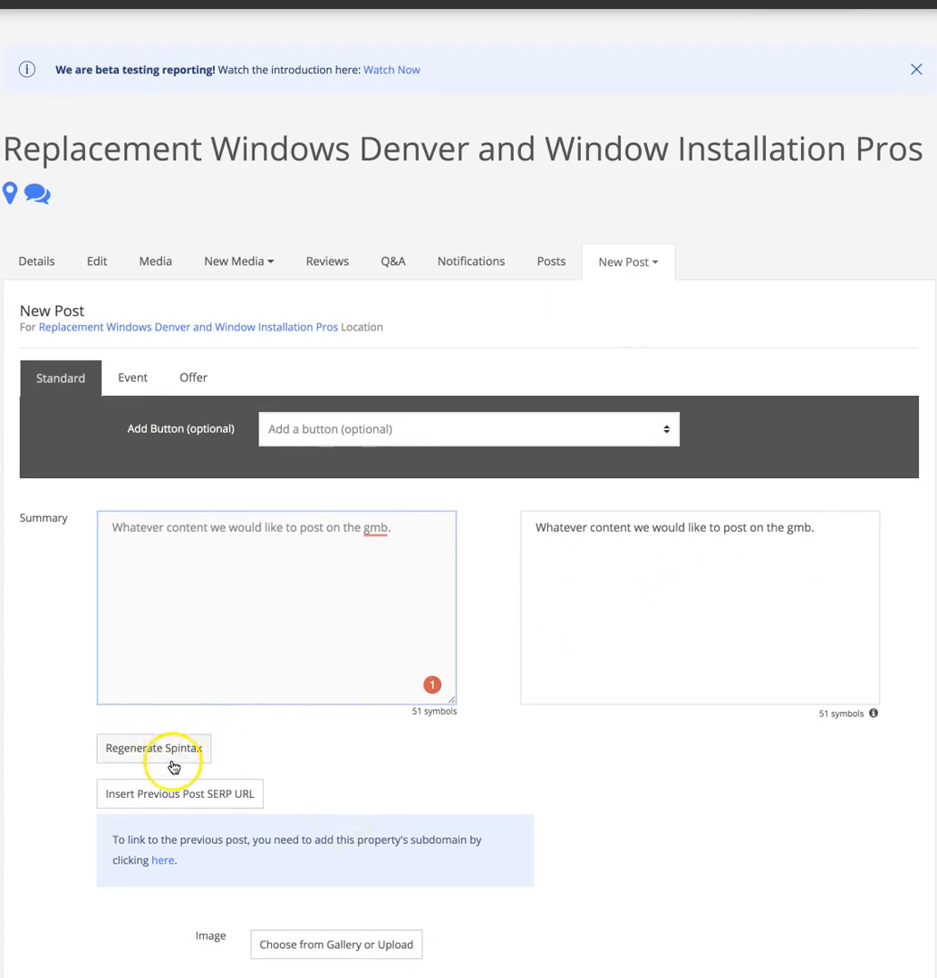
mouse_move(311, 759)
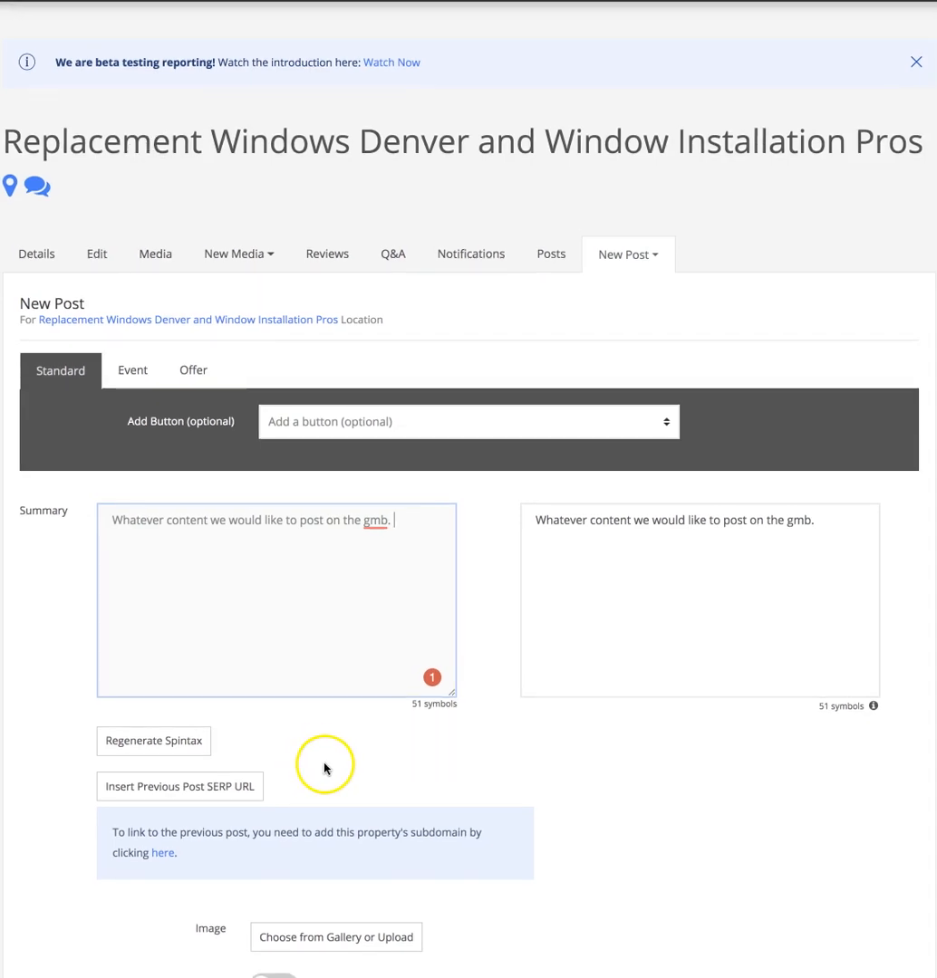
mouse_move(186, 795)
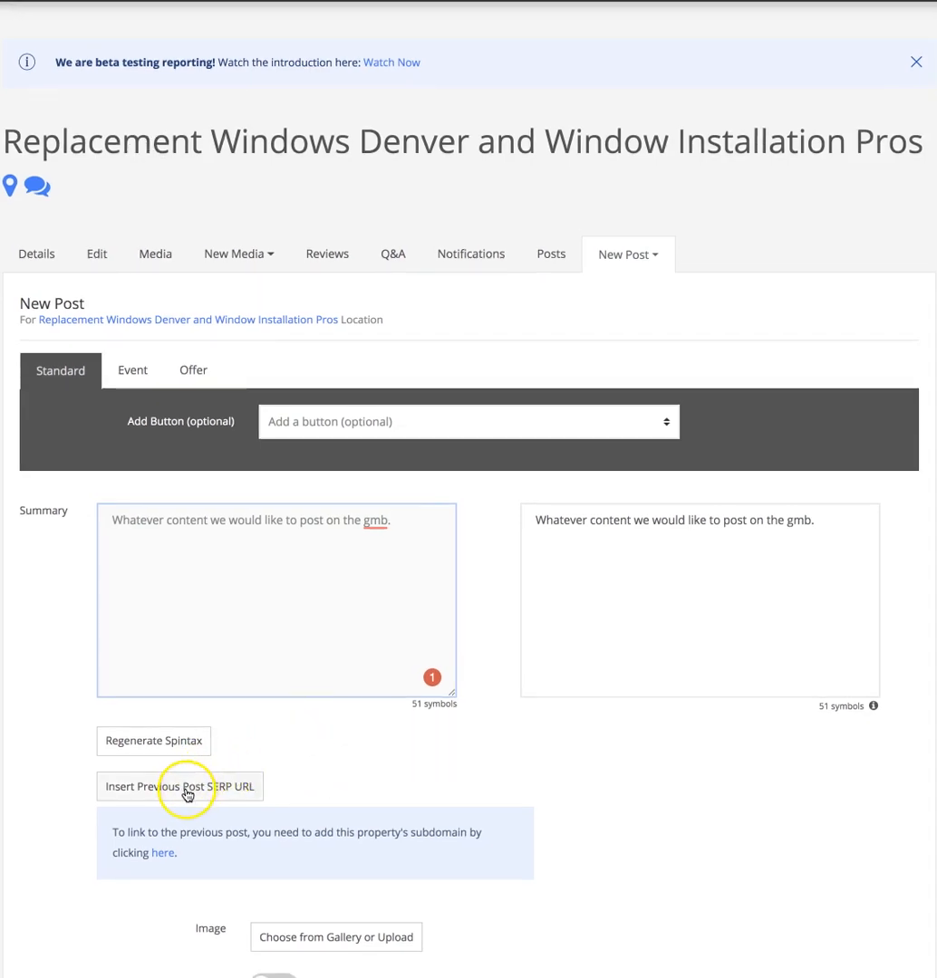
Append the Previous Post SERP URL placeholder to the summary
left_click(180, 787)
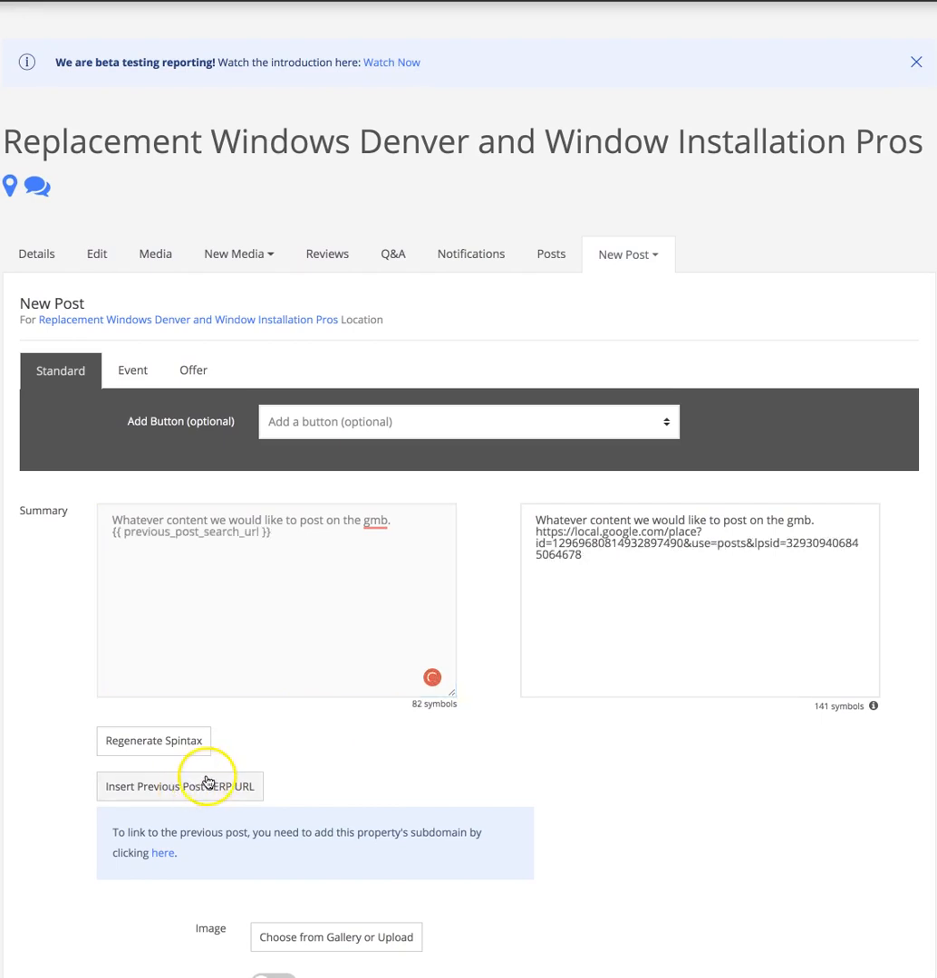
mouse_move(360, 625)
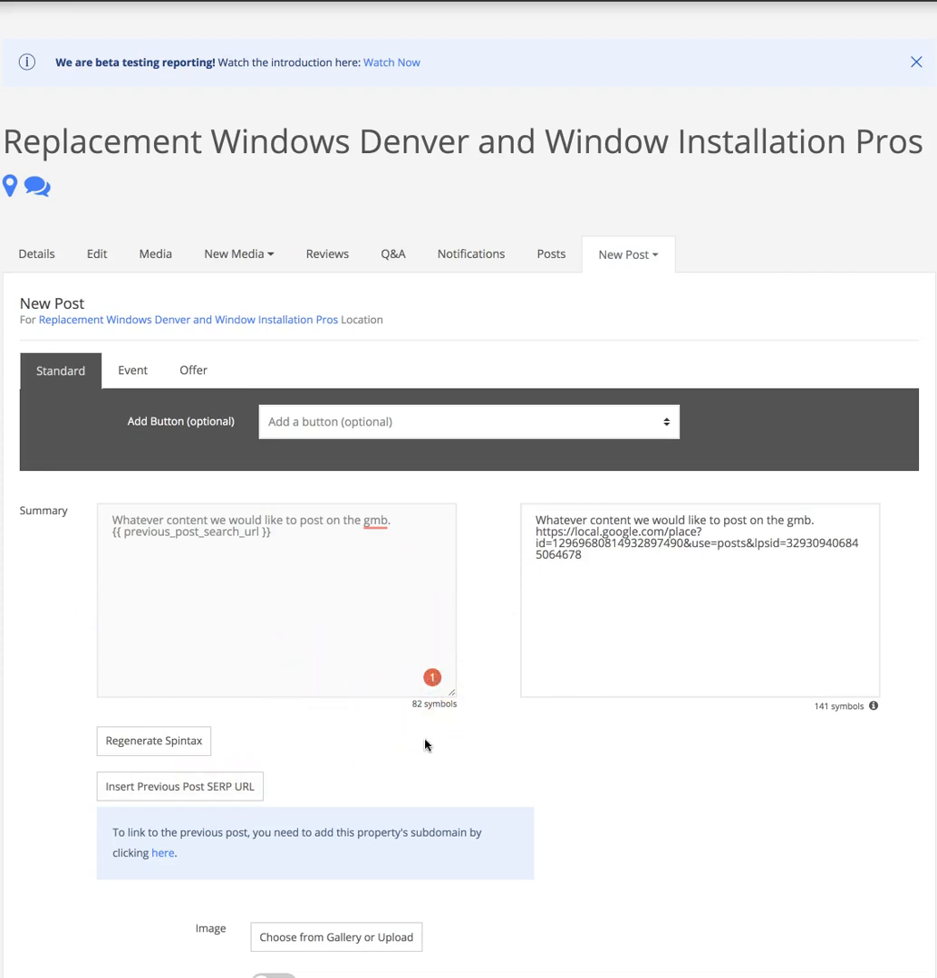
mouse_move(233, 728)
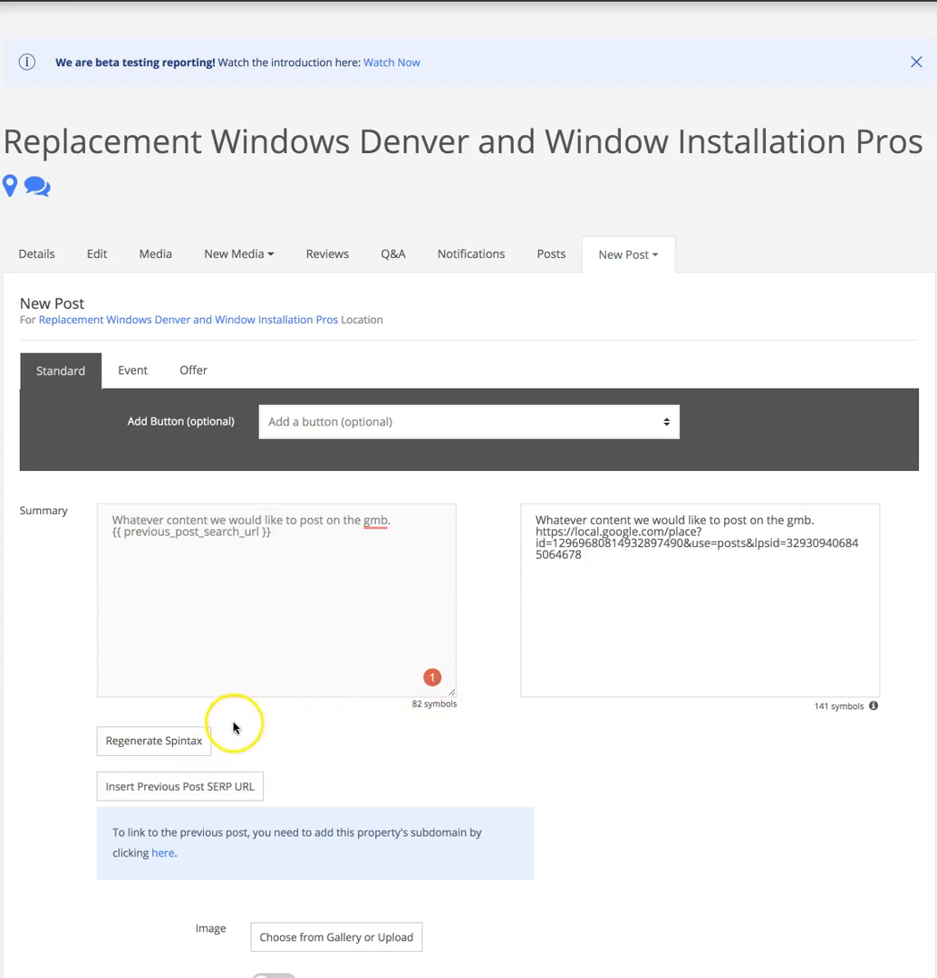
mouse_move(267, 728)
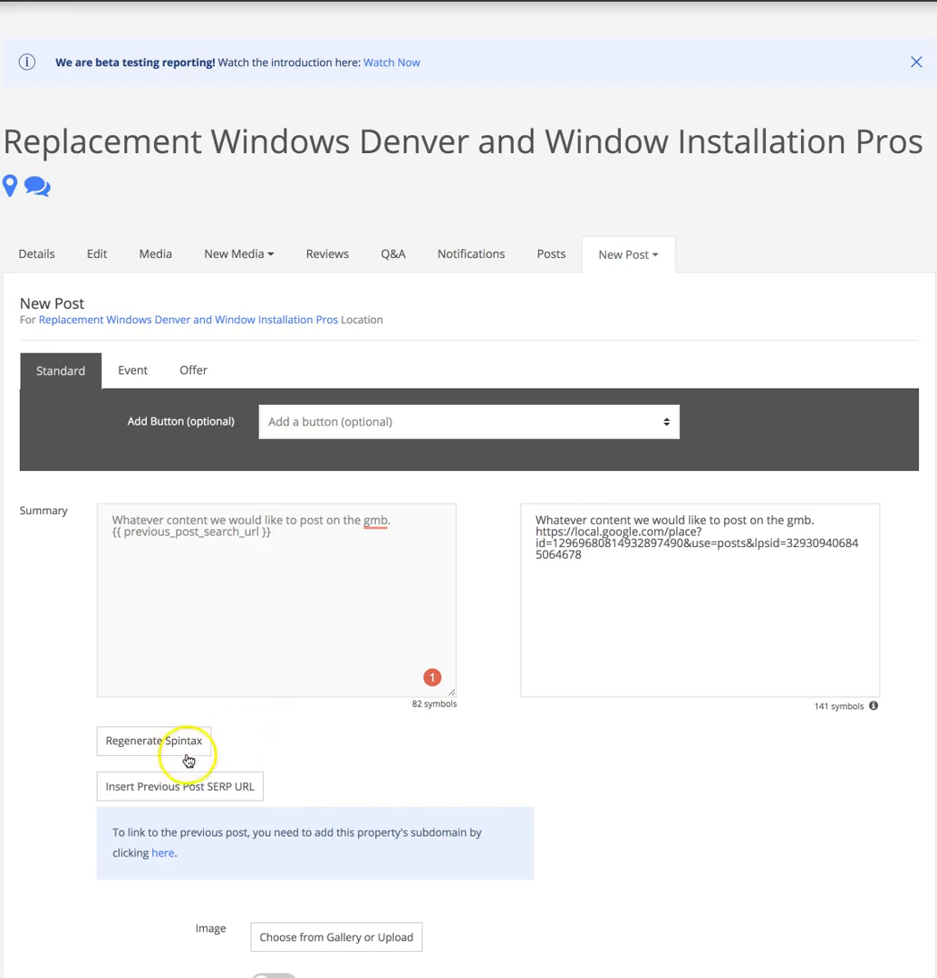
mouse_move(331, 727)
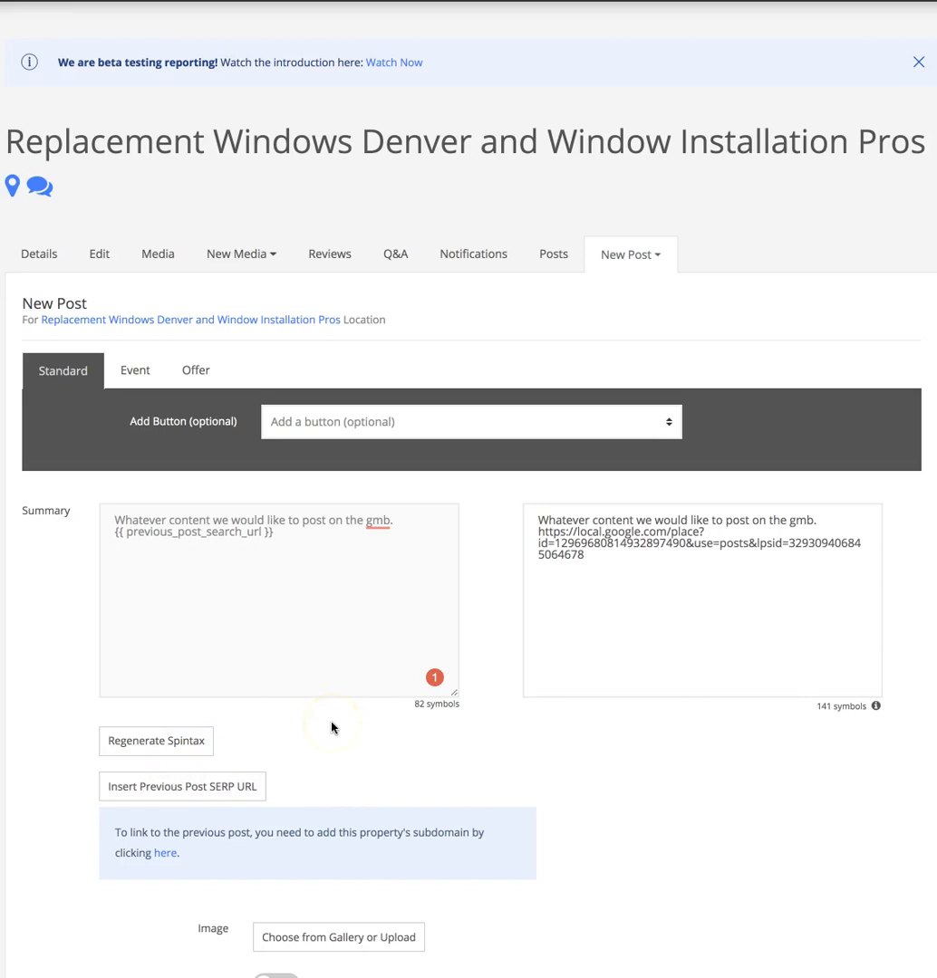
scroll("up", 3)
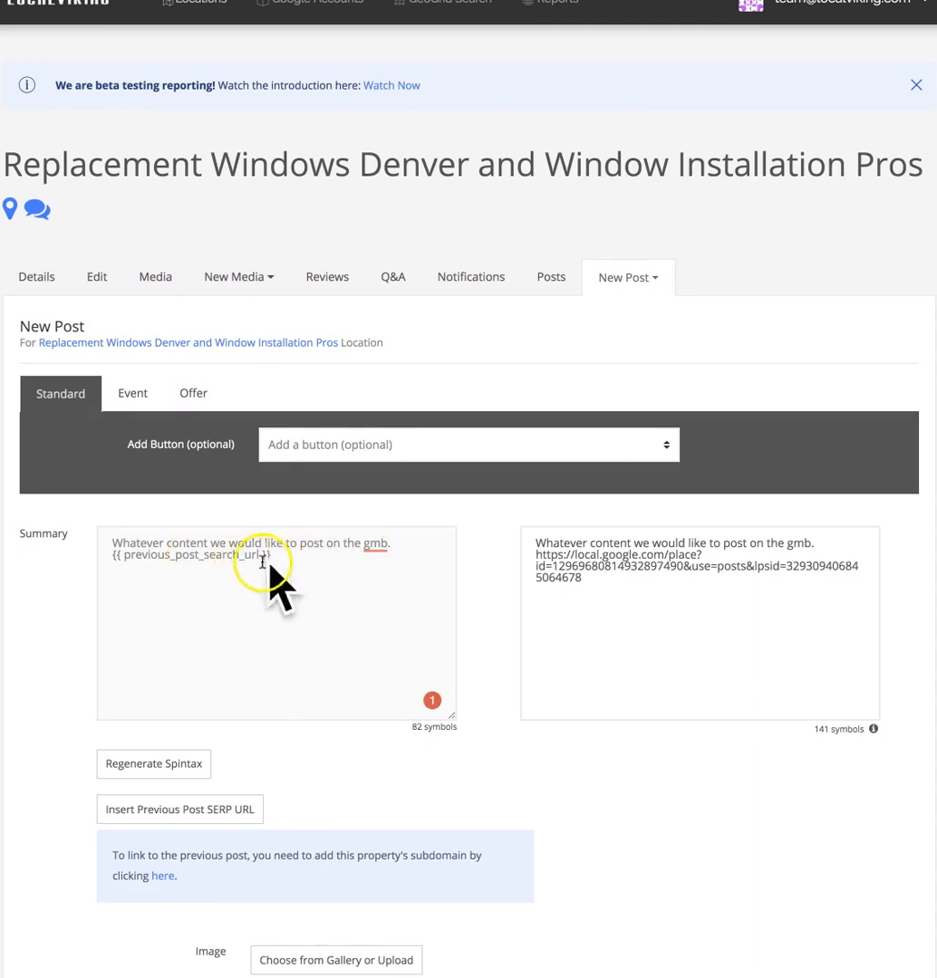
scroll("up", 3)
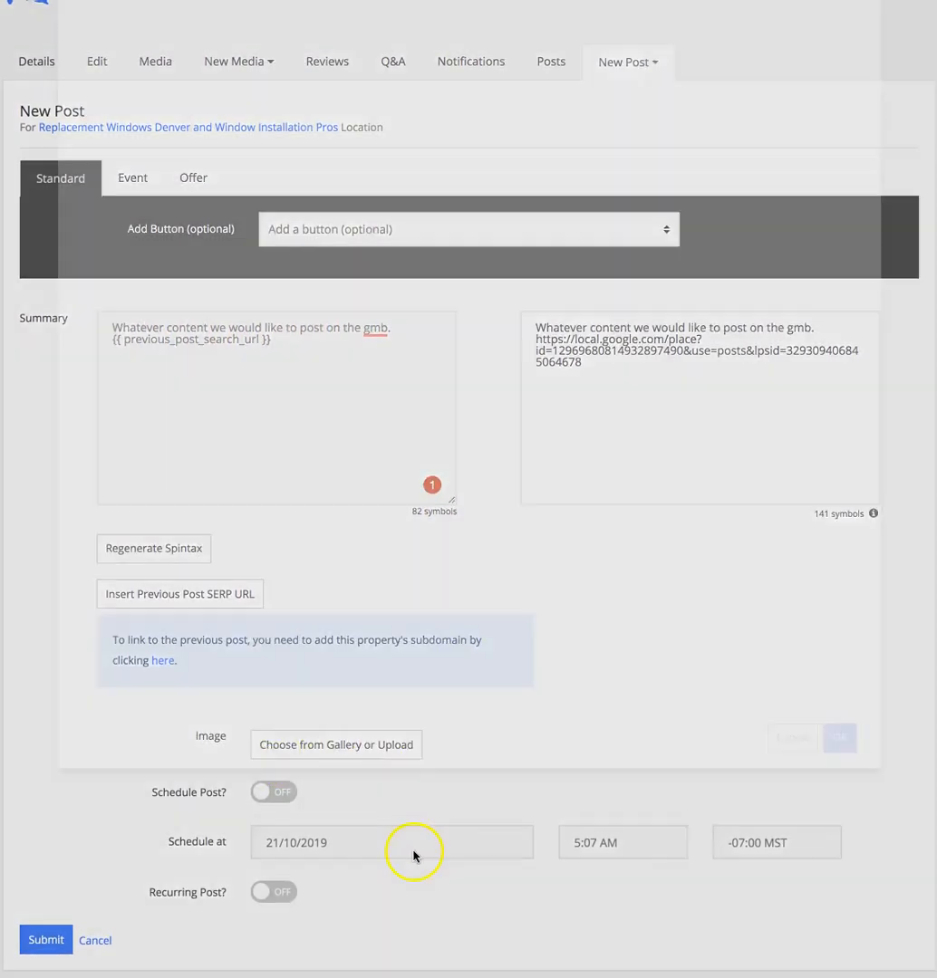
Search the image gallery for 'lawyer' and pick the LAWYER letter-tiles photo
left_click(334, 743)
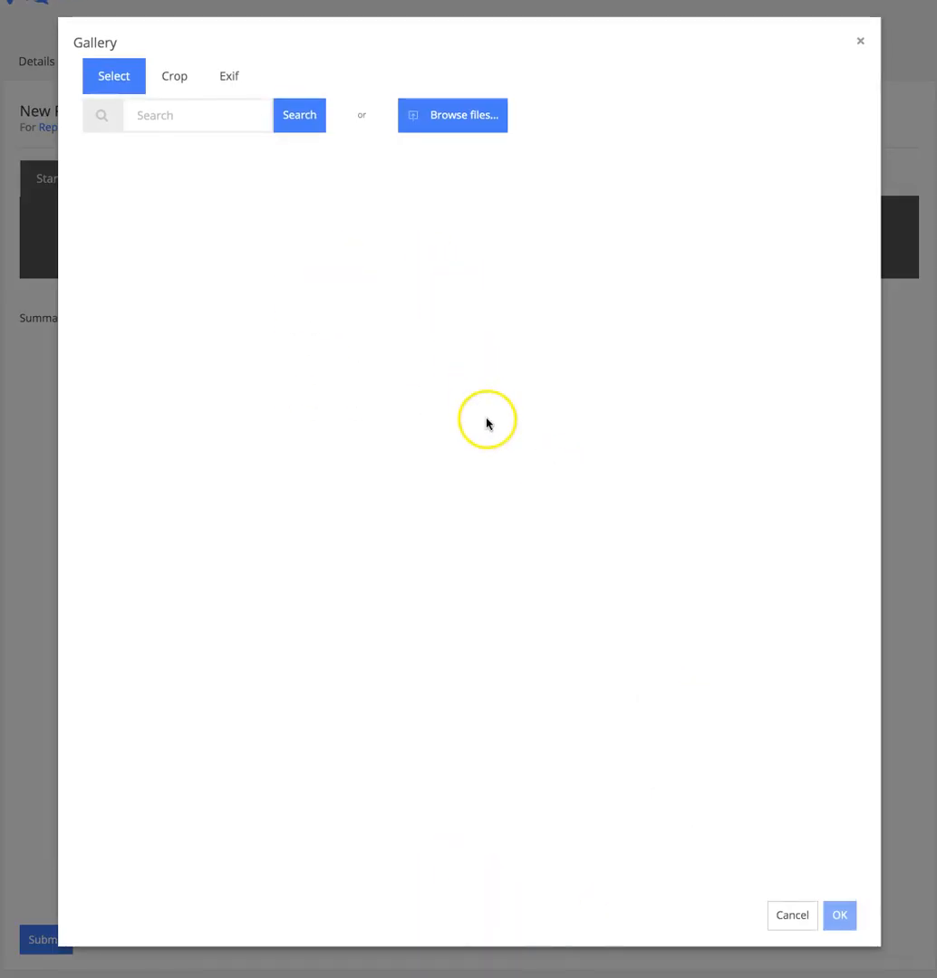
left_click(197, 115)
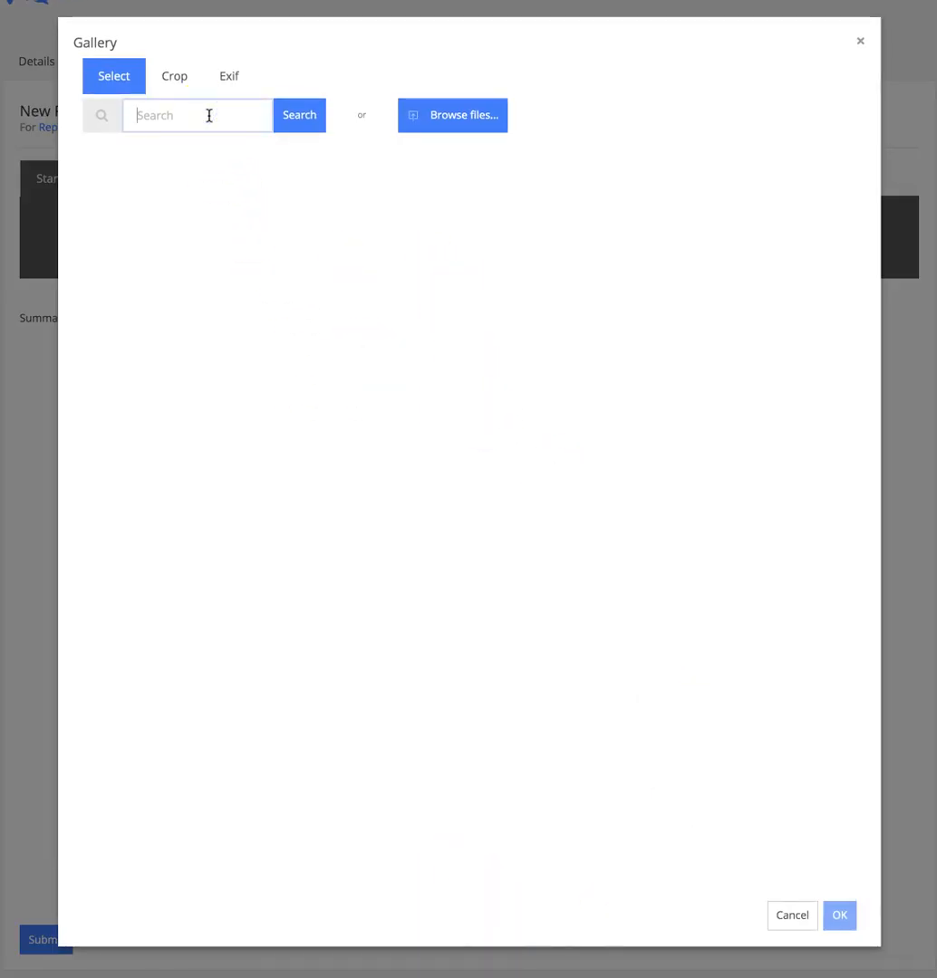
type("lawyer")
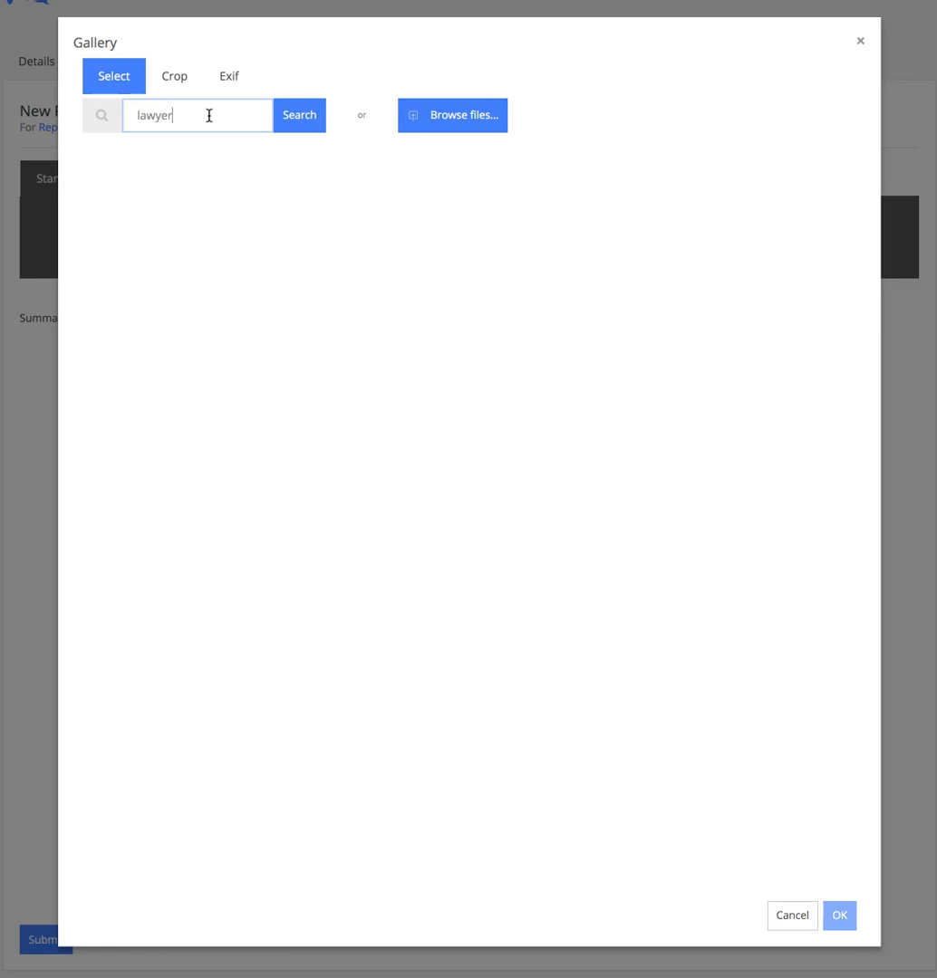
left_click(299, 115)
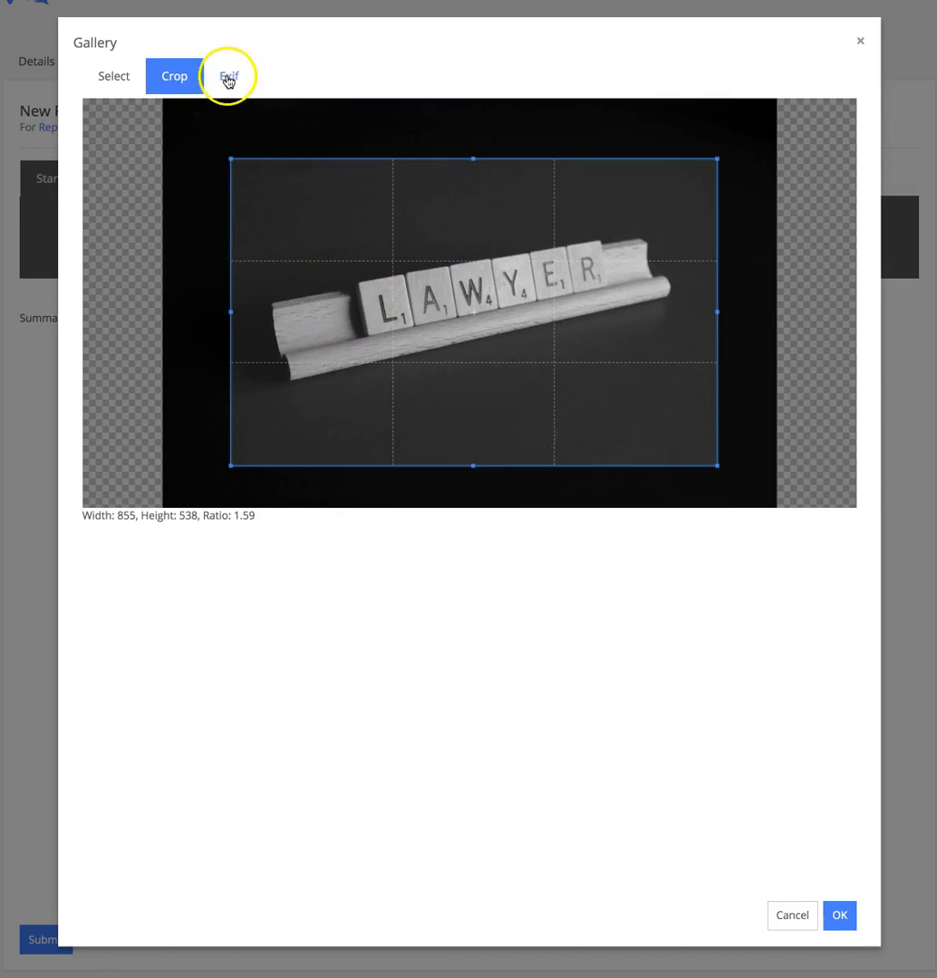
On the image's Exif tab, select the Edit Exif option
left_click(228, 75)
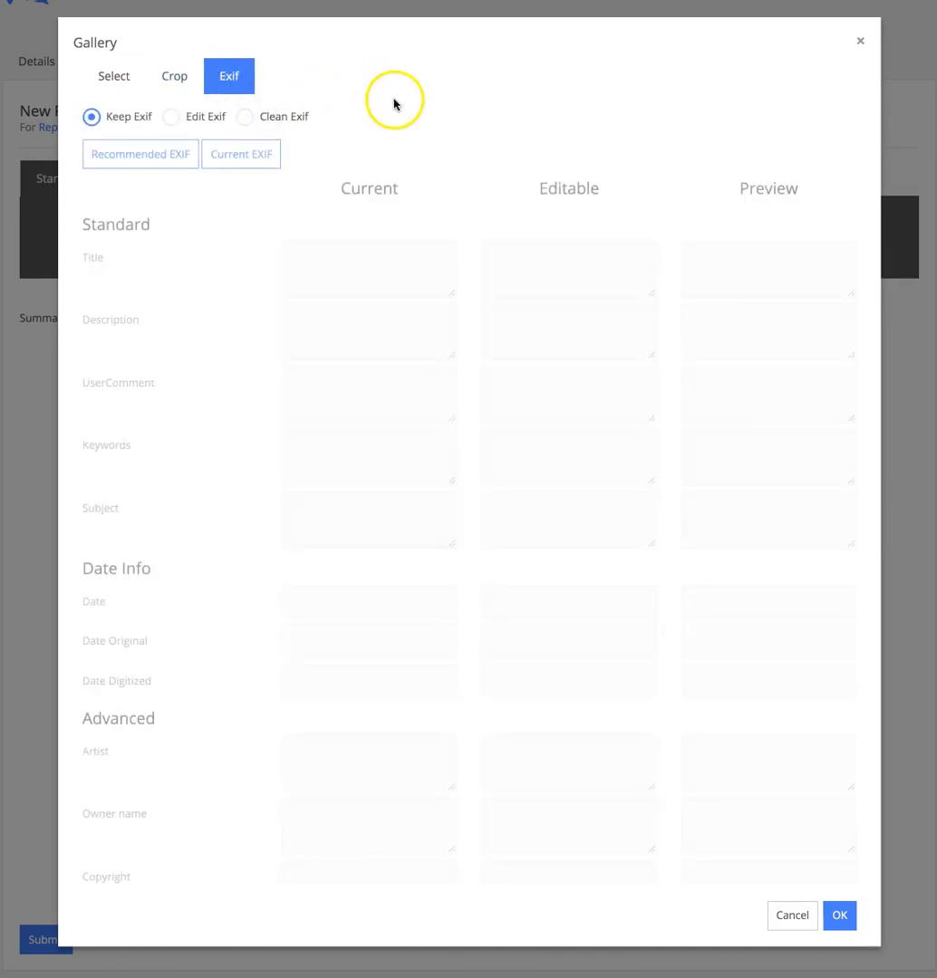
scroll("down", 3)
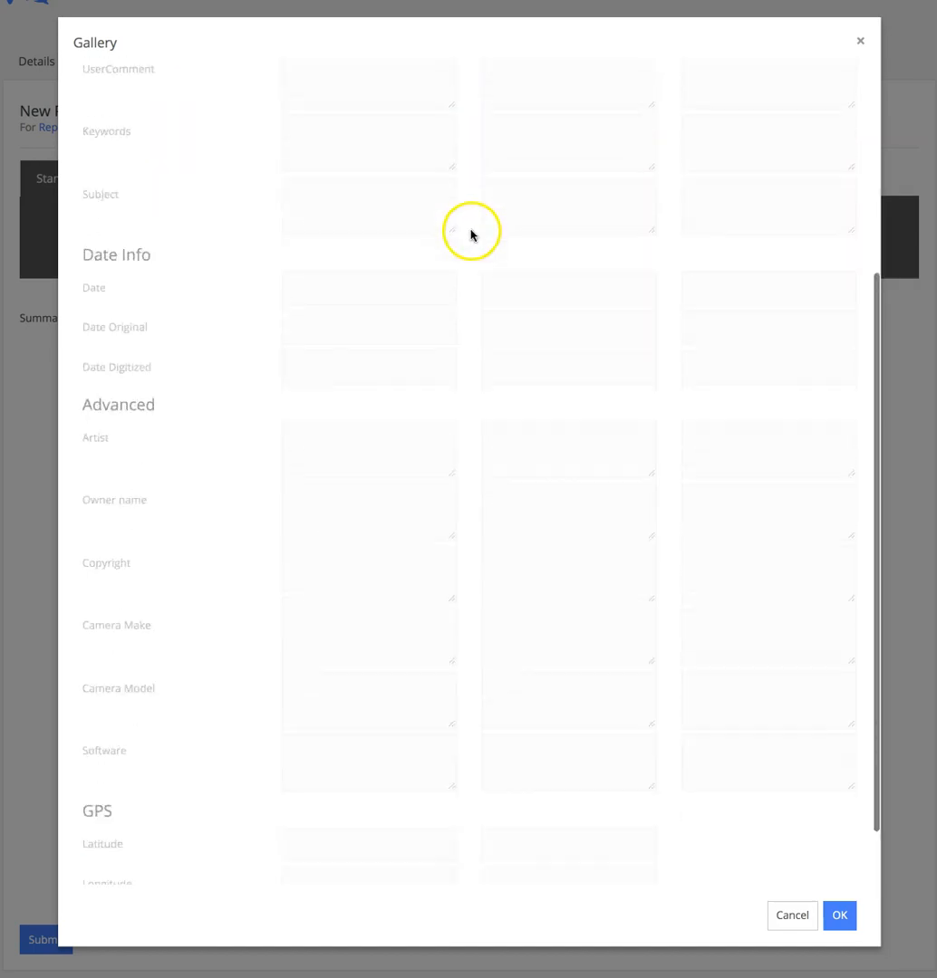
scroll("up", 3)
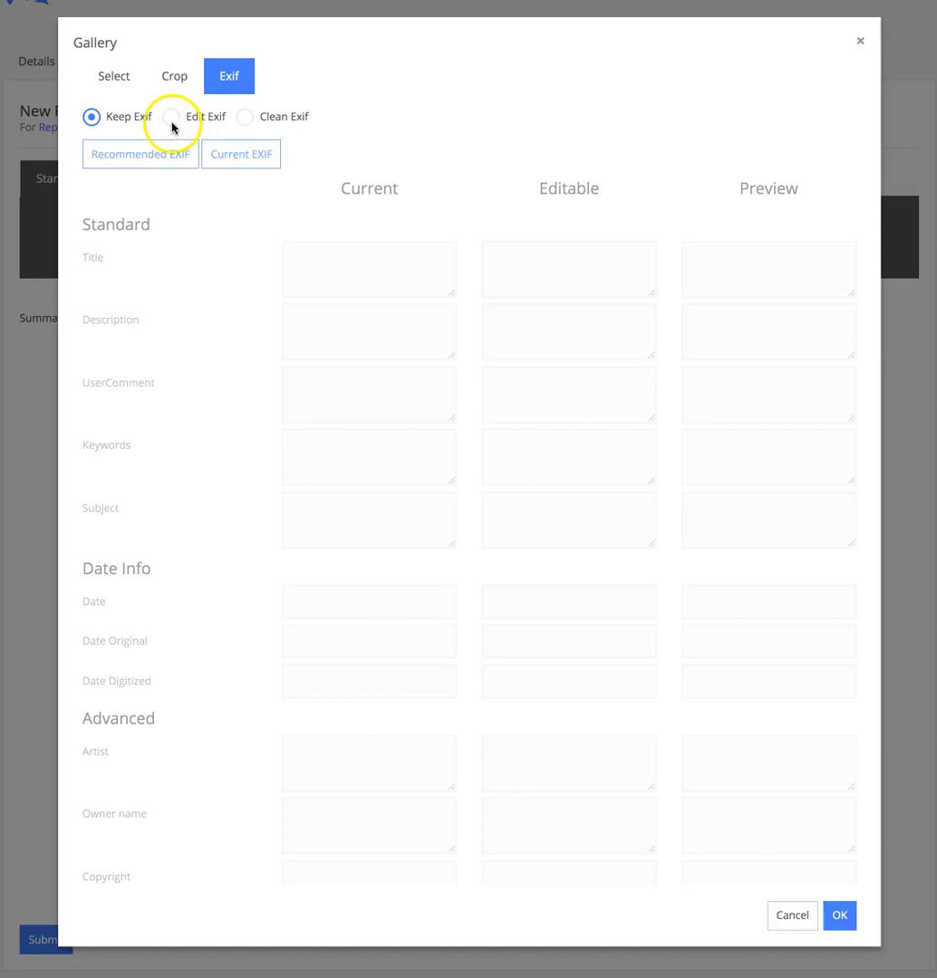
left_click(171, 117)
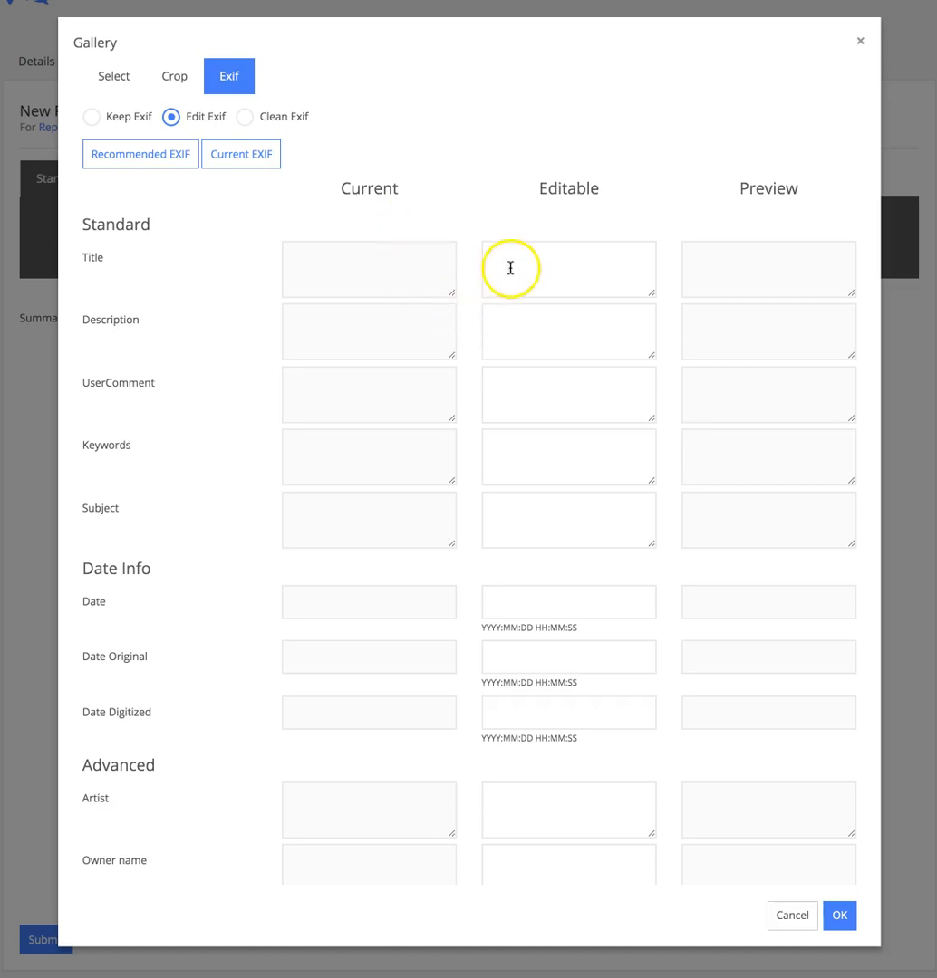
mouse_move(594, 402)
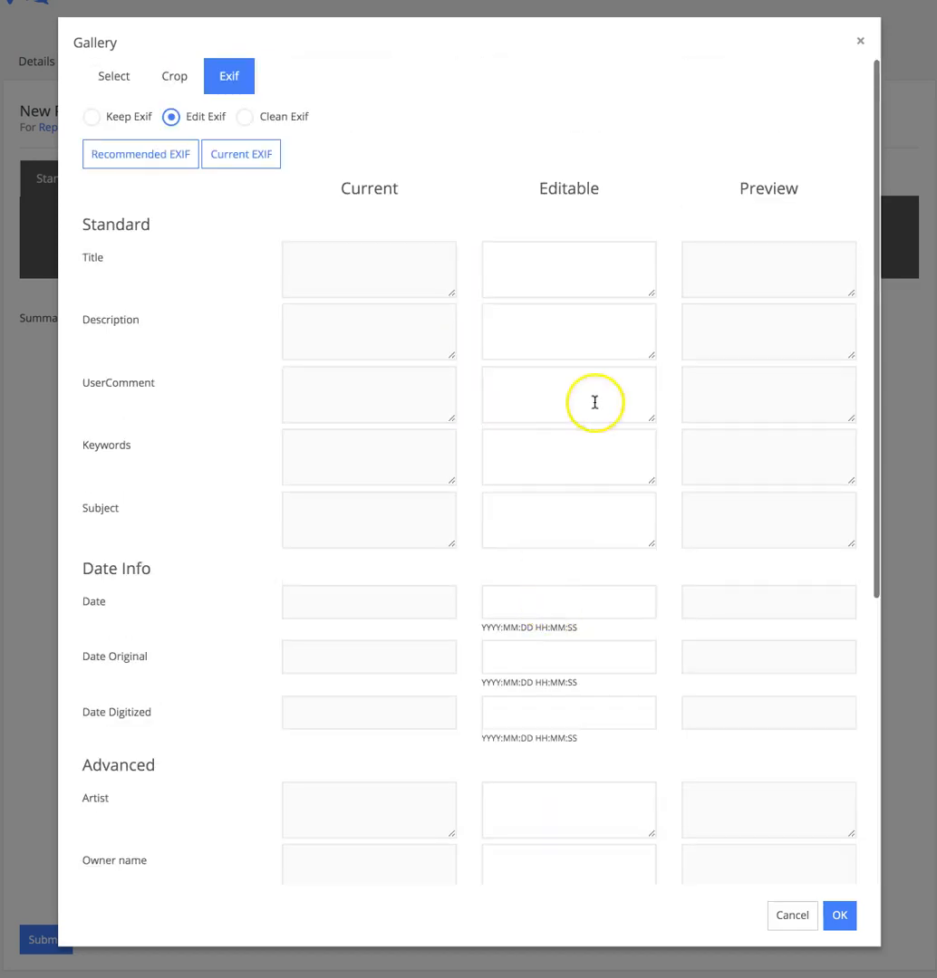
mouse_move(207, 269)
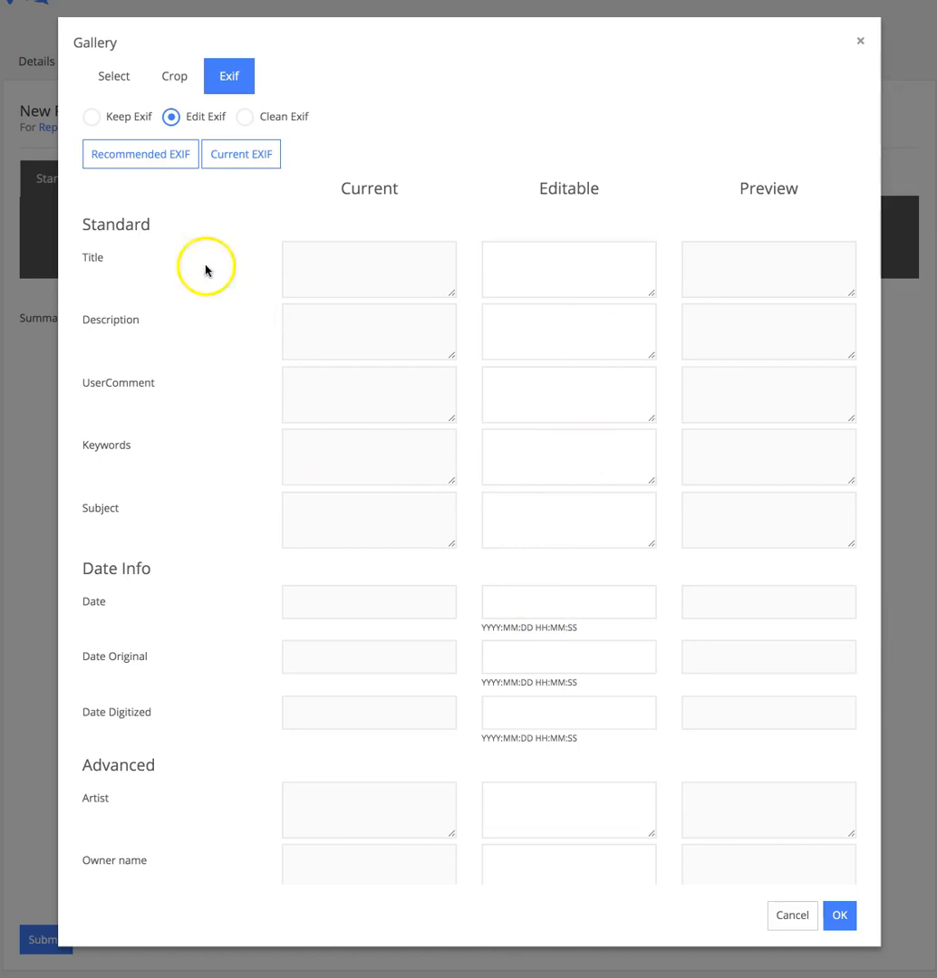
Apply Recommended EXIF, enable 'Use gps from location?', and confirm with OK
left_click(139, 154)
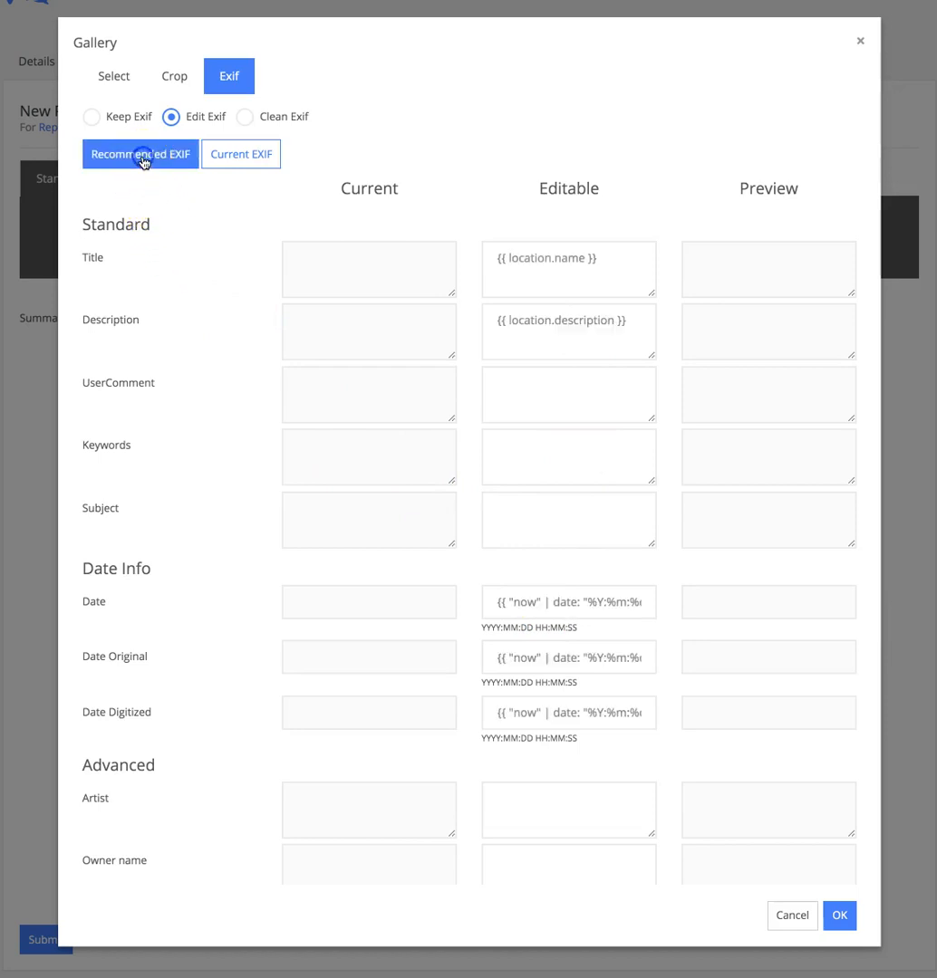
left_click(141, 154)
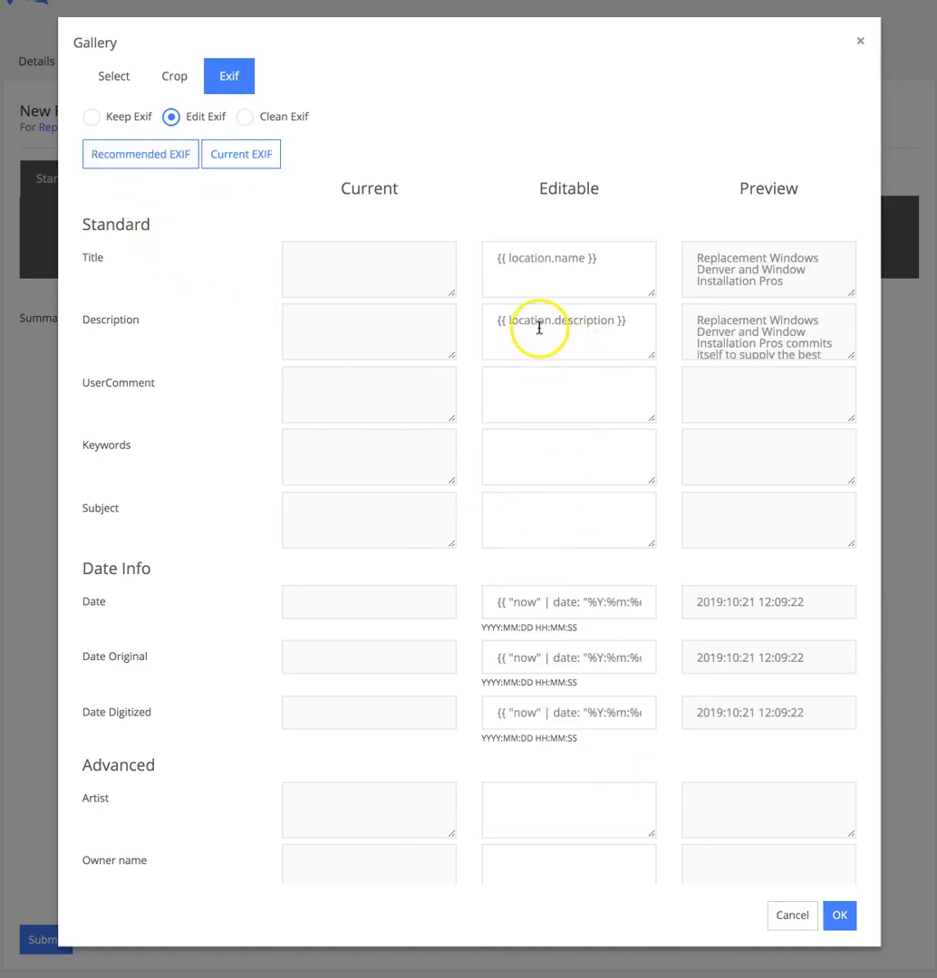
mouse_move(583, 423)
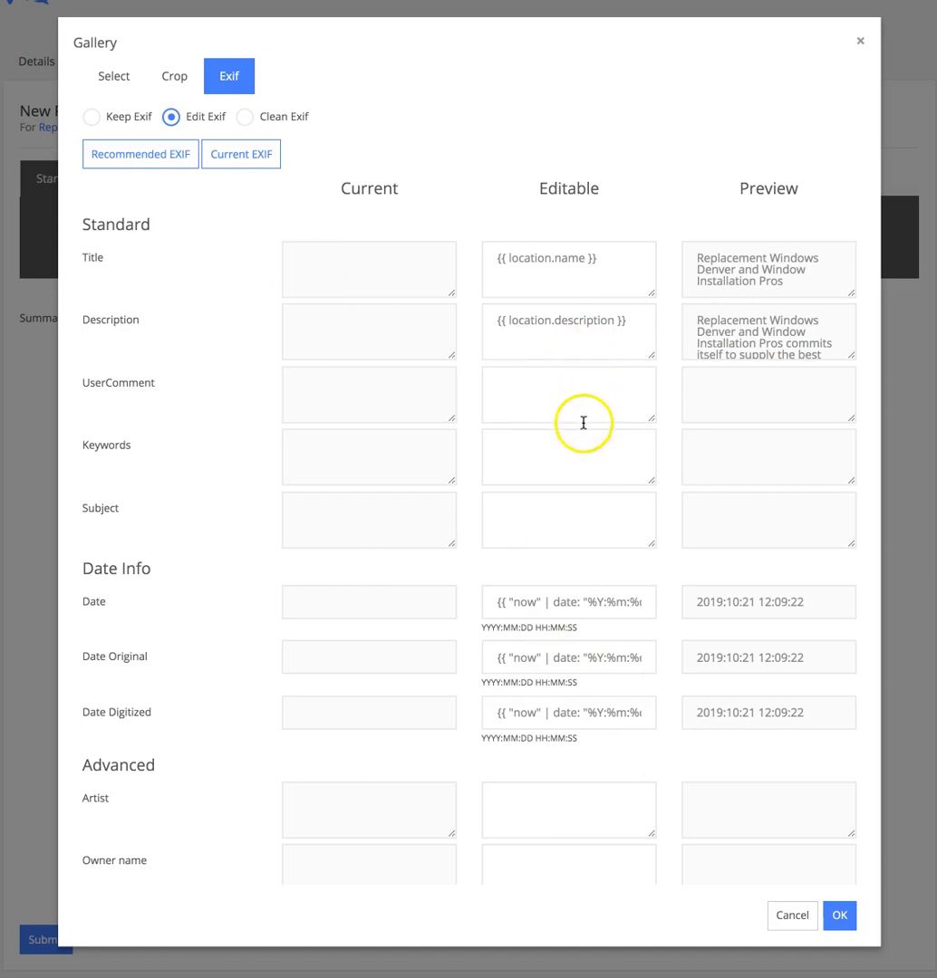
mouse_move(661, 500)
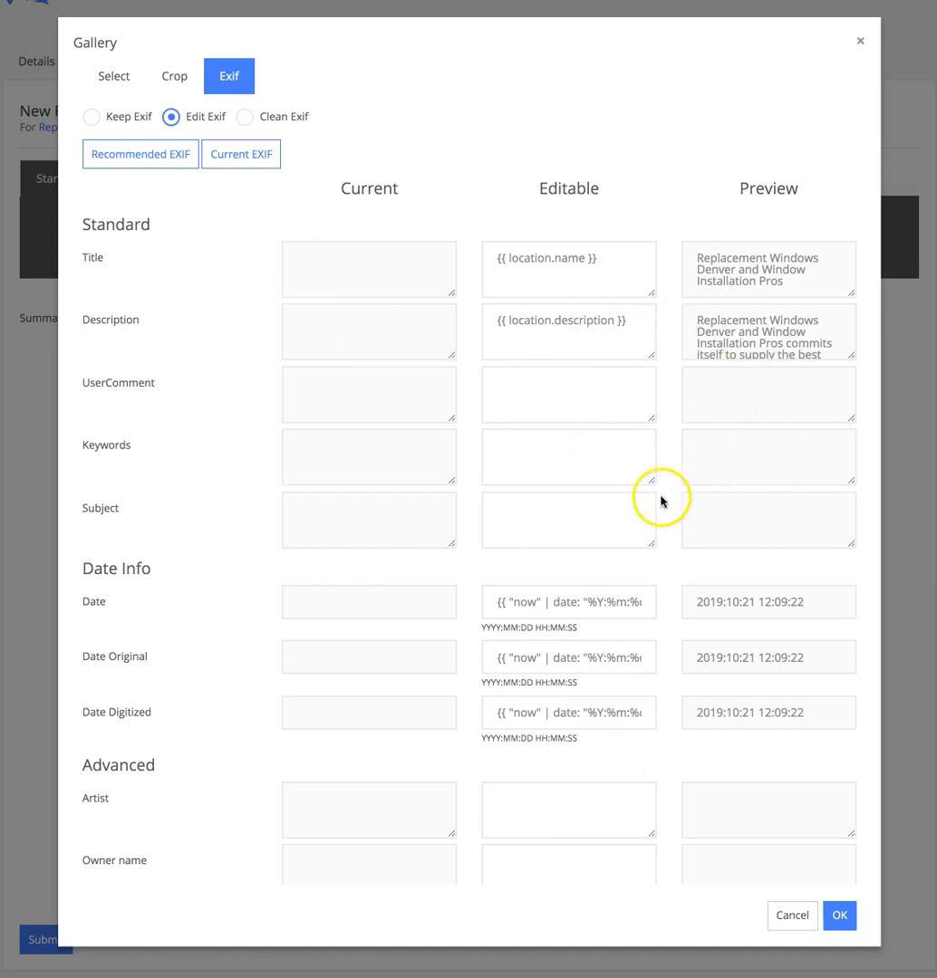
mouse_move(423, 449)
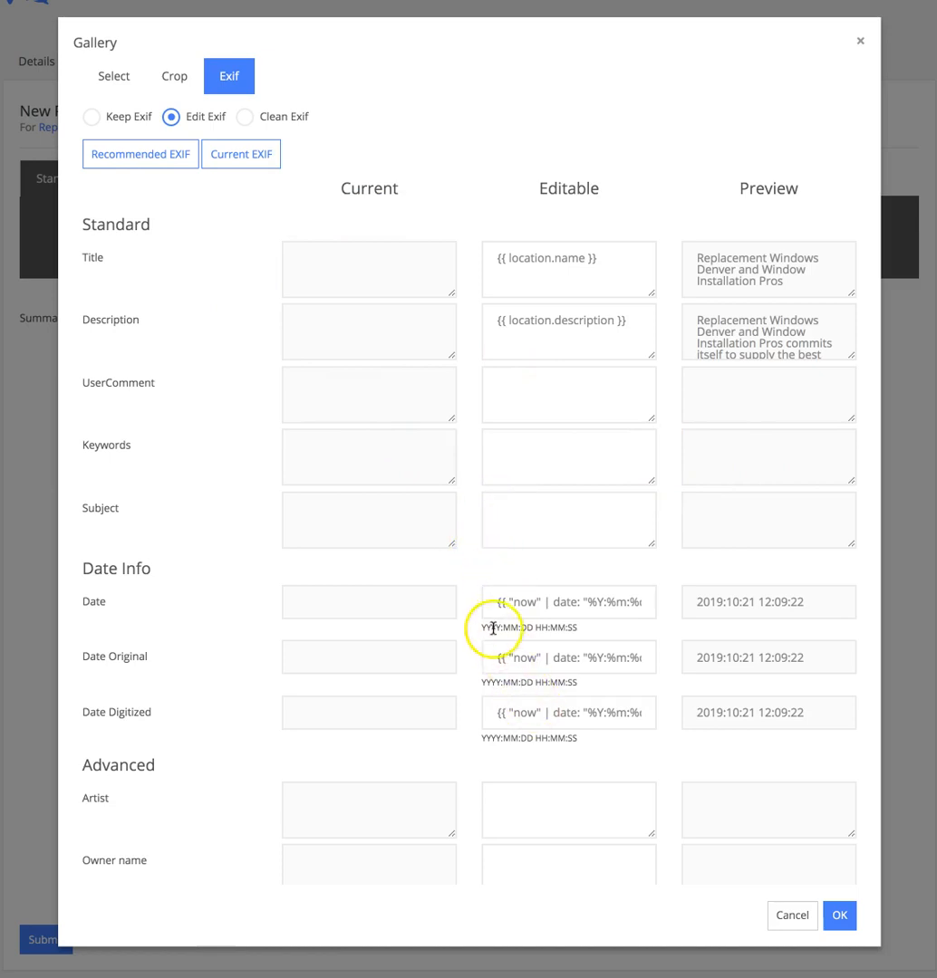
scroll("down", 3)
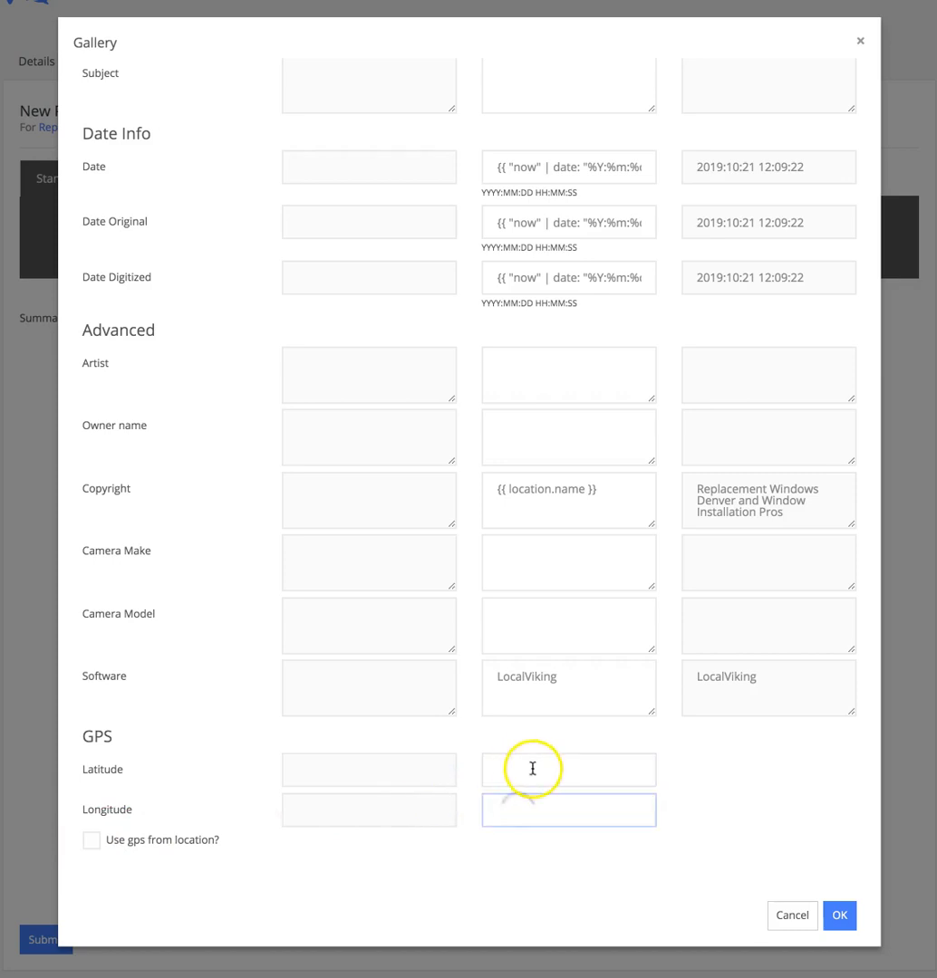
left_click(91, 841)
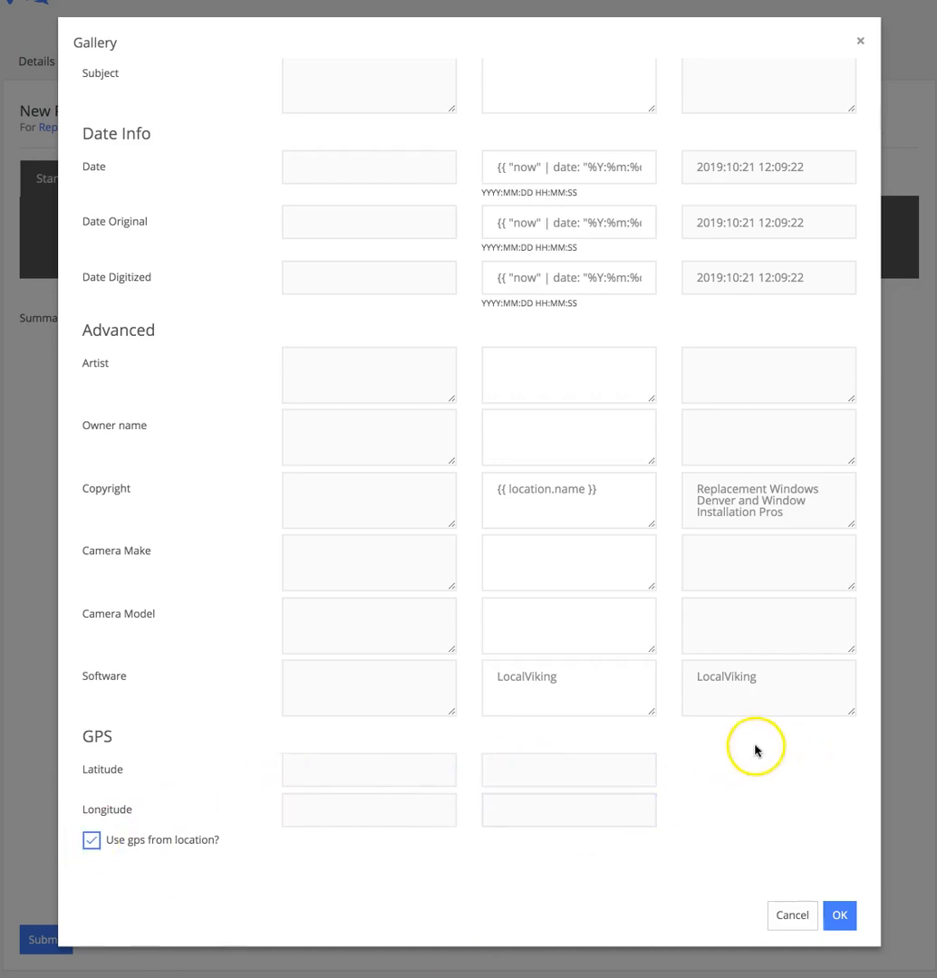
scroll("up", 3)
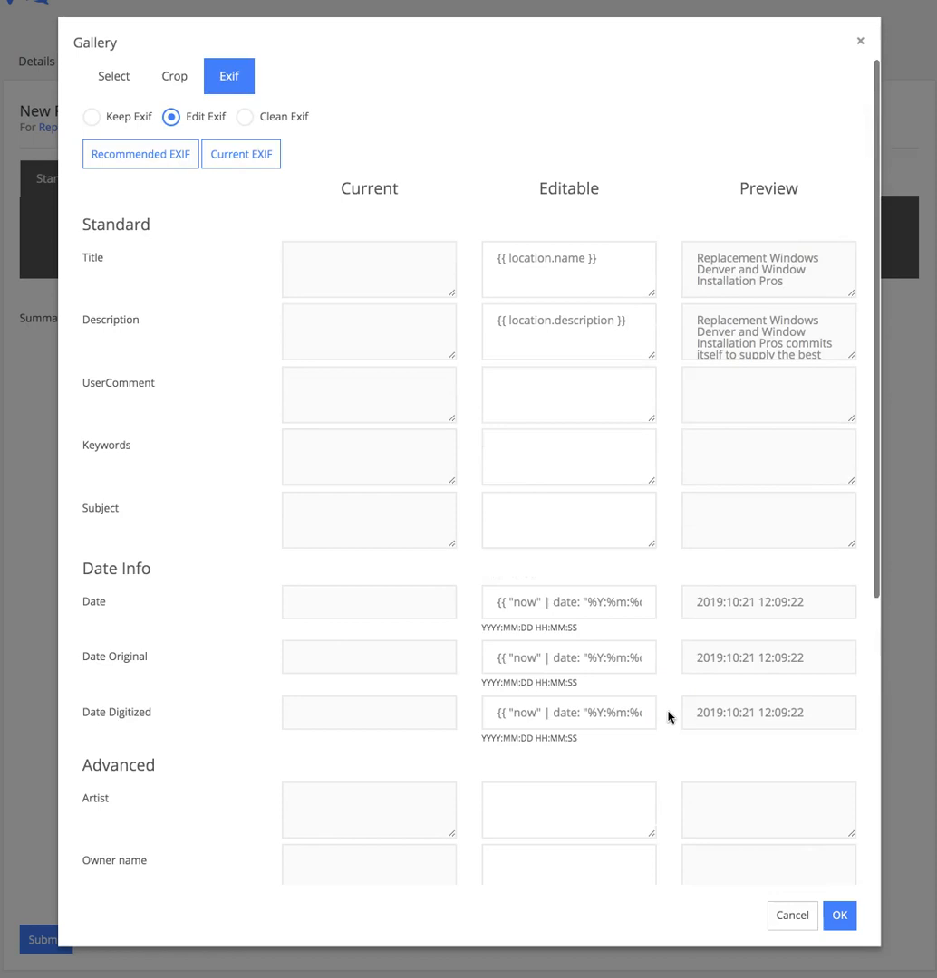
left_click(568, 452)
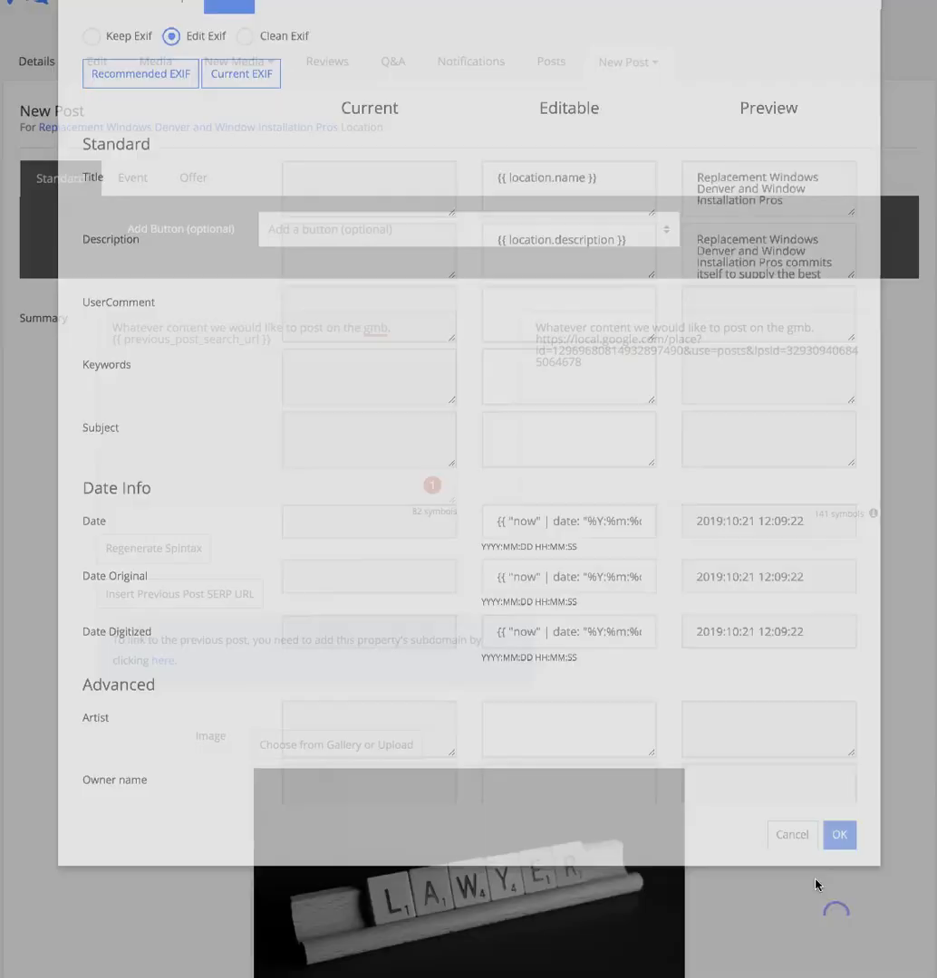
left_click(837, 834)
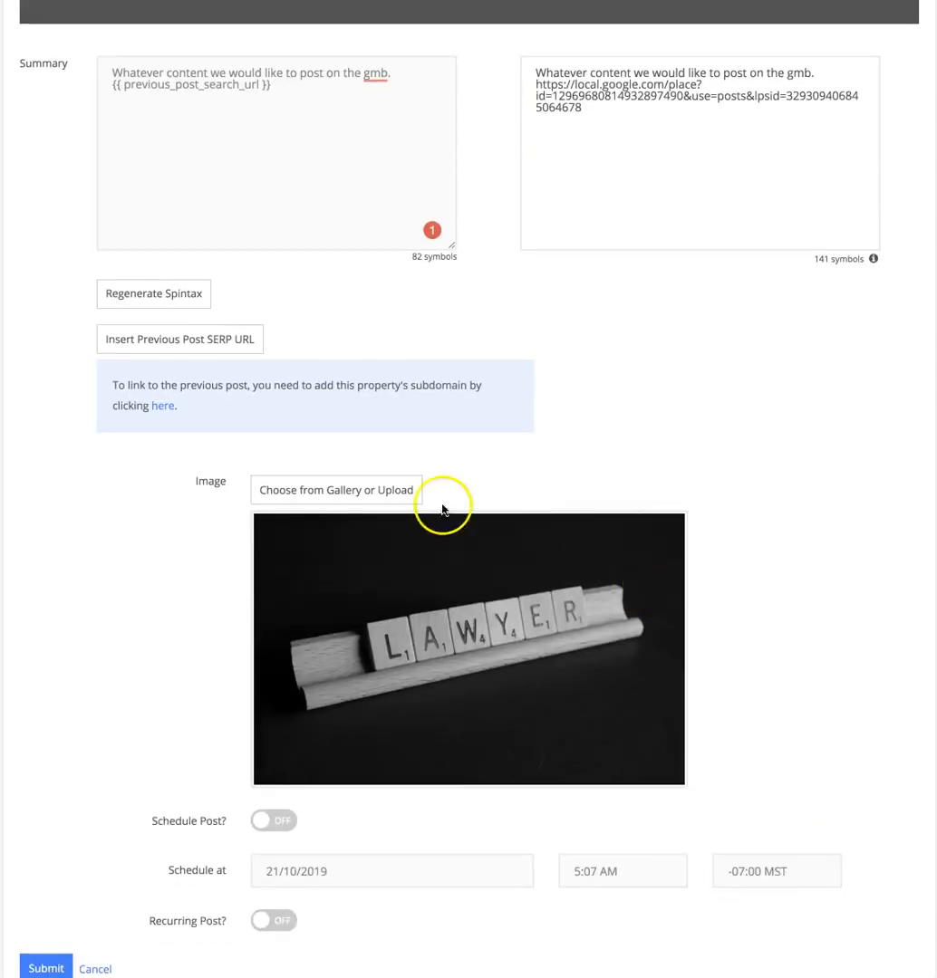
mouse_move(445, 644)
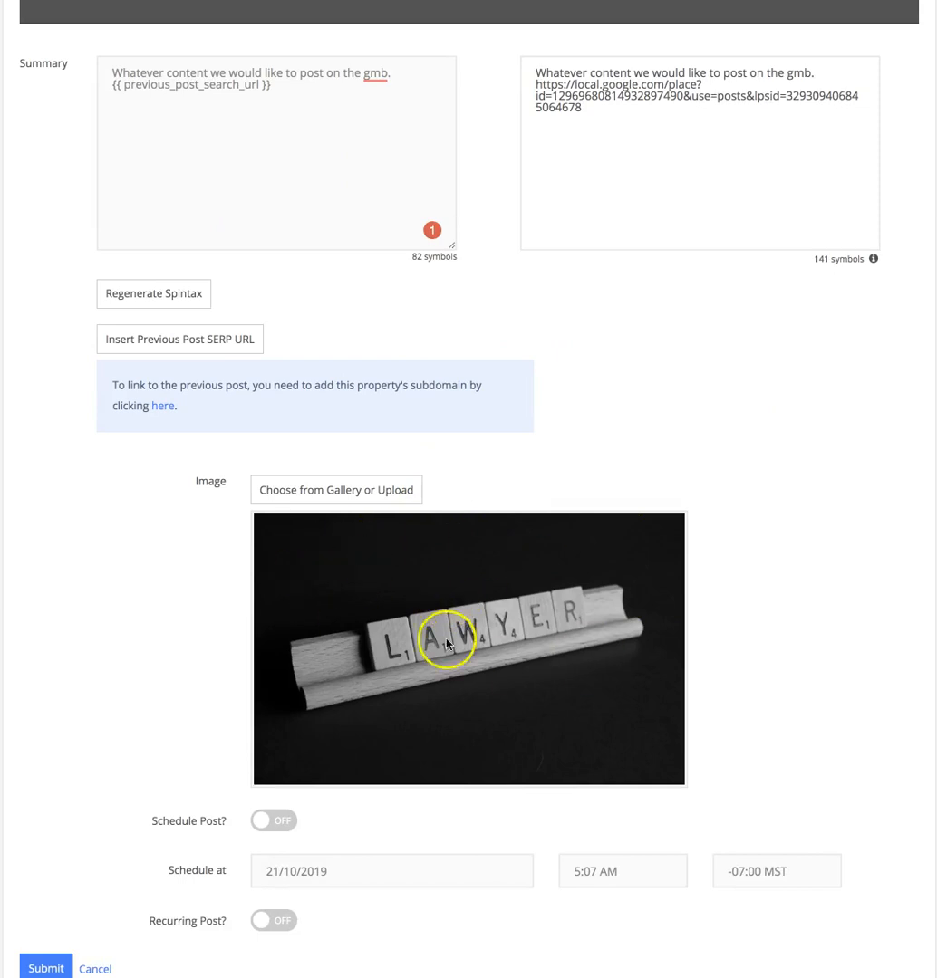
mouse_move(601, 604)
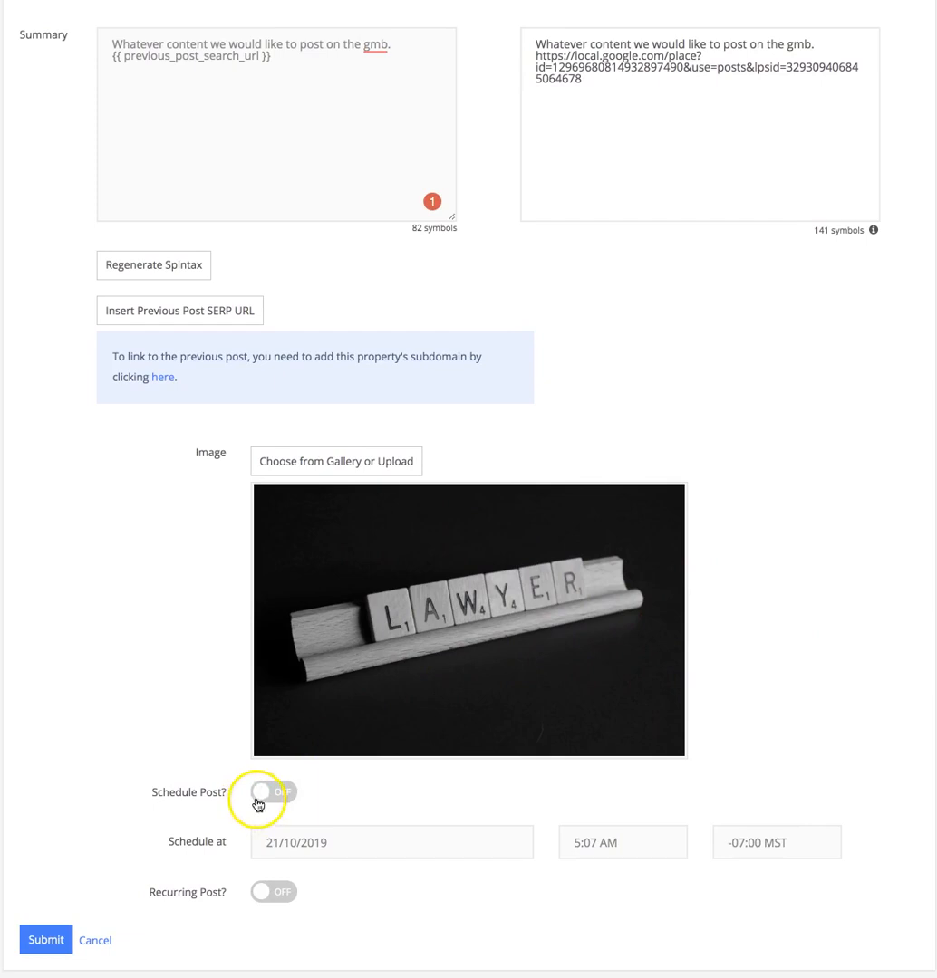
mouse_move(111, 552)
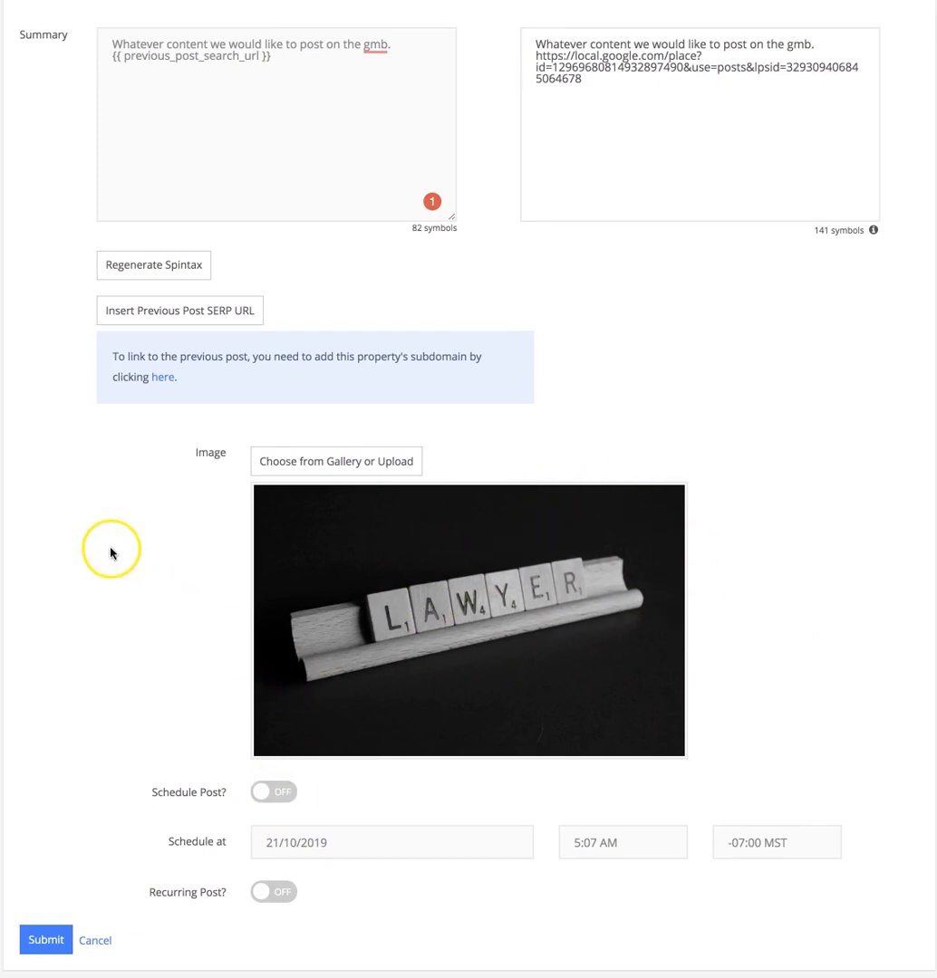
scroll("up", 3)
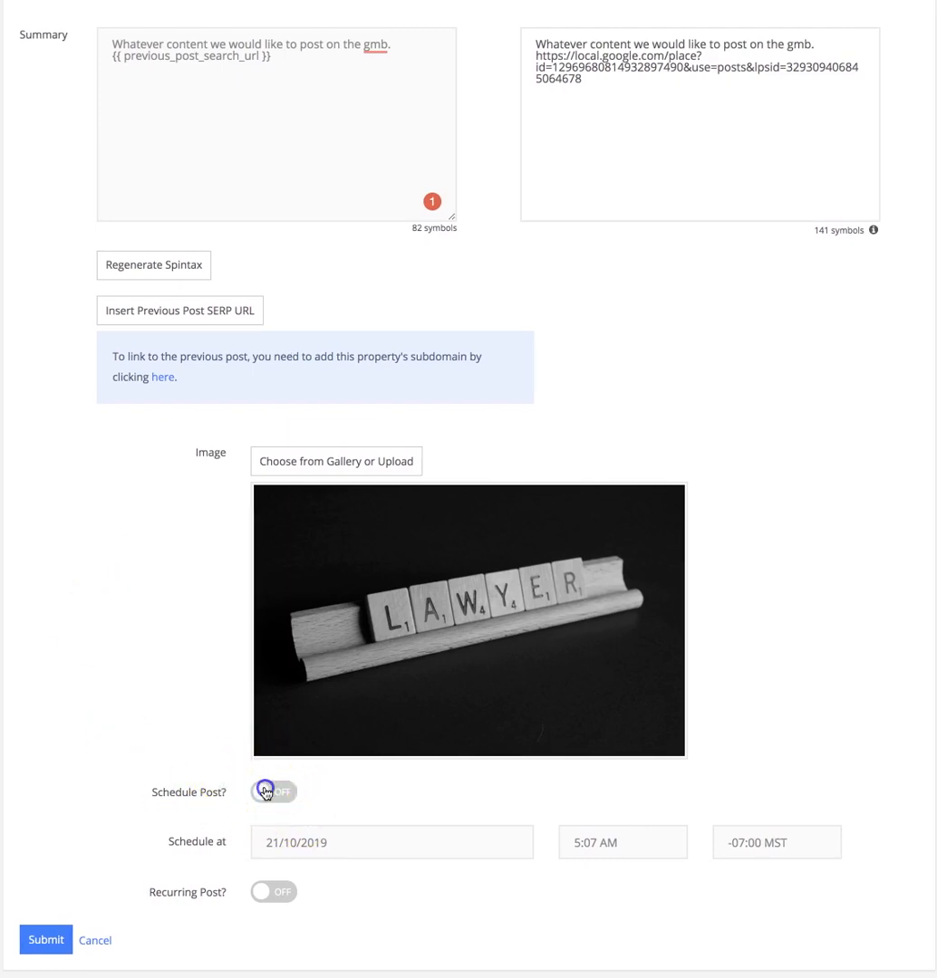
Turn on Schedule Post and Recurring Post for the post
left_click(273, 791)
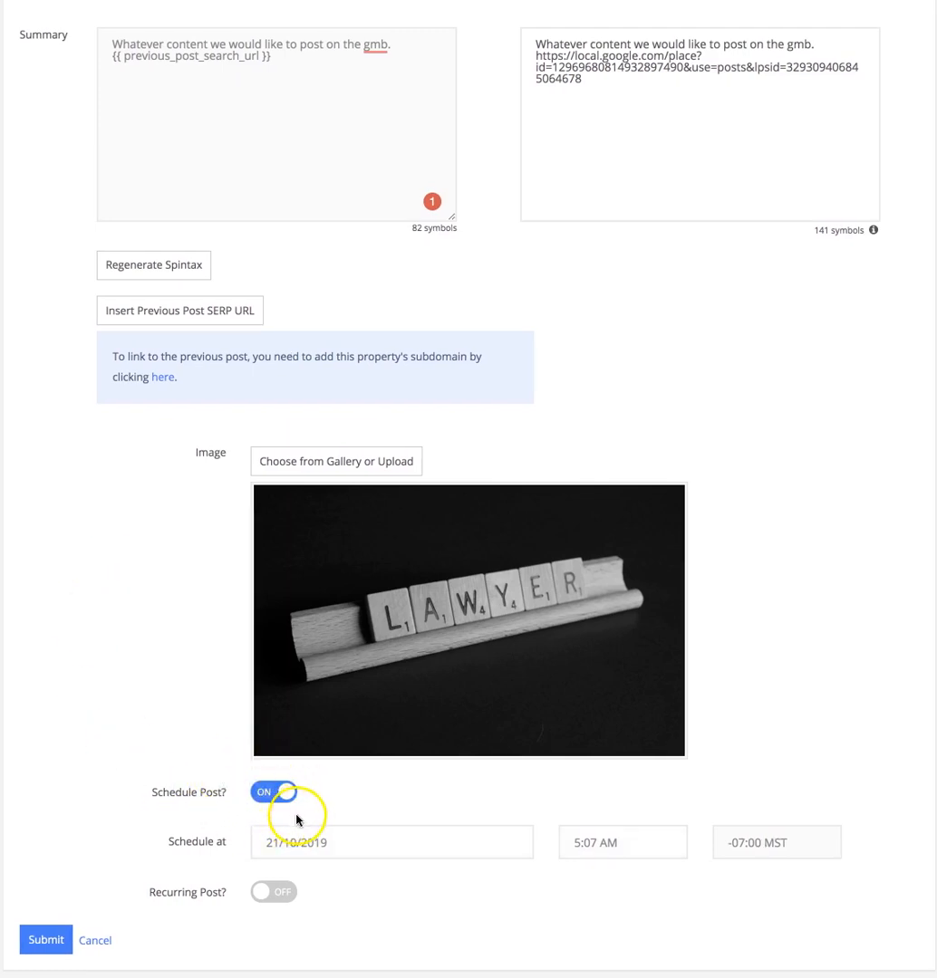
left_click(391, 841)
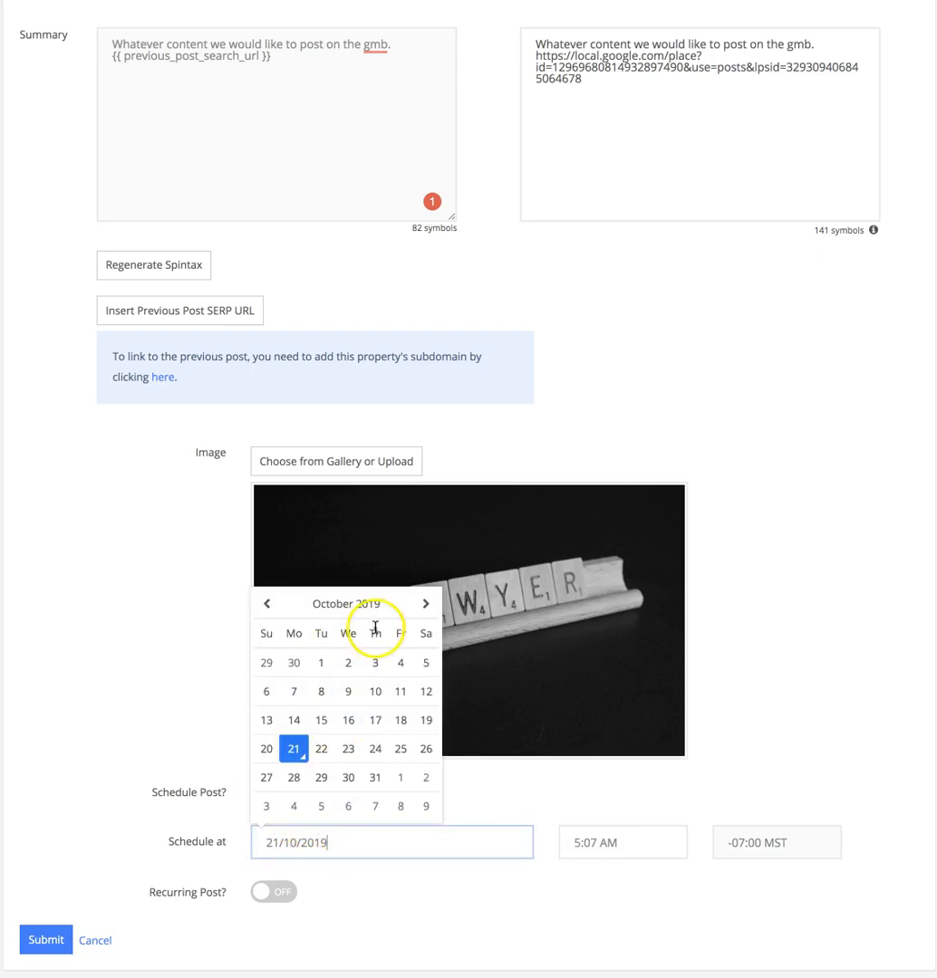
left_click(272, 791)
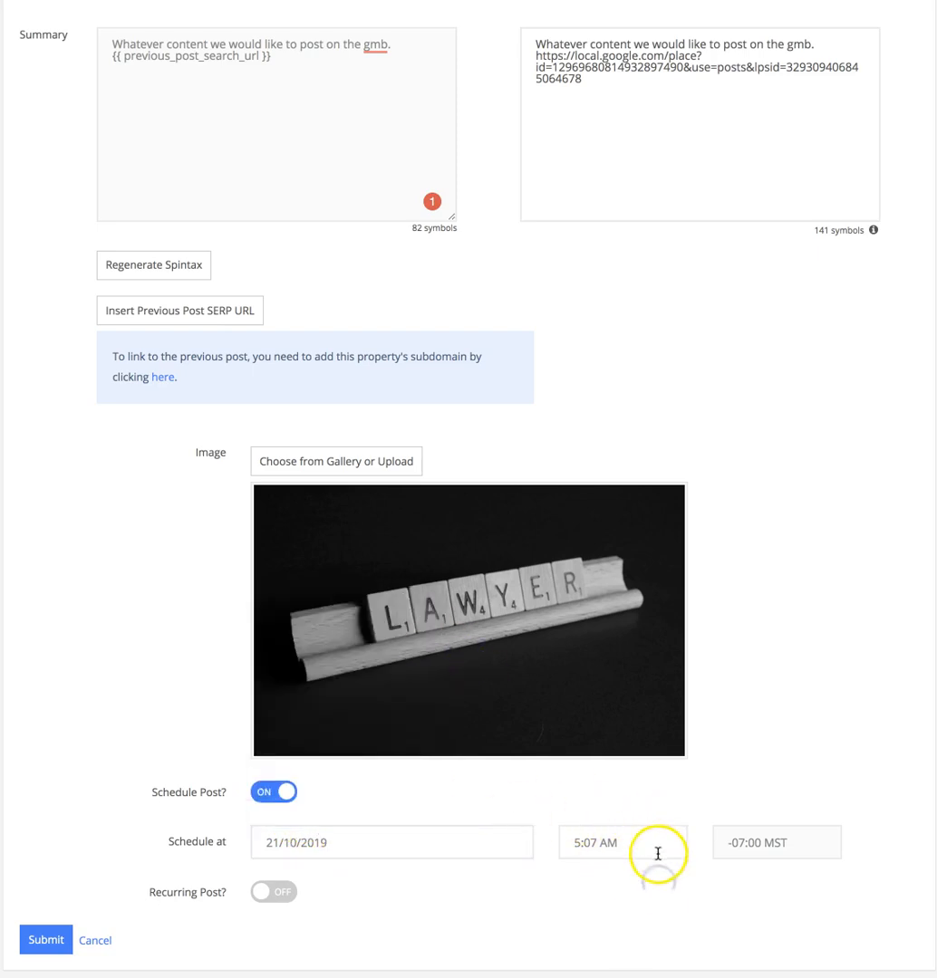
left_click(273, 891)
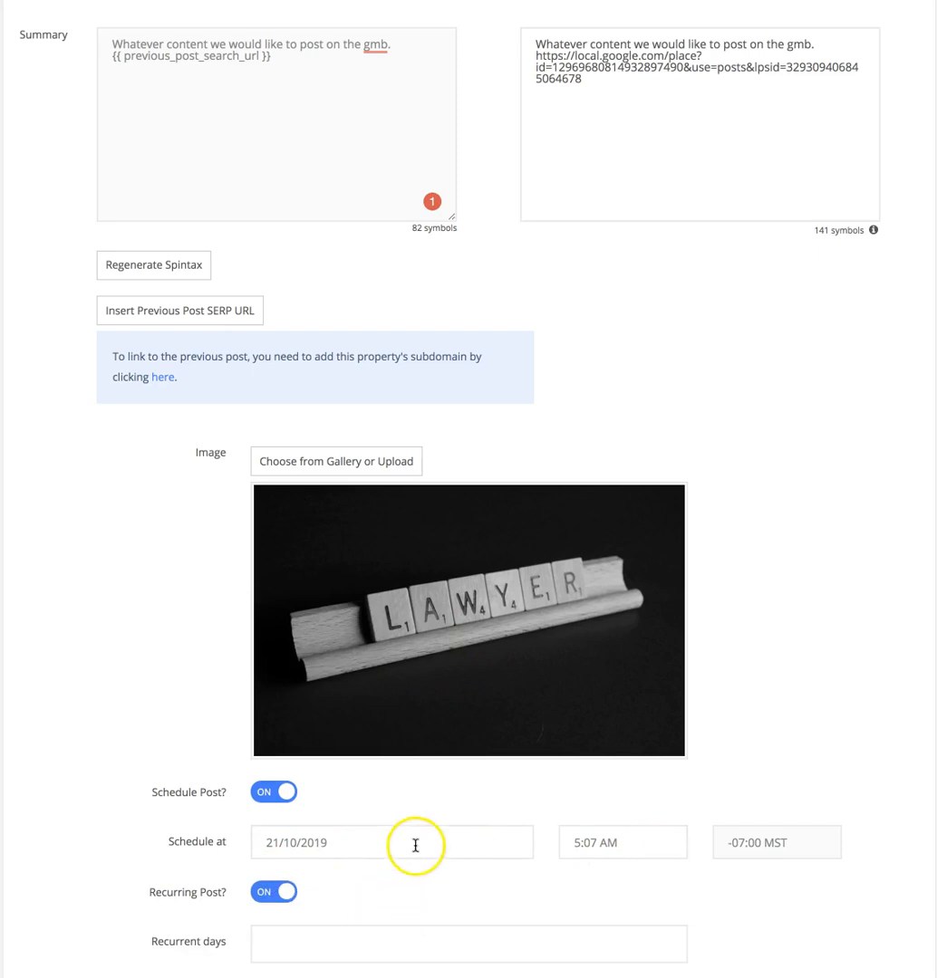
scroll("down", 3)
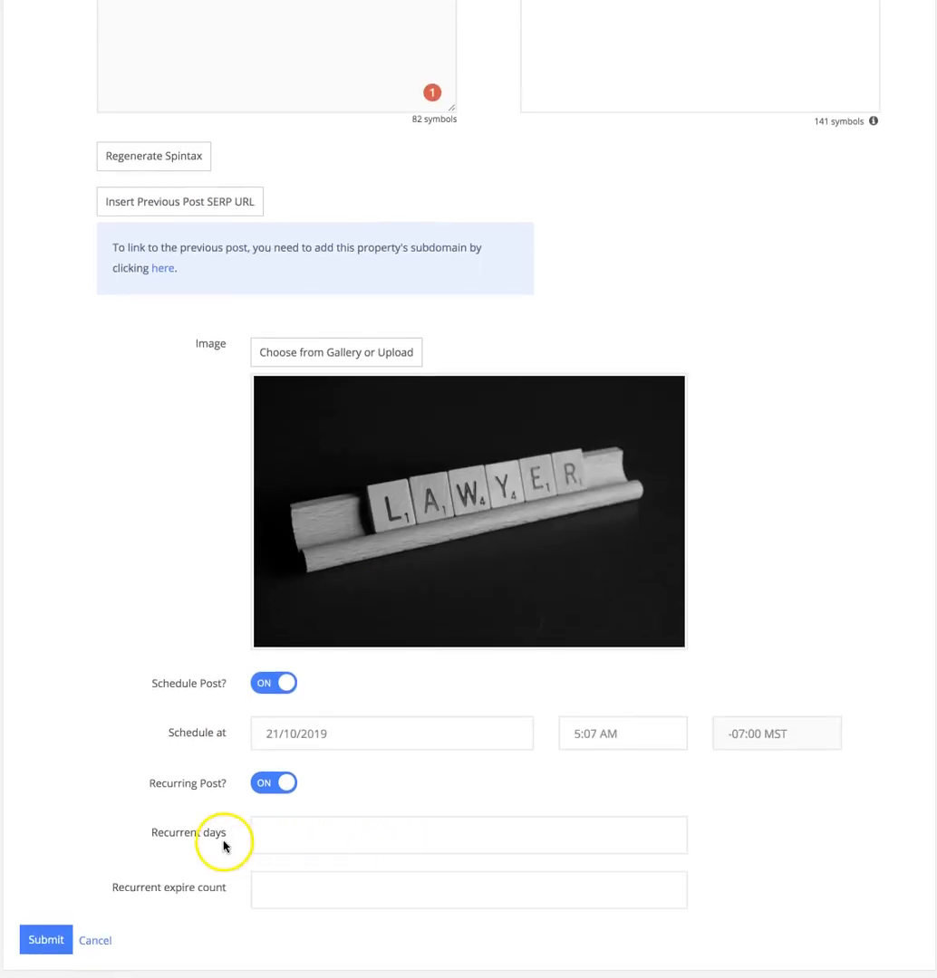
Set Recurrent days to 11 and Recurrent expire count to 4
left_click(453, 834)
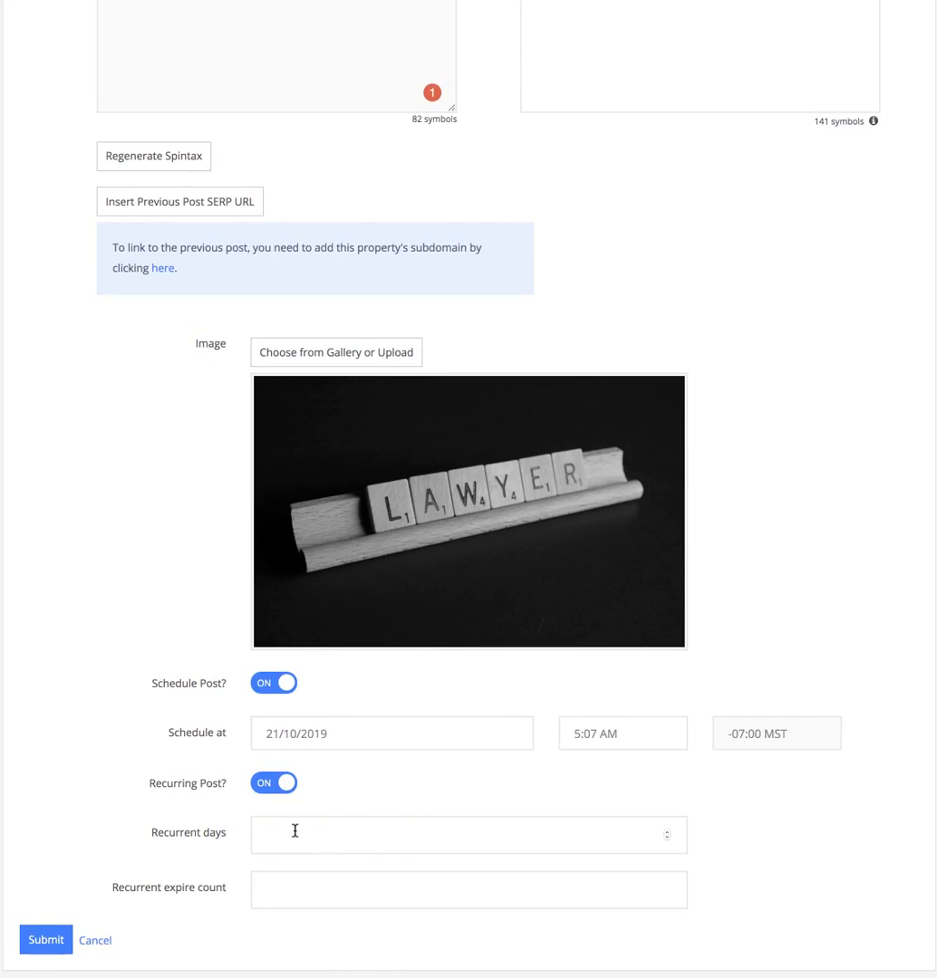
type("2")
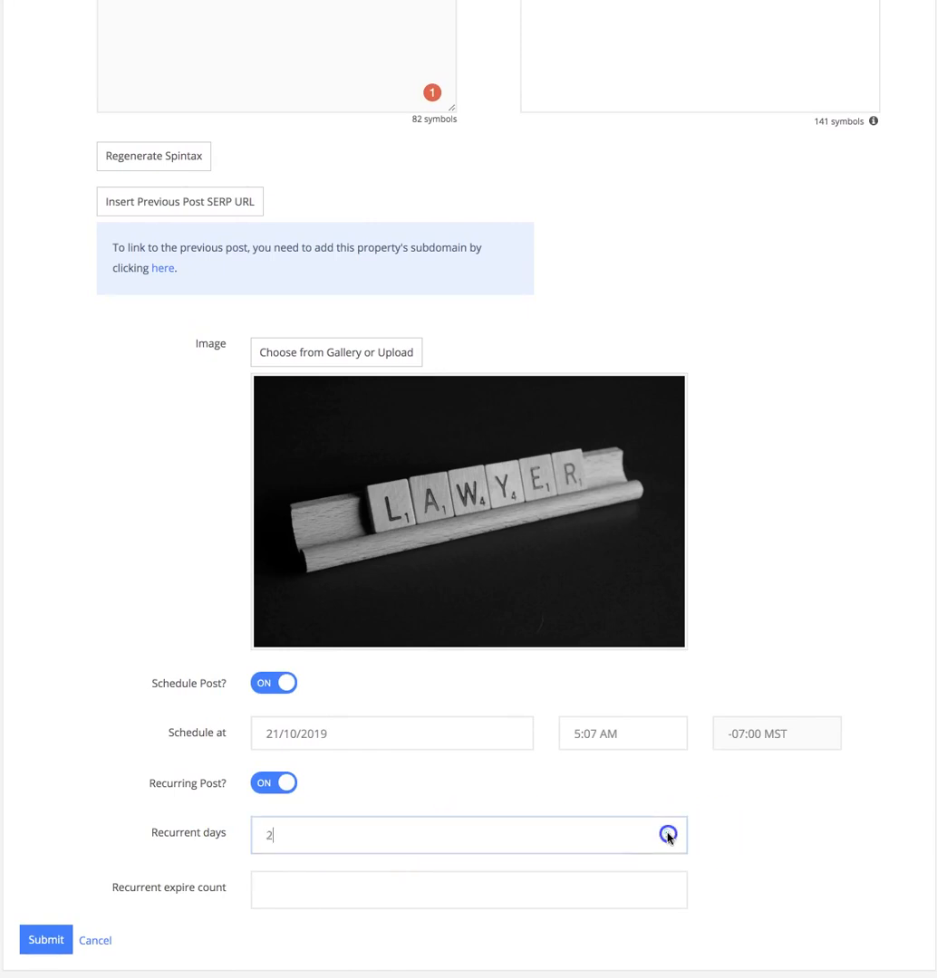
type("11")
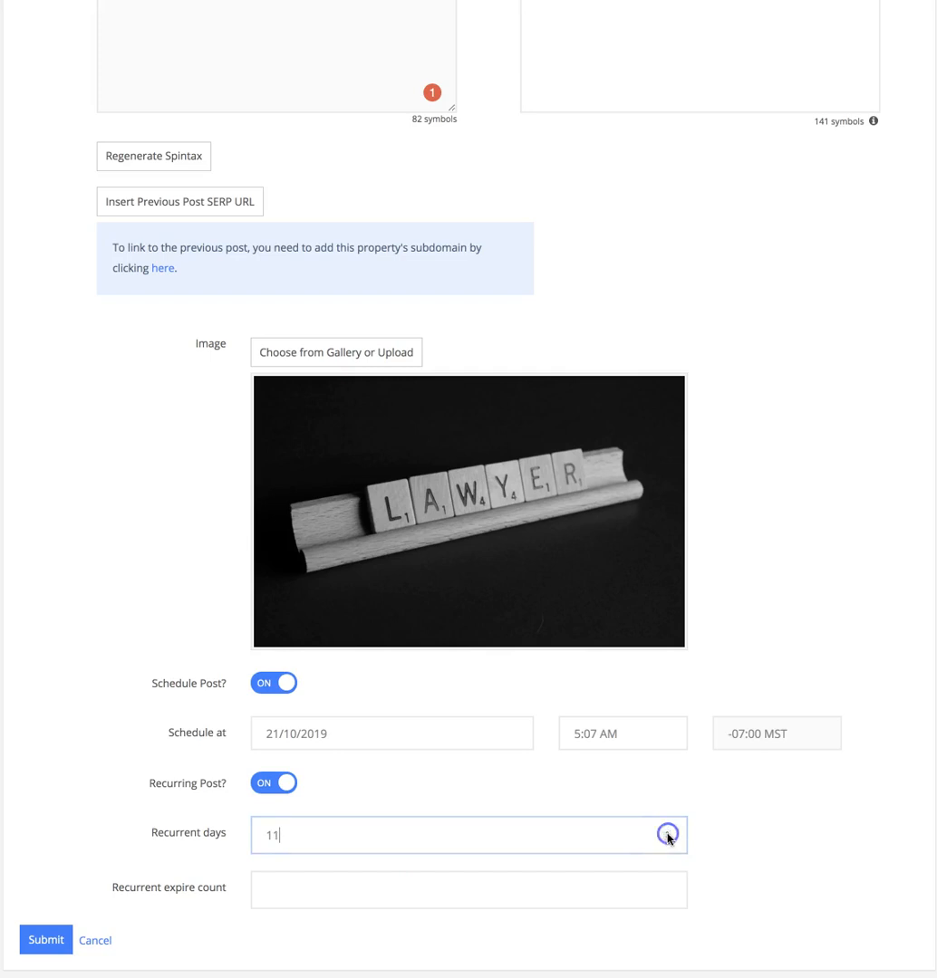
left_click(468, 889)
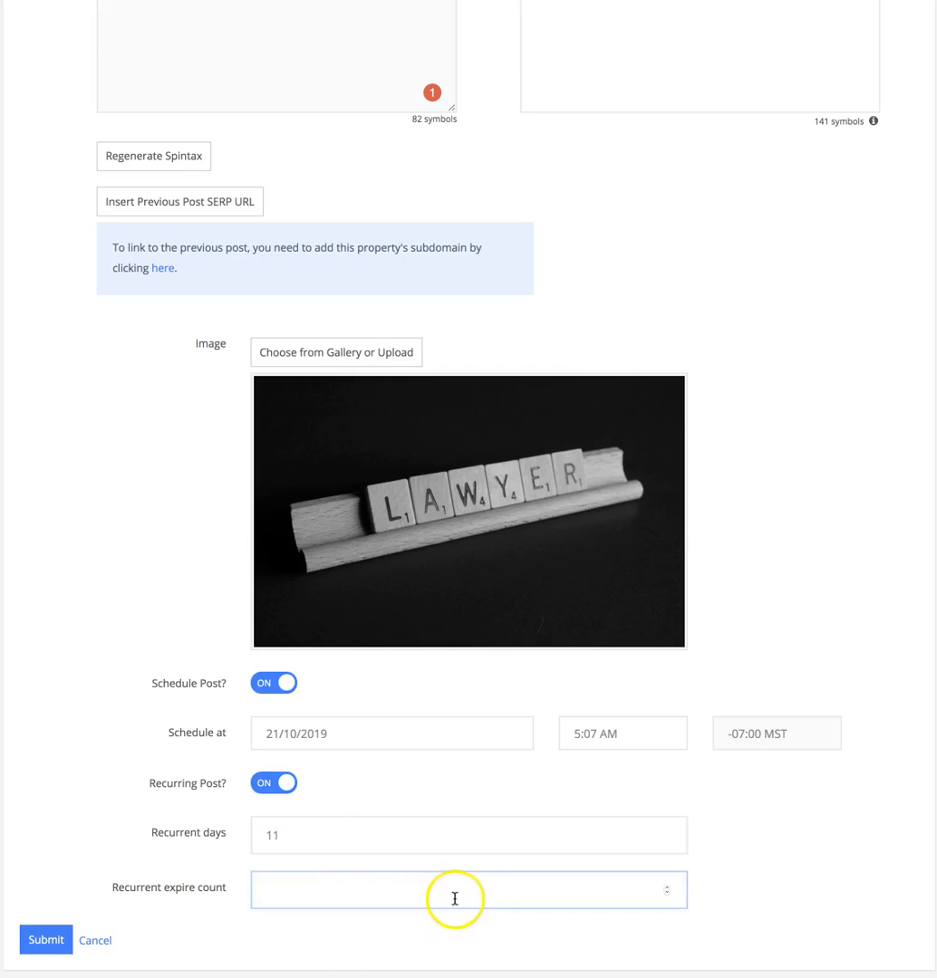
type("4")
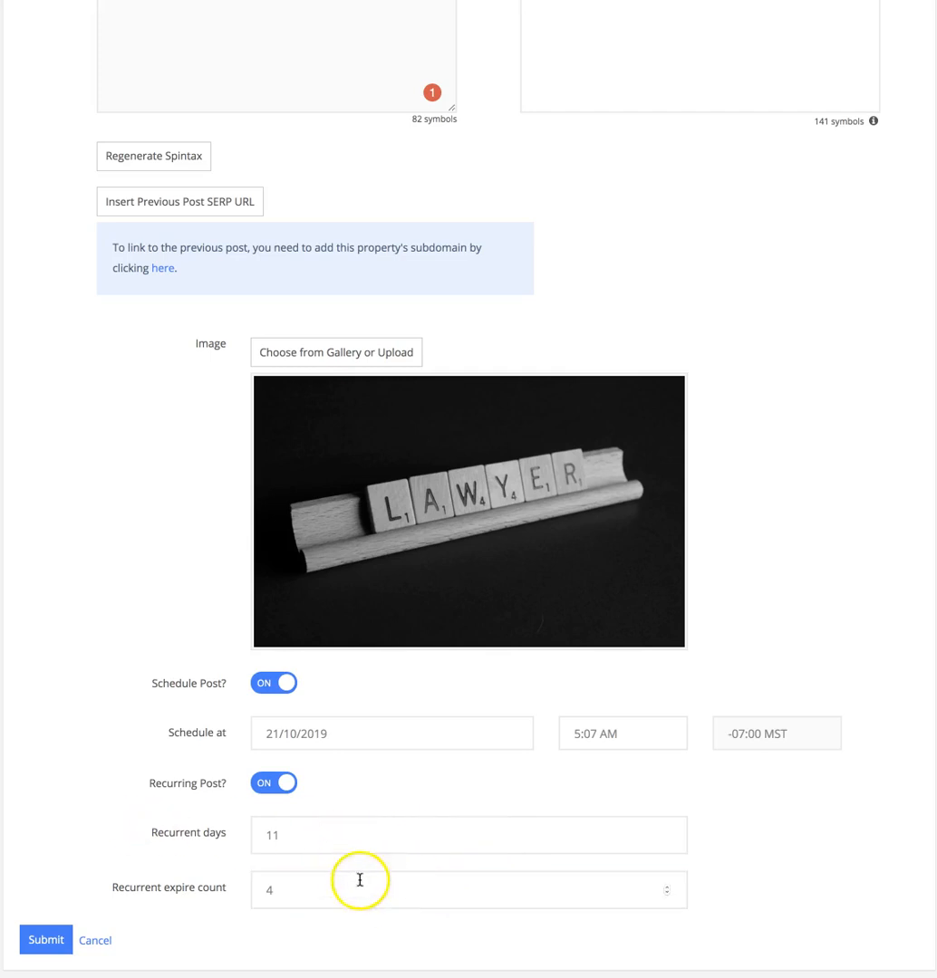
mouse_move(132, 811)
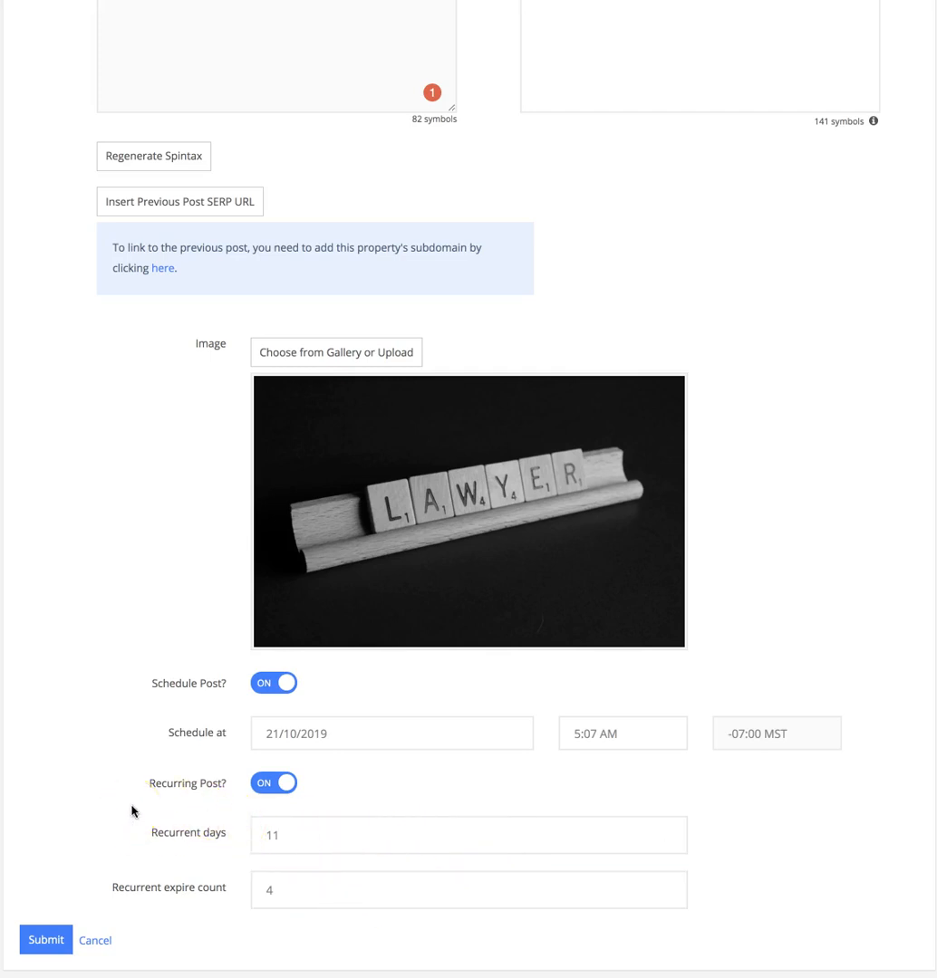
Switch off Schedule Post and Recurring Post, then submit the post
scroll("up", 3)
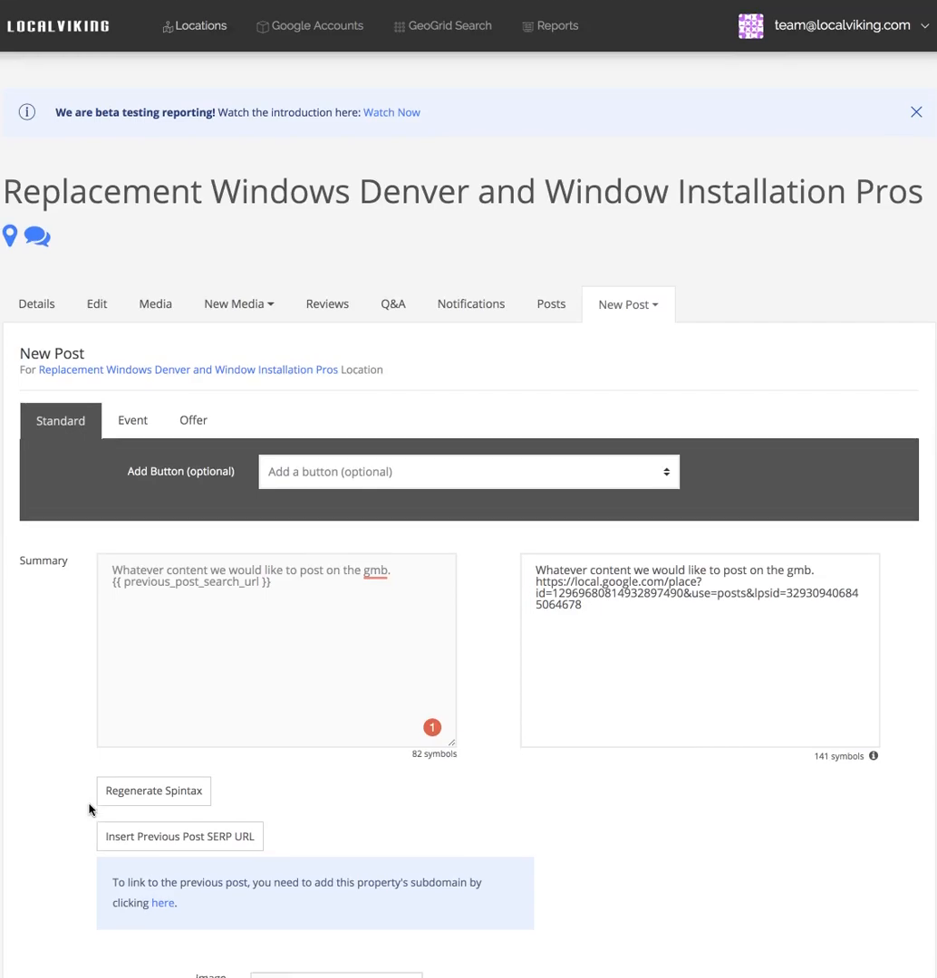
scroll("down", 3)
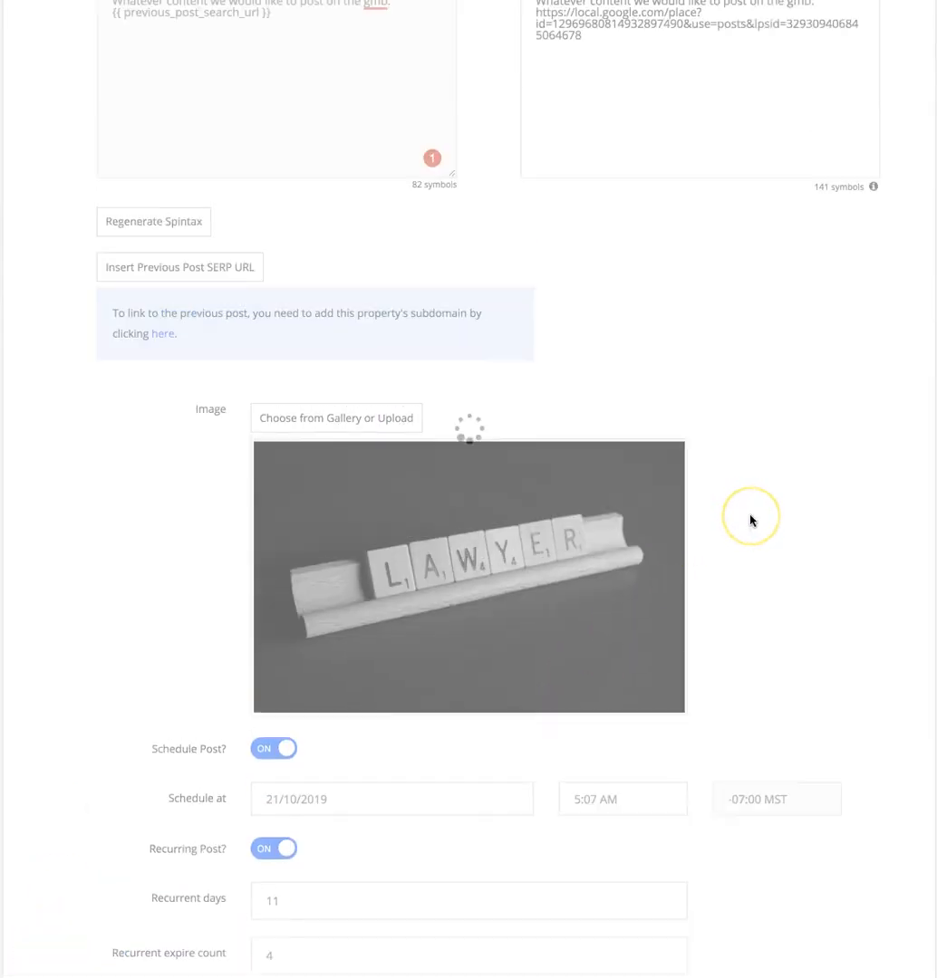
scroll("up", 3)
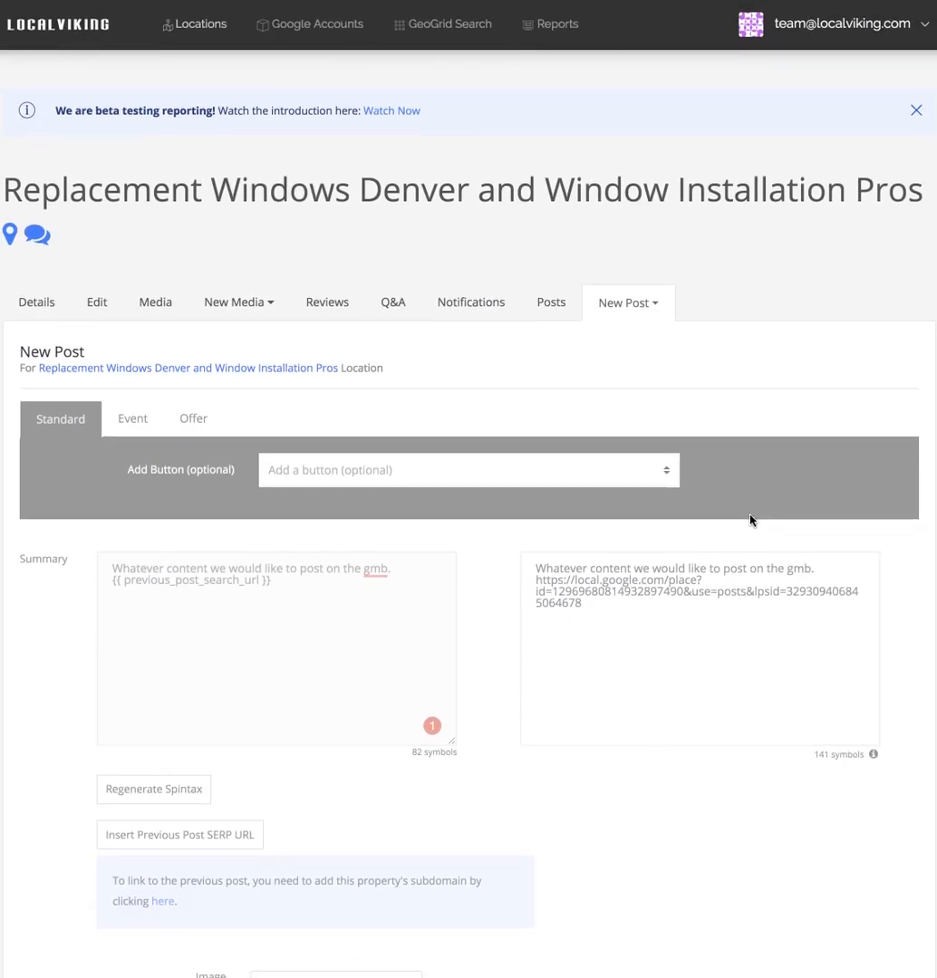
scroll("down", 3)
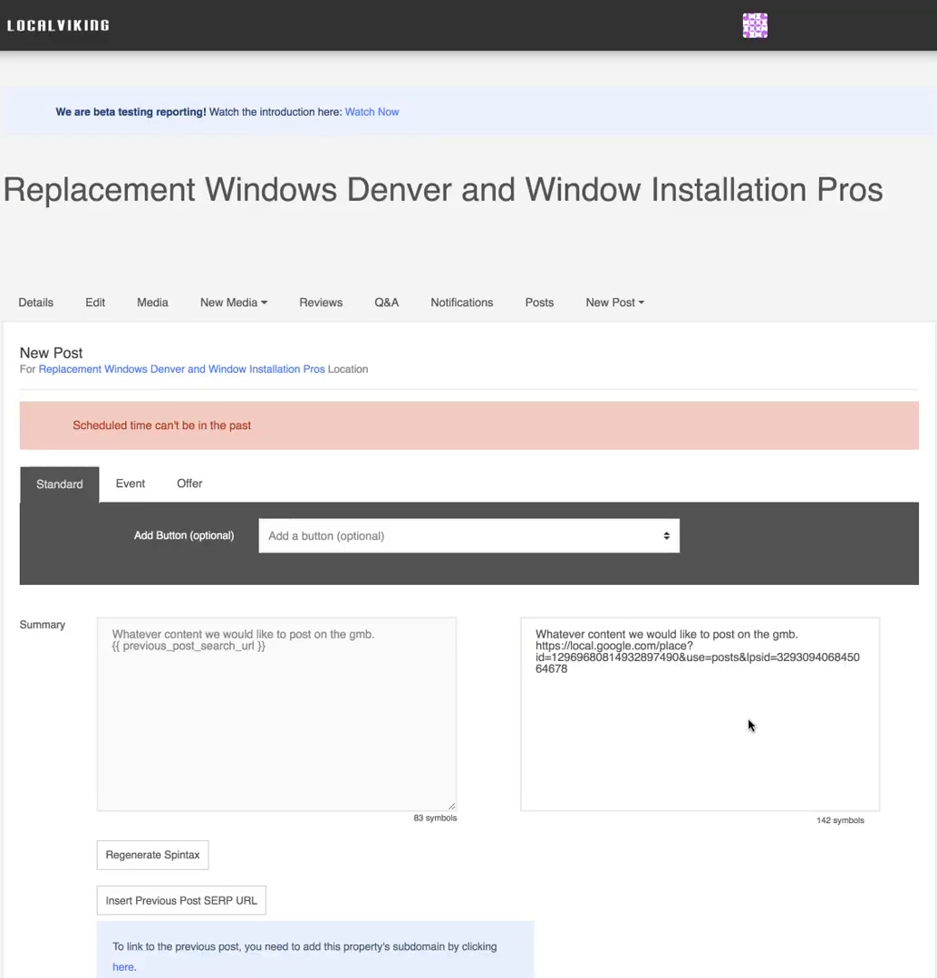
scroll("down", 3)
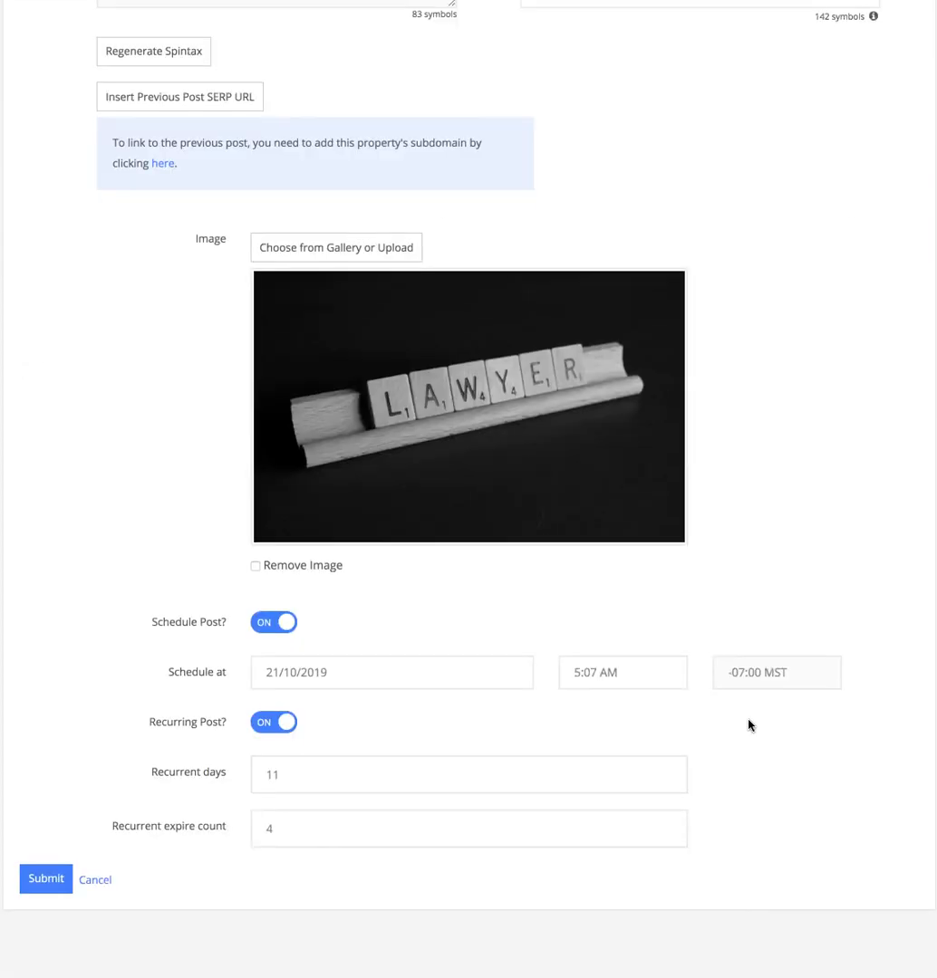
scroll("up", 3)
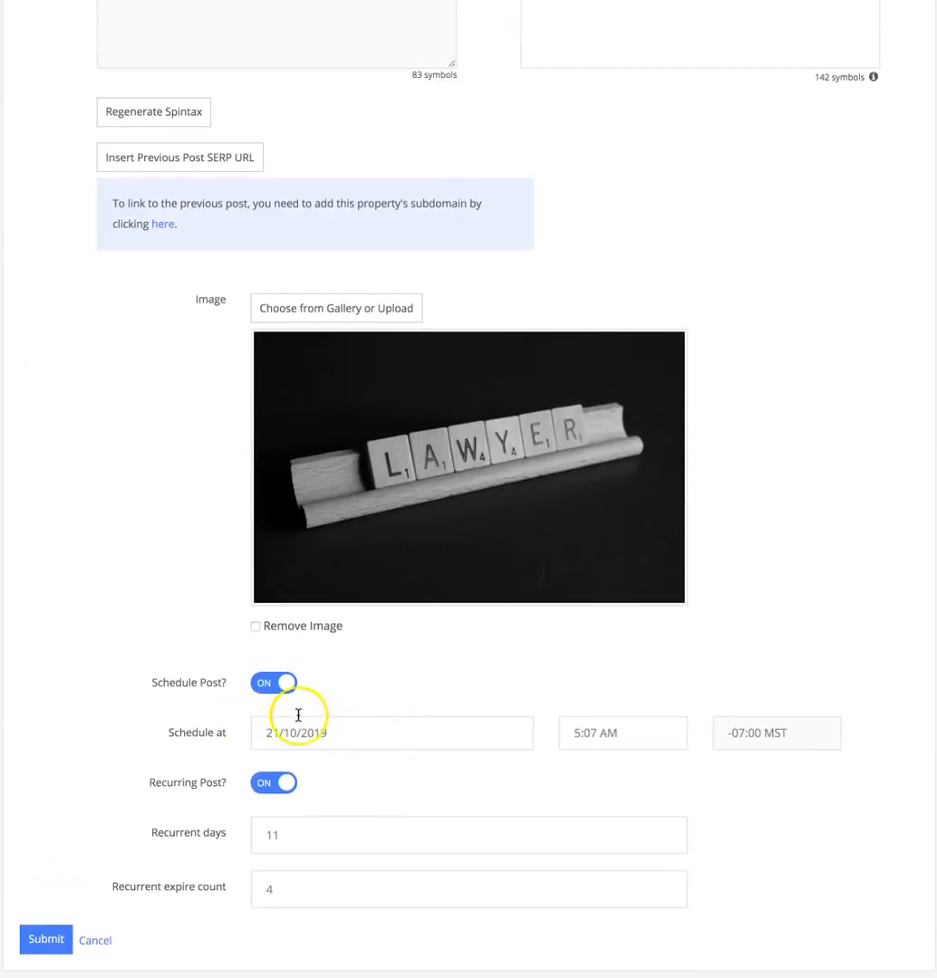
left_click(273, 682)
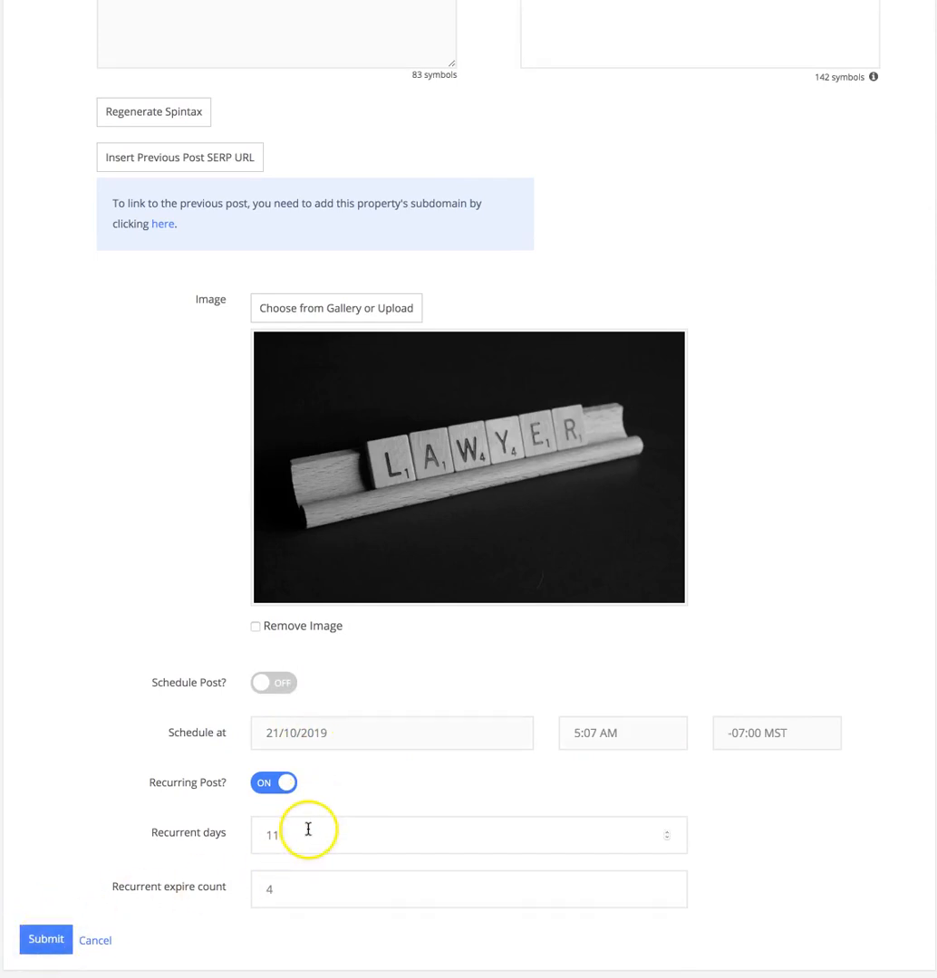
left_click(273, 781)
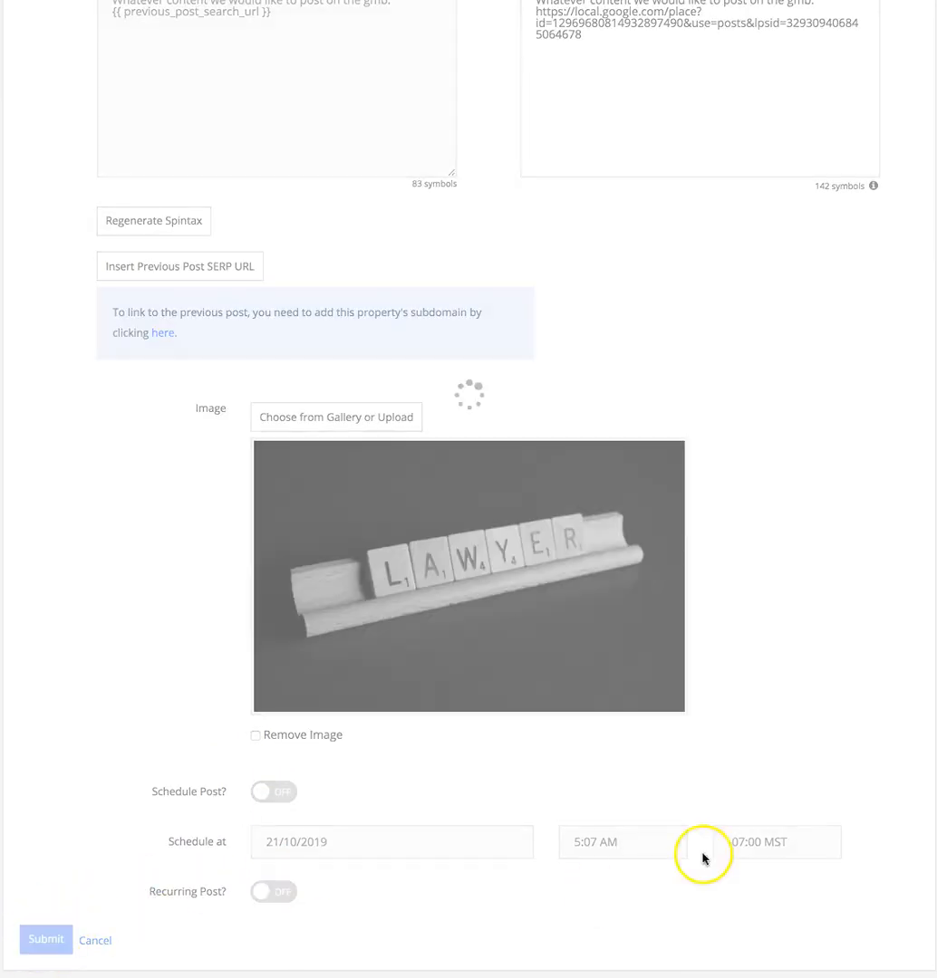
left_click(45, 939)
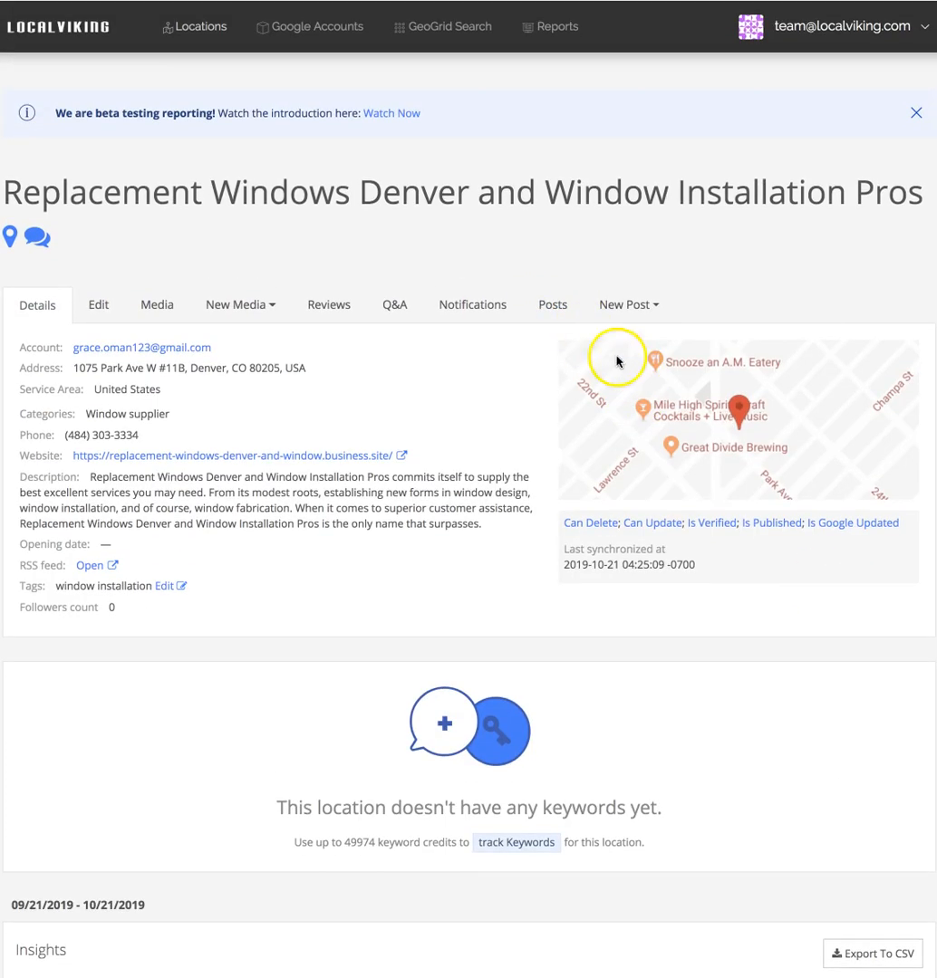
View the Posts tab, showing the published LAWYER-image post first
left_click(552, 303)
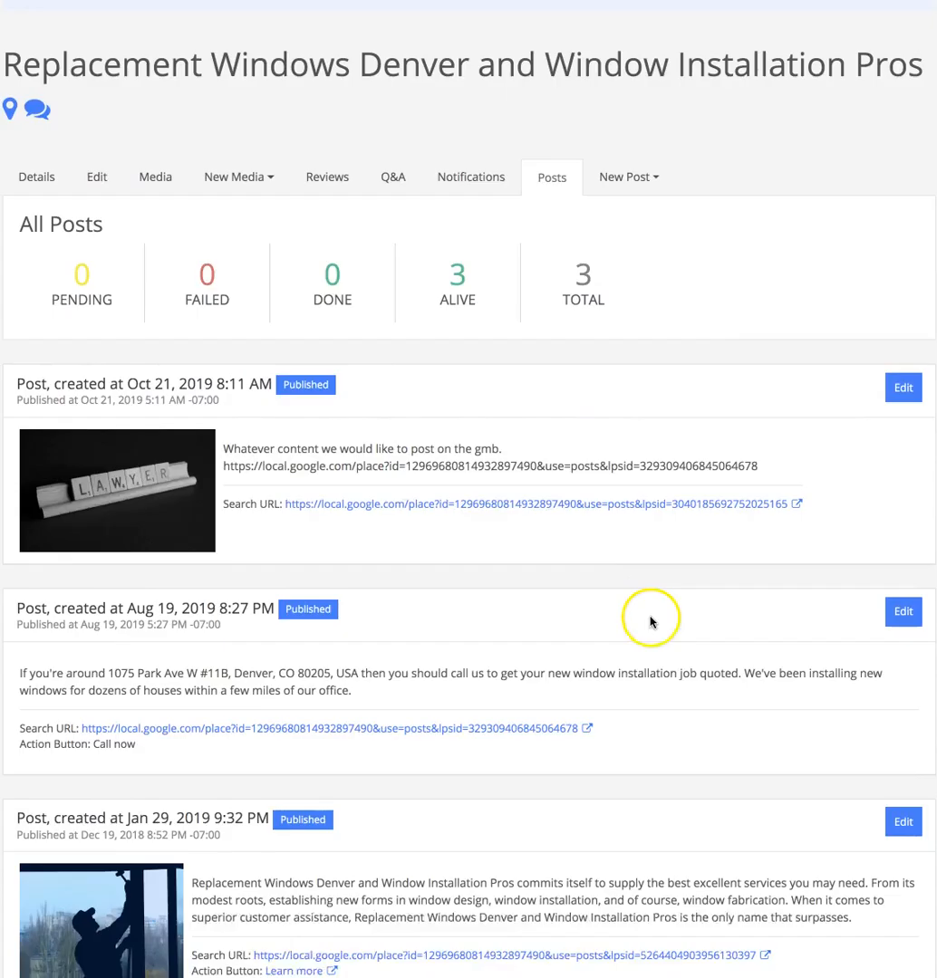
scroll("up", 3)
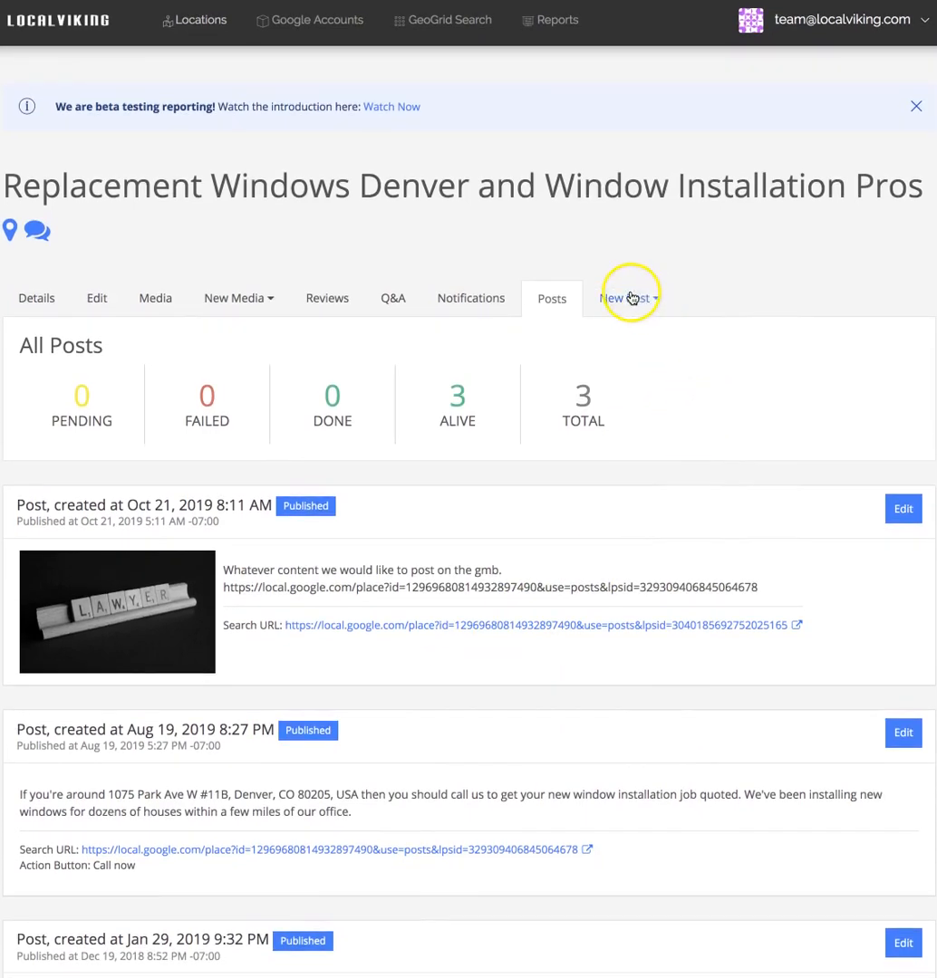
mouse_move(716, 414)
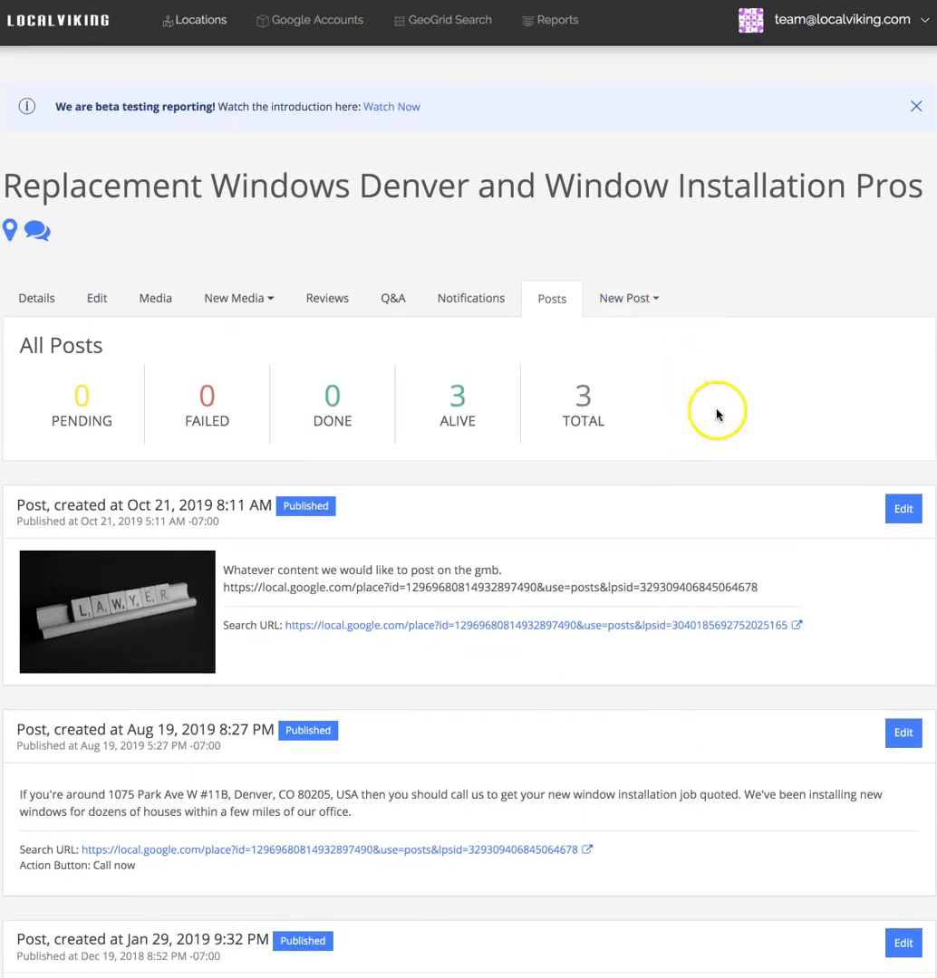
Start a new post, review the Event type fields, then view the Offer type's coupon and redeem-link fields
left_click(623, 298)
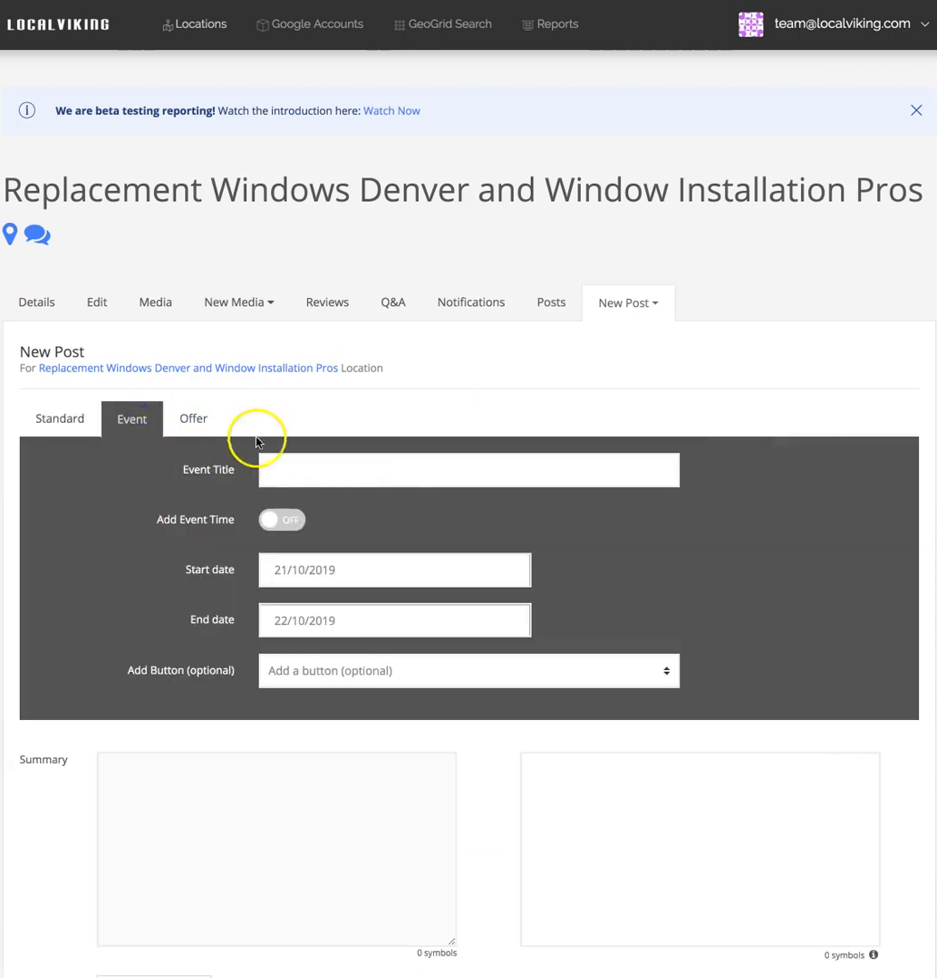
scroll("down", 3)
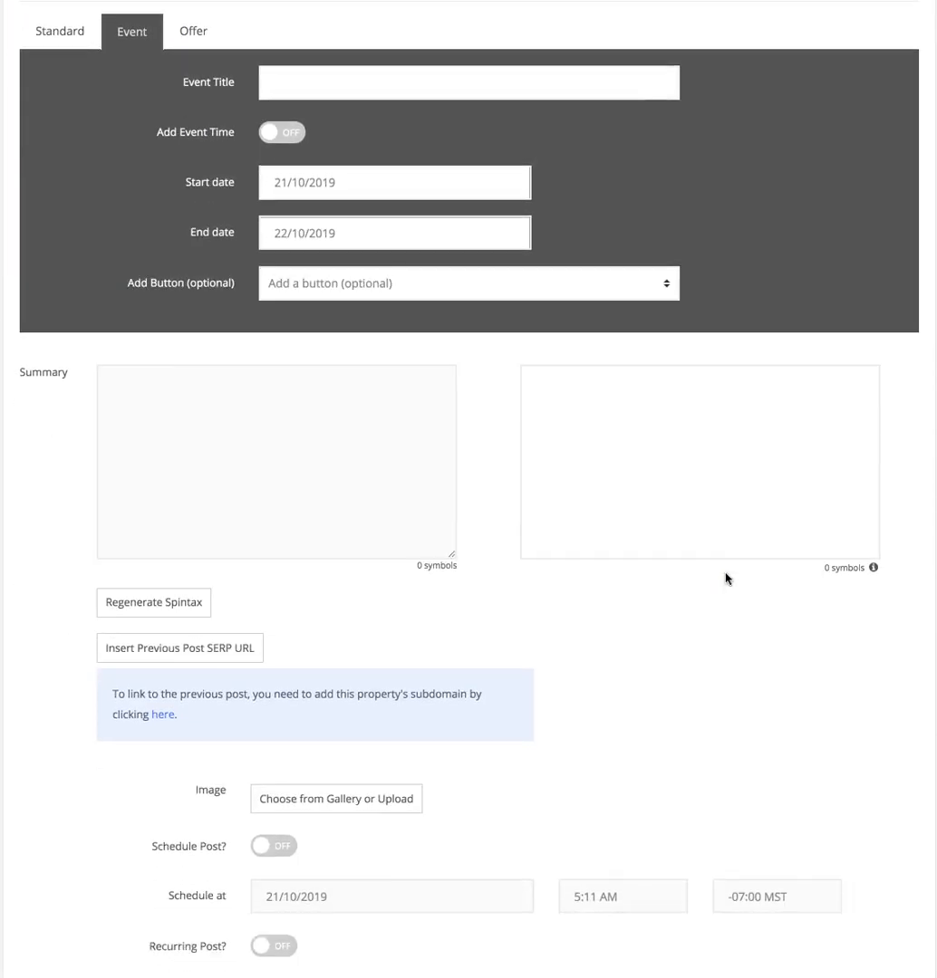
left_click(192, 30)
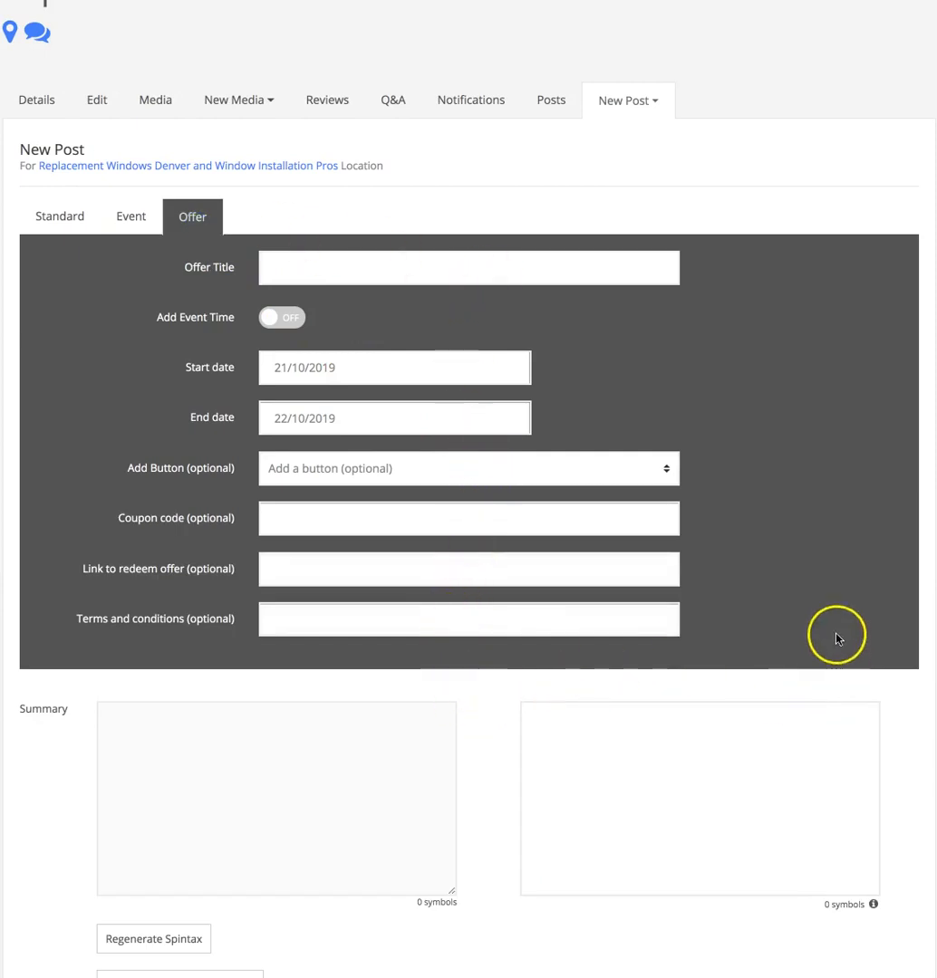
scroll("up", 3)
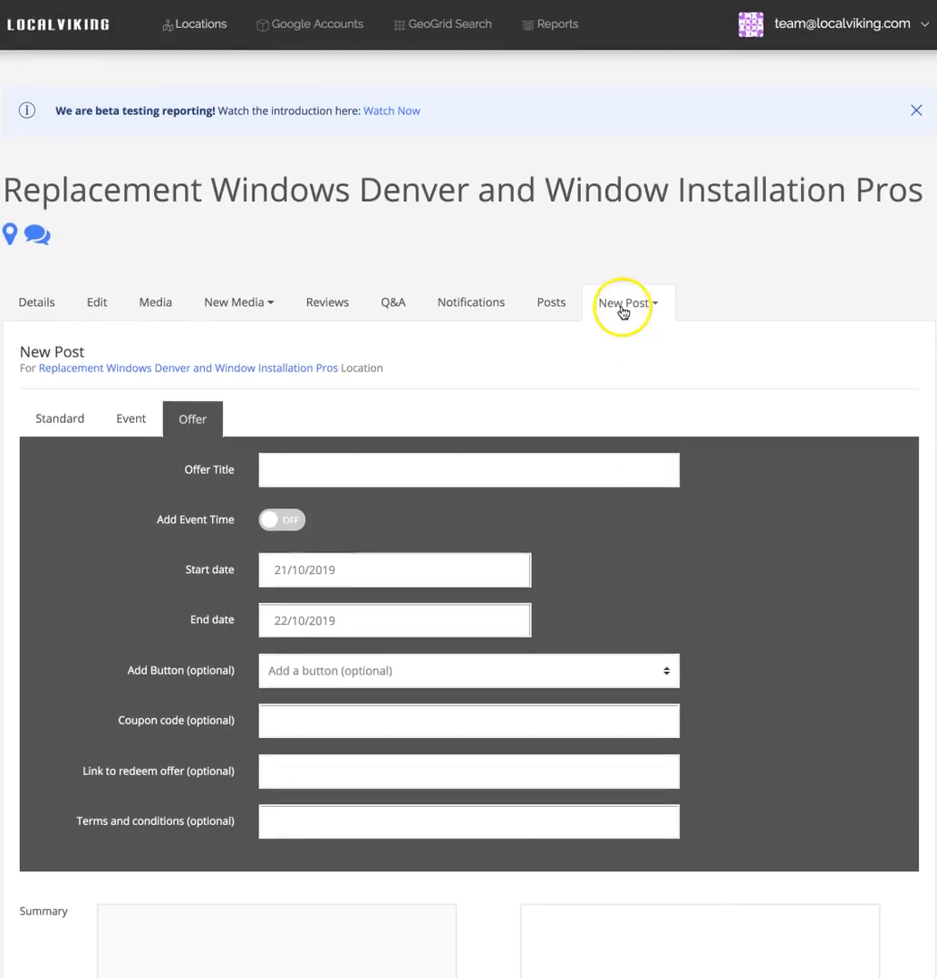
Choose the multi-location option from the New Post menu to get a blank Standard post form
left_click(621, 302)
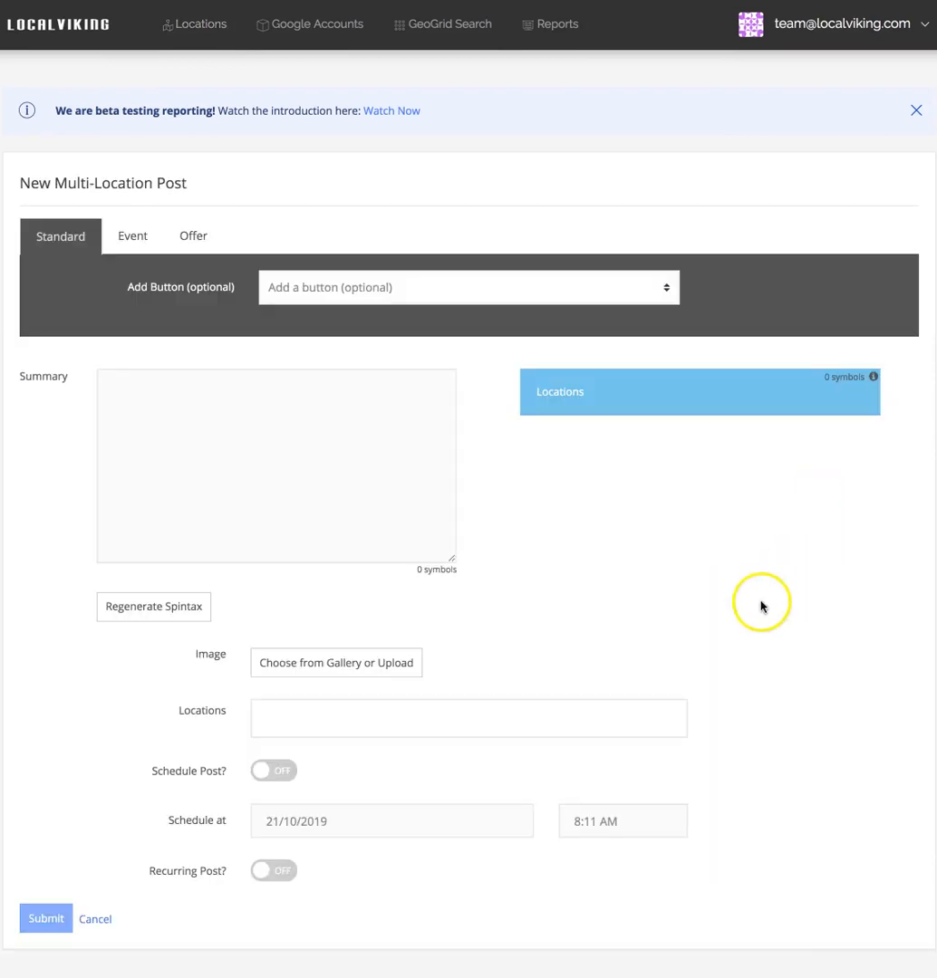
mouse_move(76, 235)
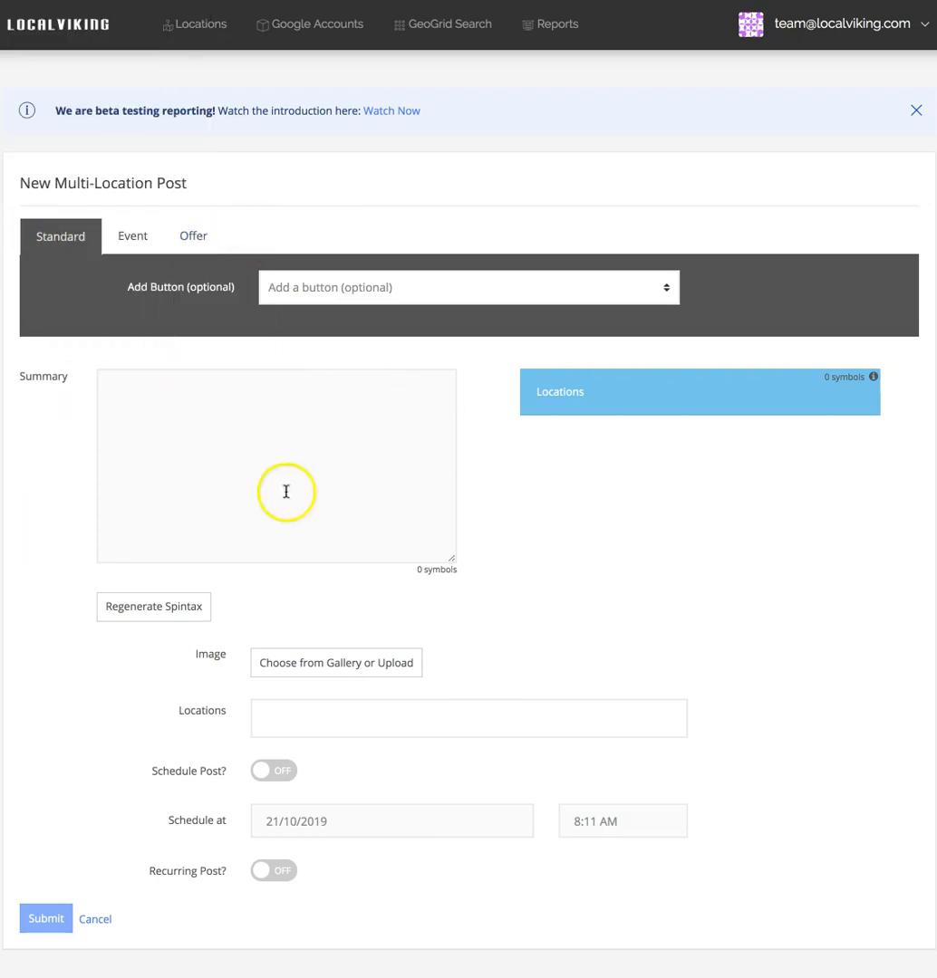
mouse_move(98, 377)
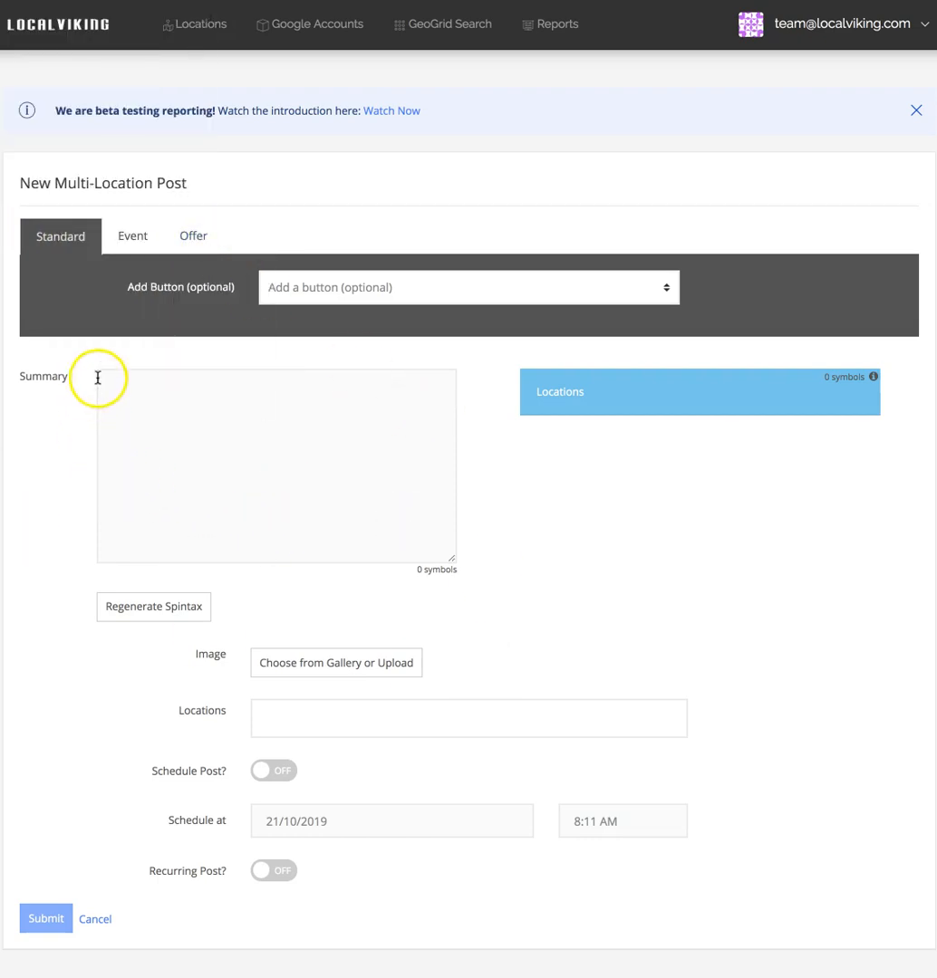
mouse_move(8, 380)
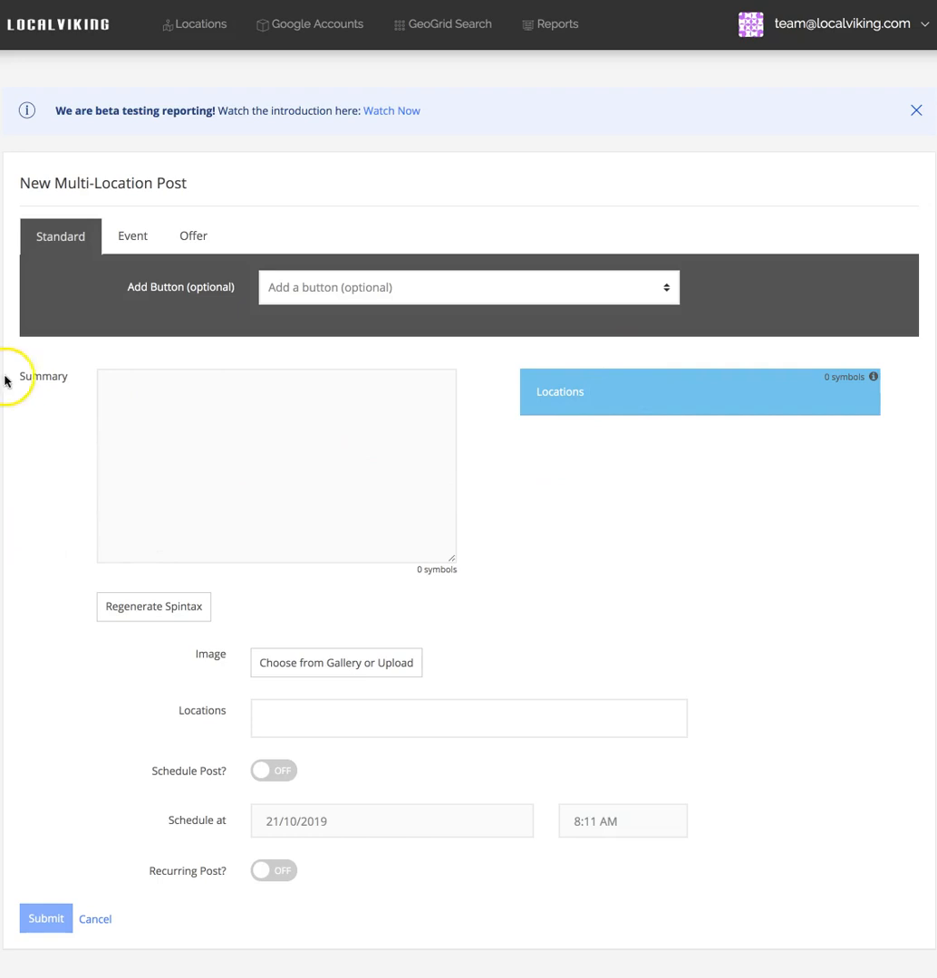
mouse_move(549, 604)
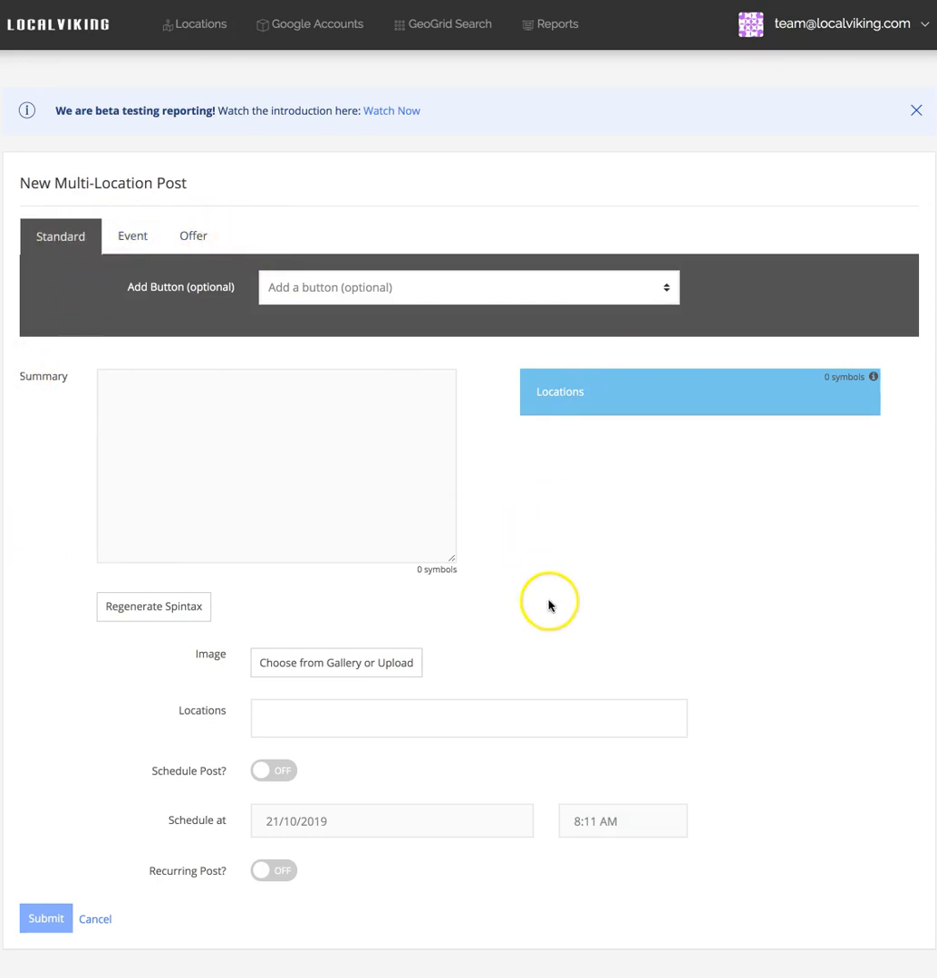
mouse_move(563, 600)
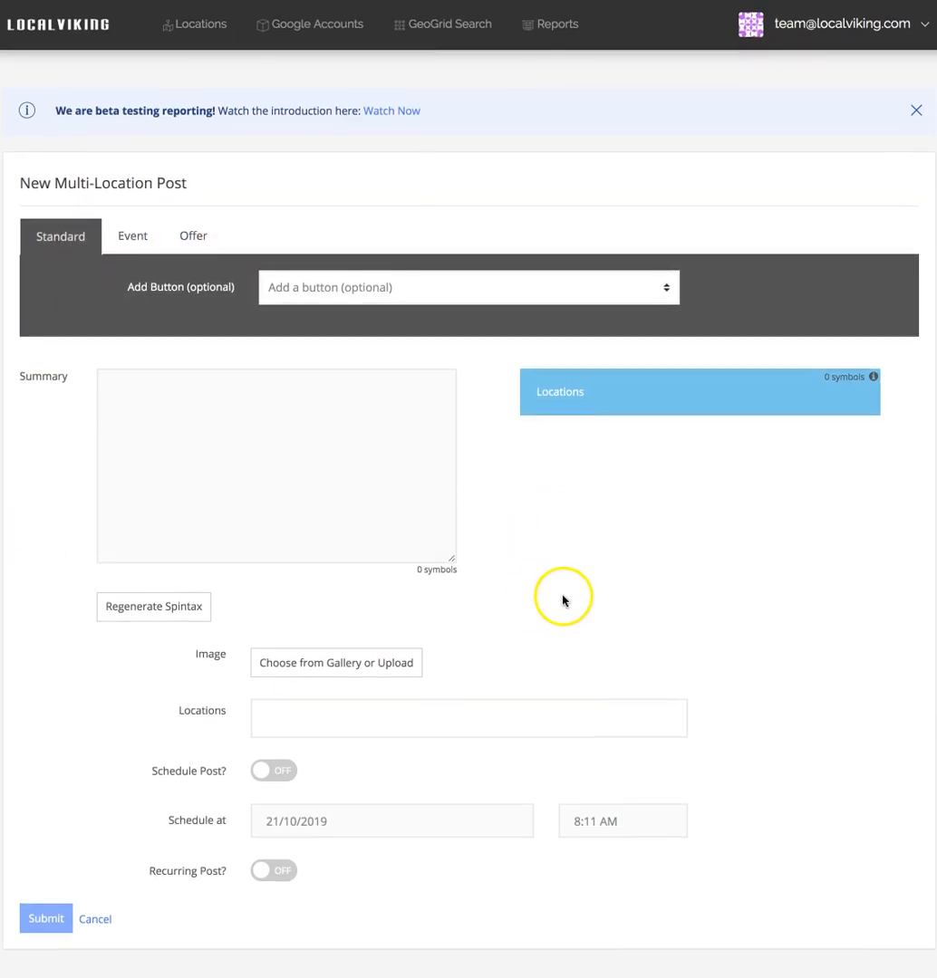
mouse_move(537, 655)
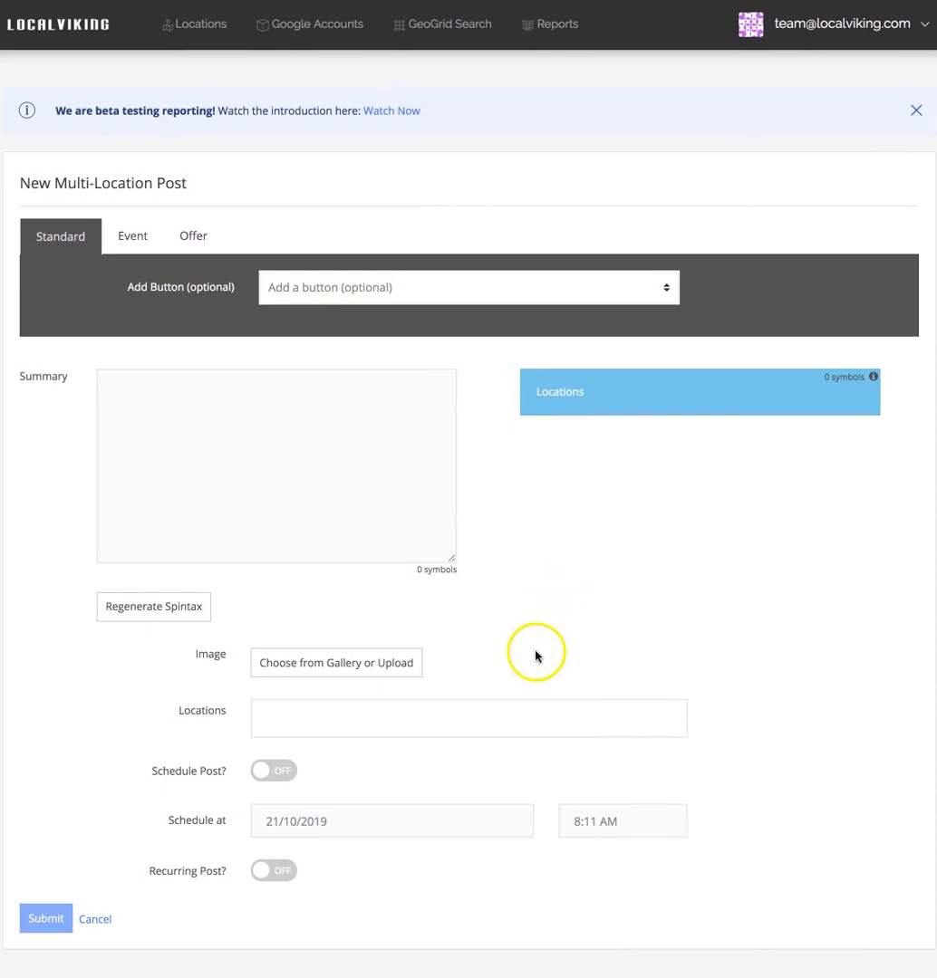
mouse_move(775, 811)
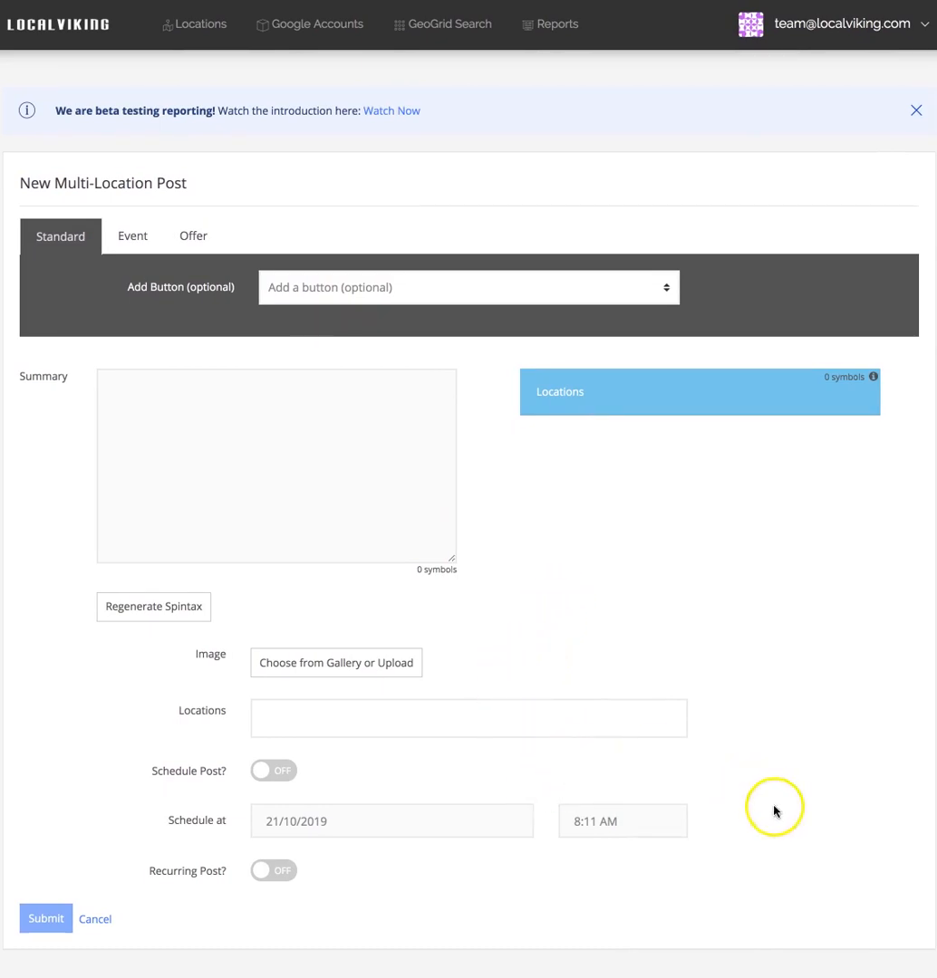
mouse_move(757, 753)
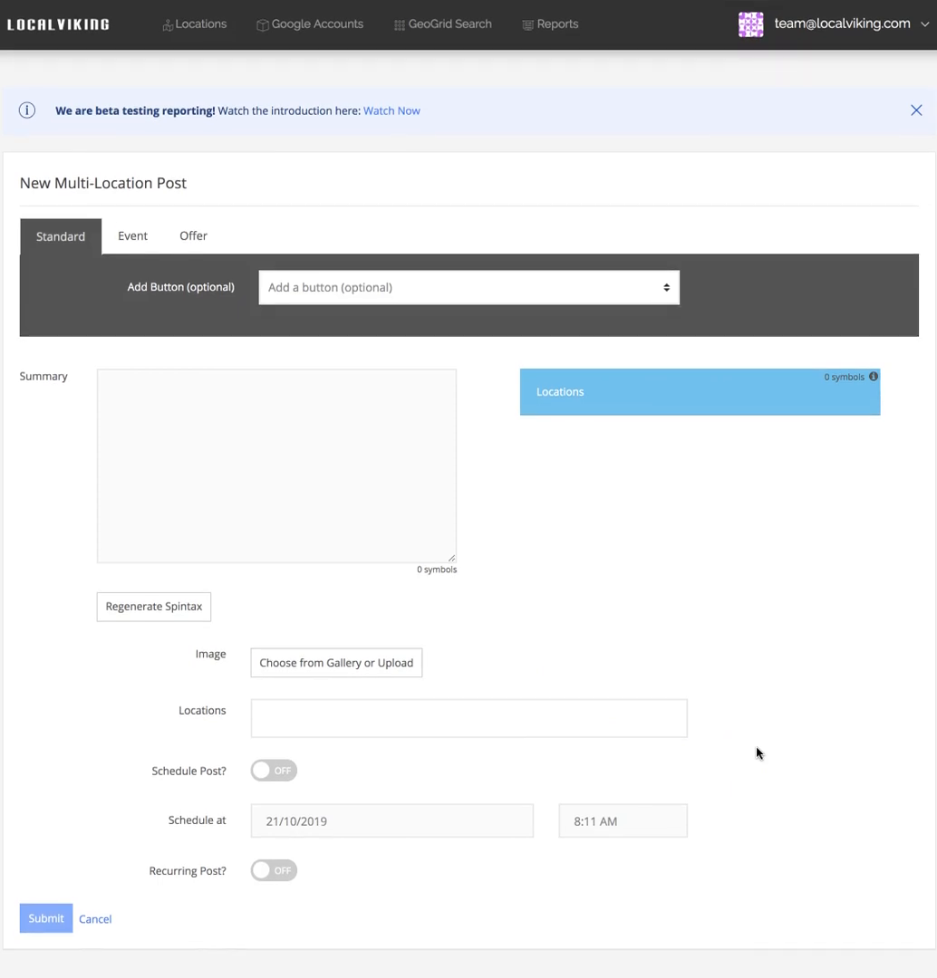
mouse_move(369, 805)
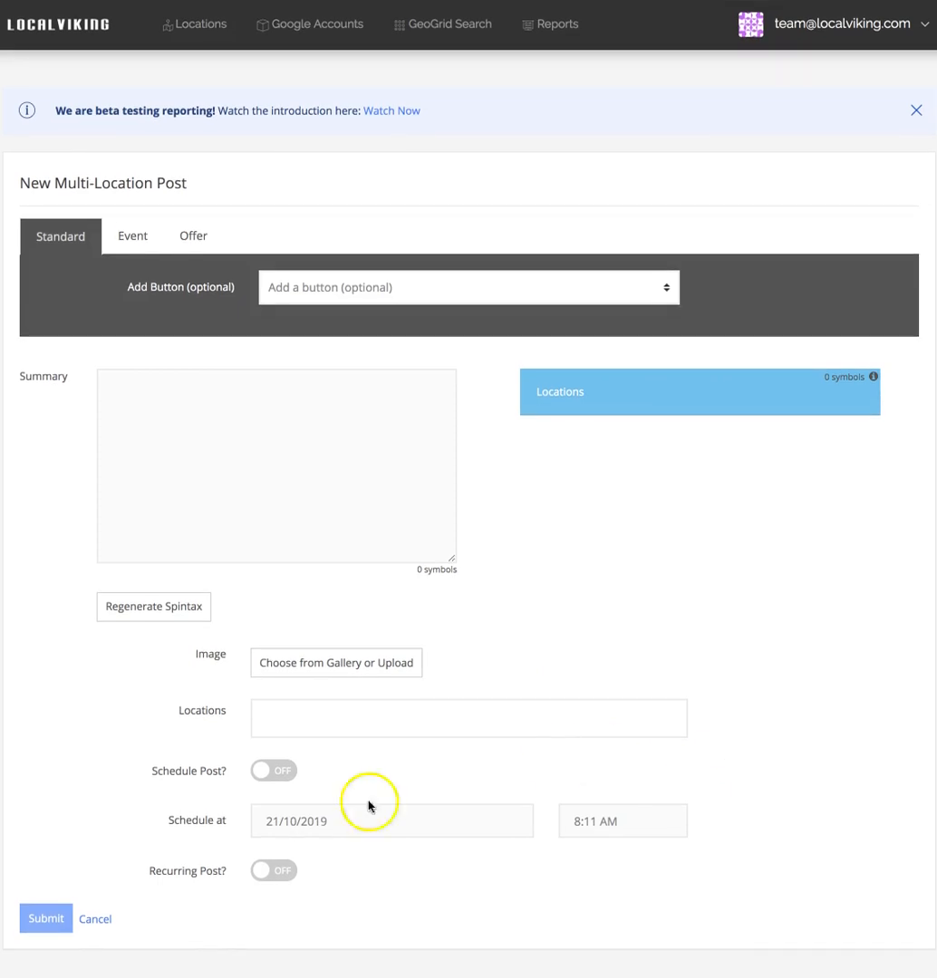